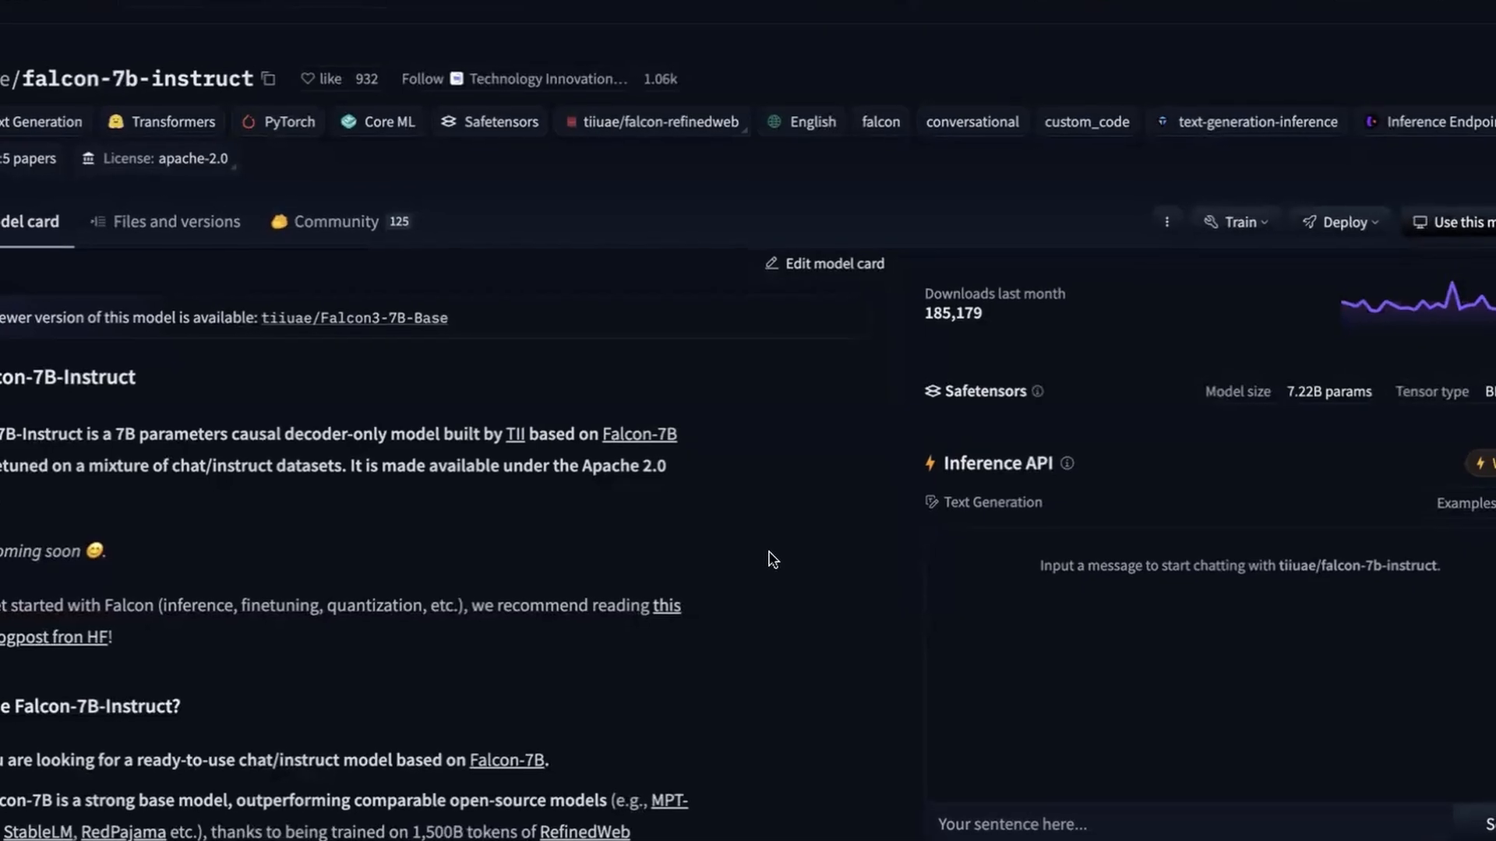
Step: Scroll the falcon-7b-instruct model card down to its transformers pipeline example code
{"action": "scroll", "scroll_direction": "up", "scroll_amount": 3}
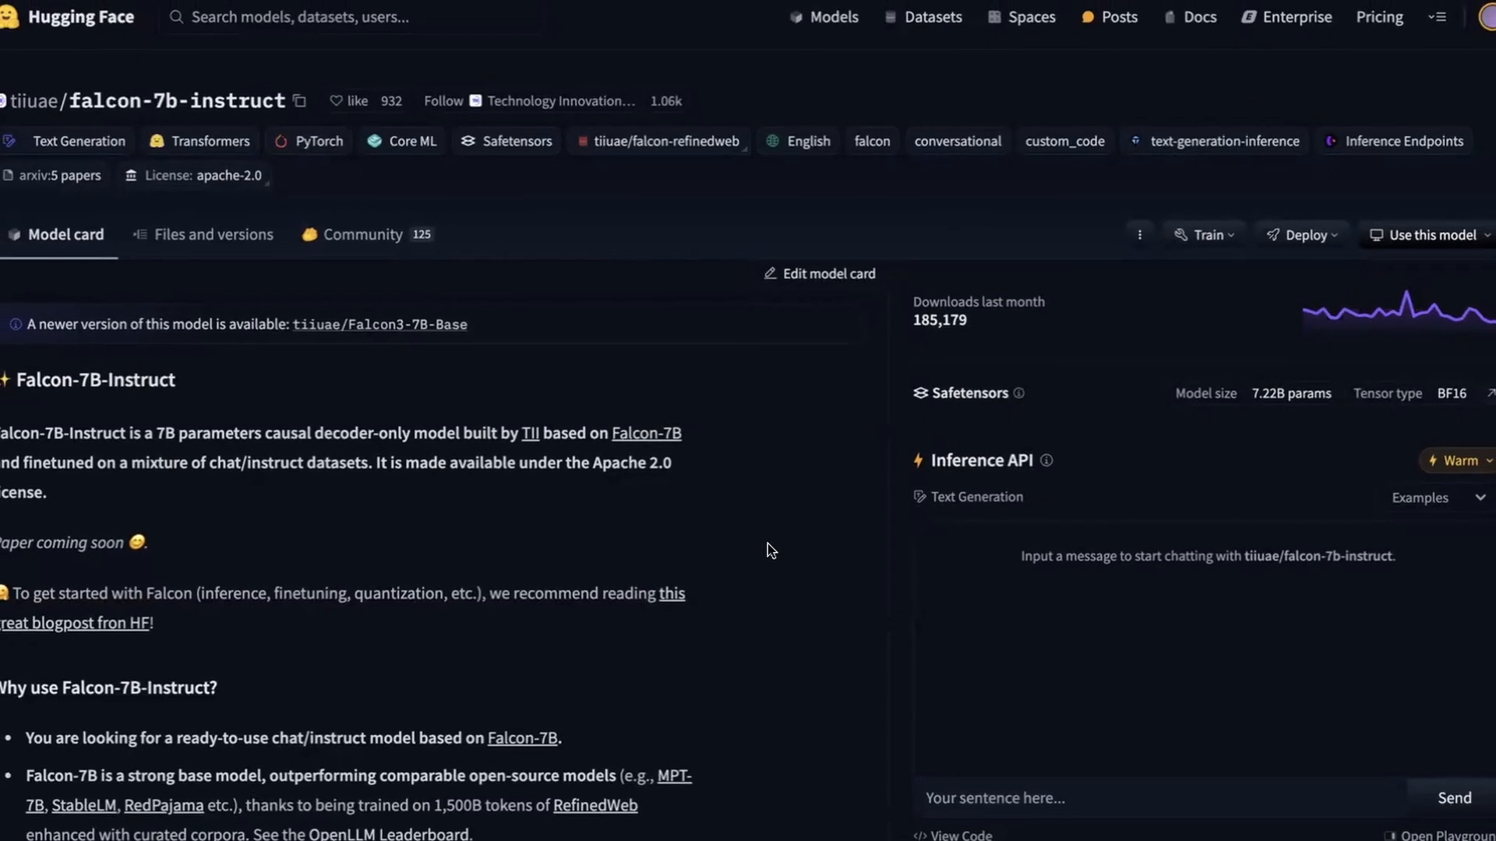
{"action": "scroll", "scroll_direction": "down", "scroll_amount": 3}
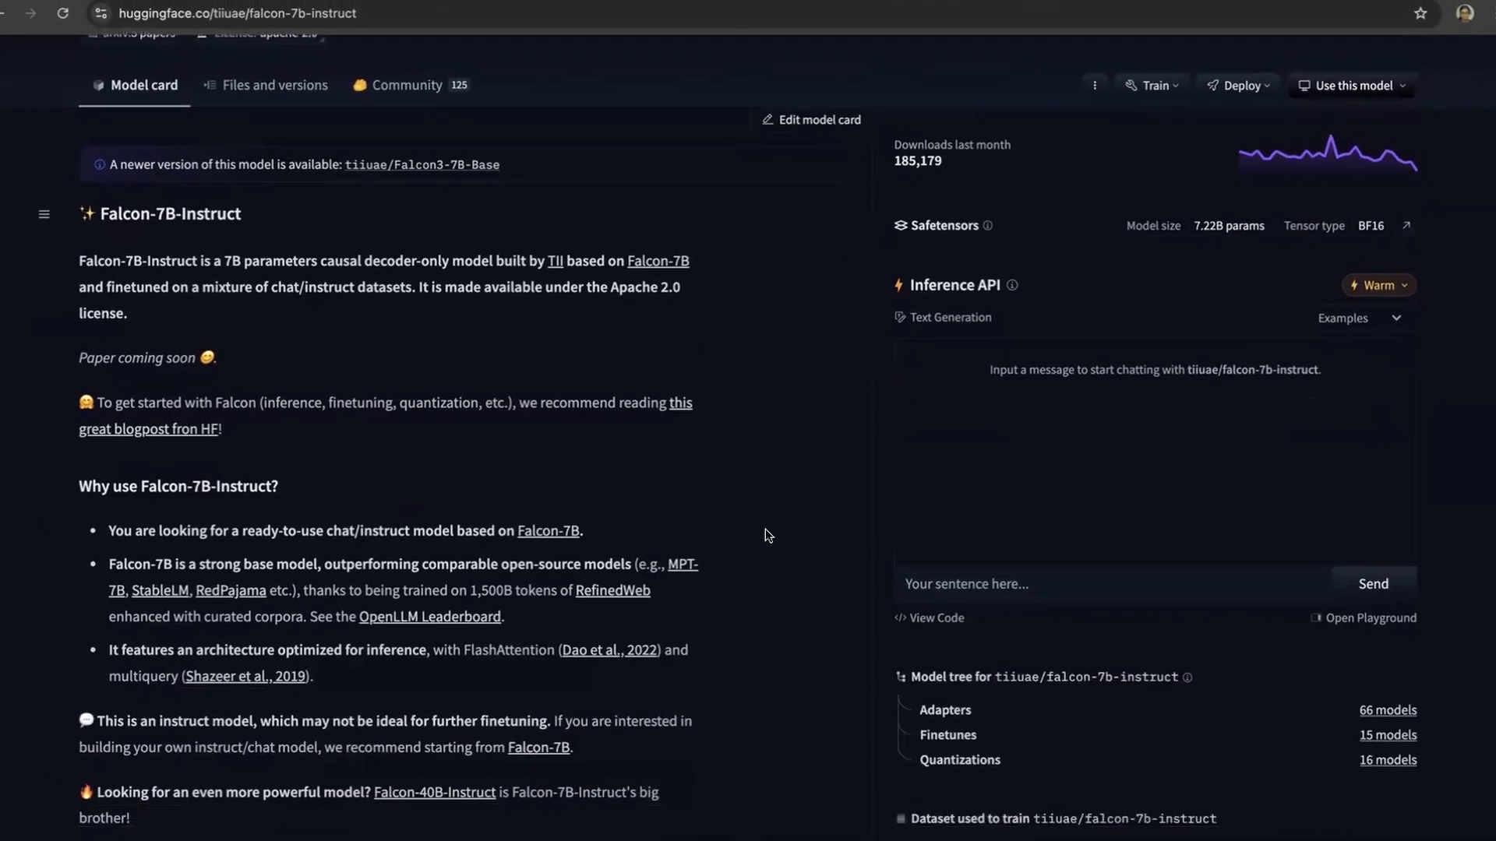
{"action": "scroll", "scroll_direction": "down", "scroll_amount": 3}
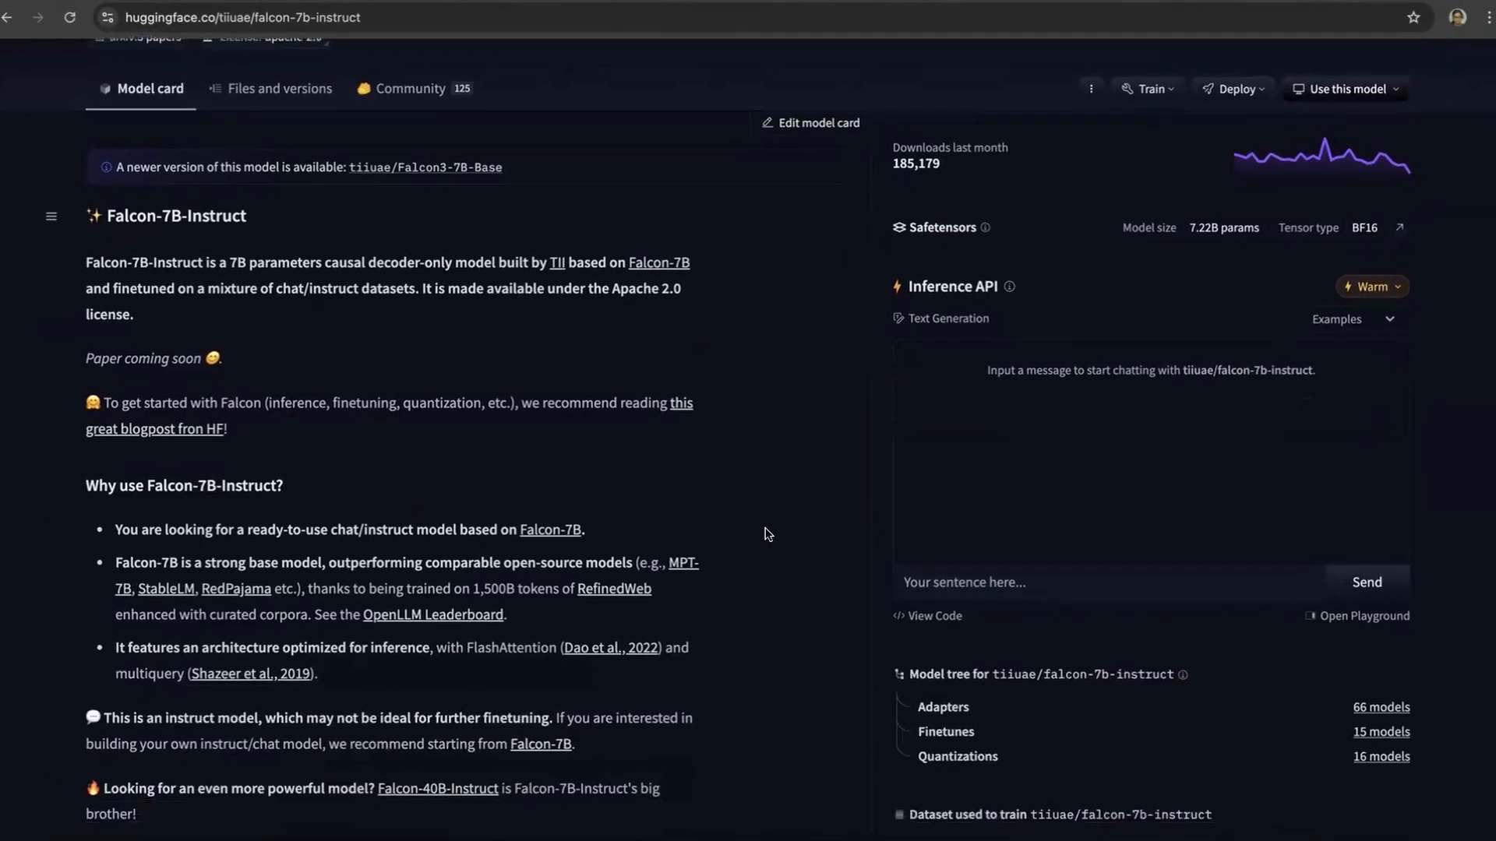
{"action": "scroll", "scroll_direction": "down", "scroll_amount": 3}
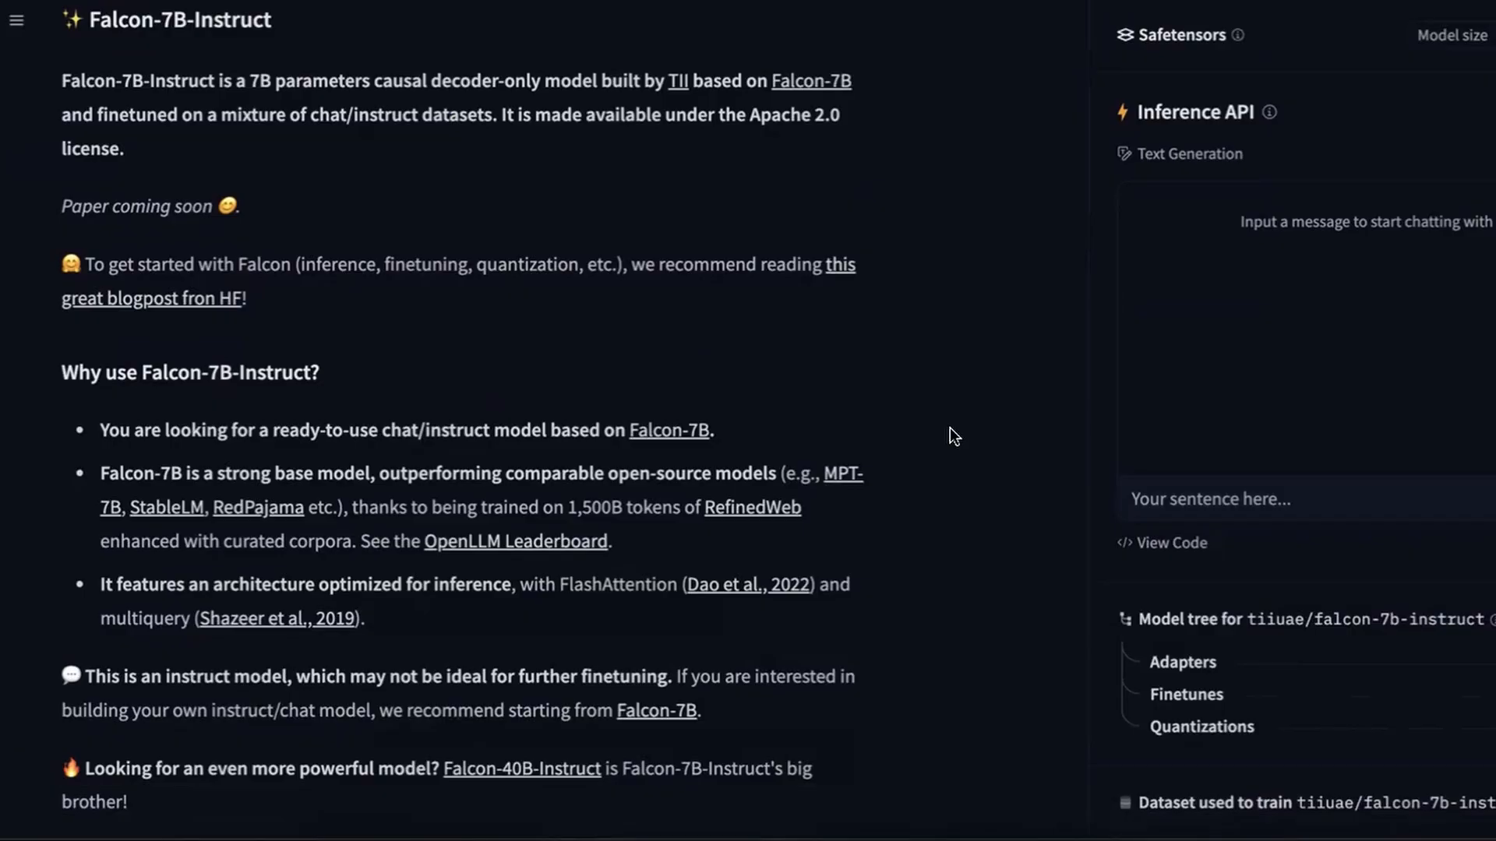
{"action": "scroll", "scroll_direction": "down", "scroll_amount": 3}
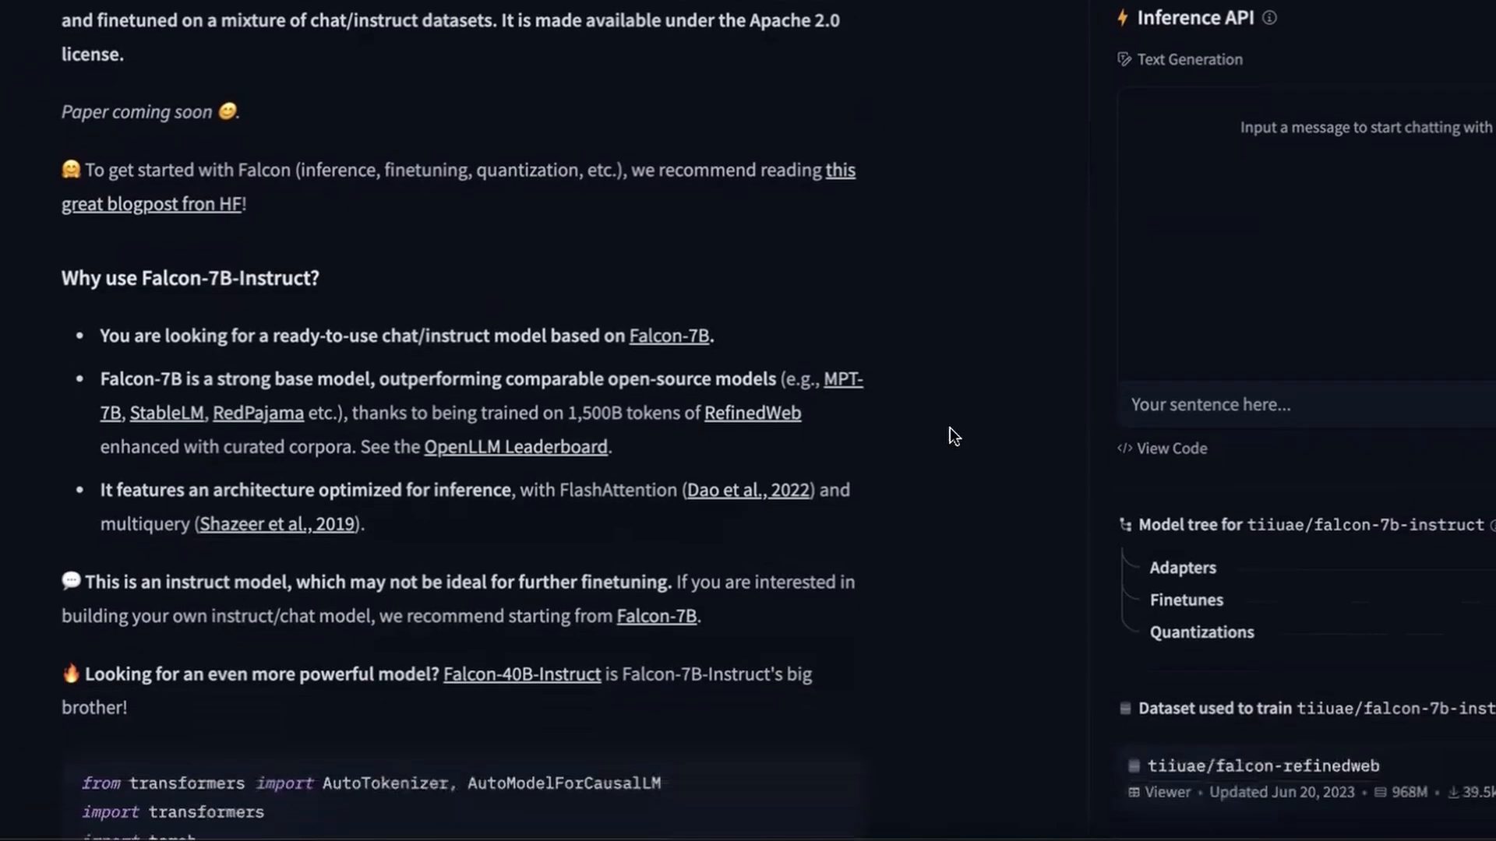
{"action": "scroll", "scroll_direction": "down", "scroll_amount": 3}
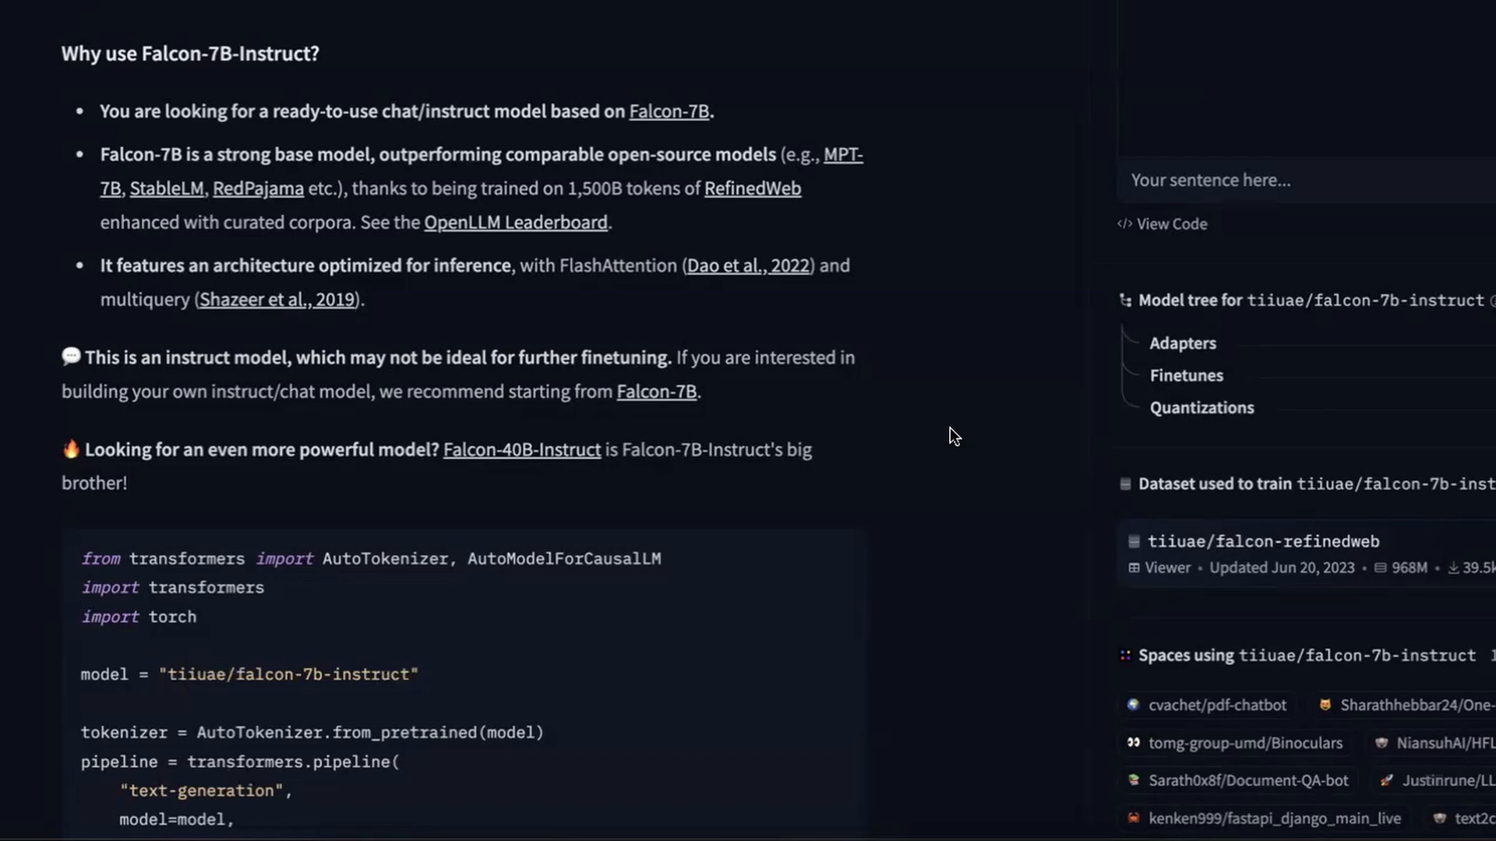
{"action": "scroll", "scroll_direction": "down", "scroll_amount": 3}
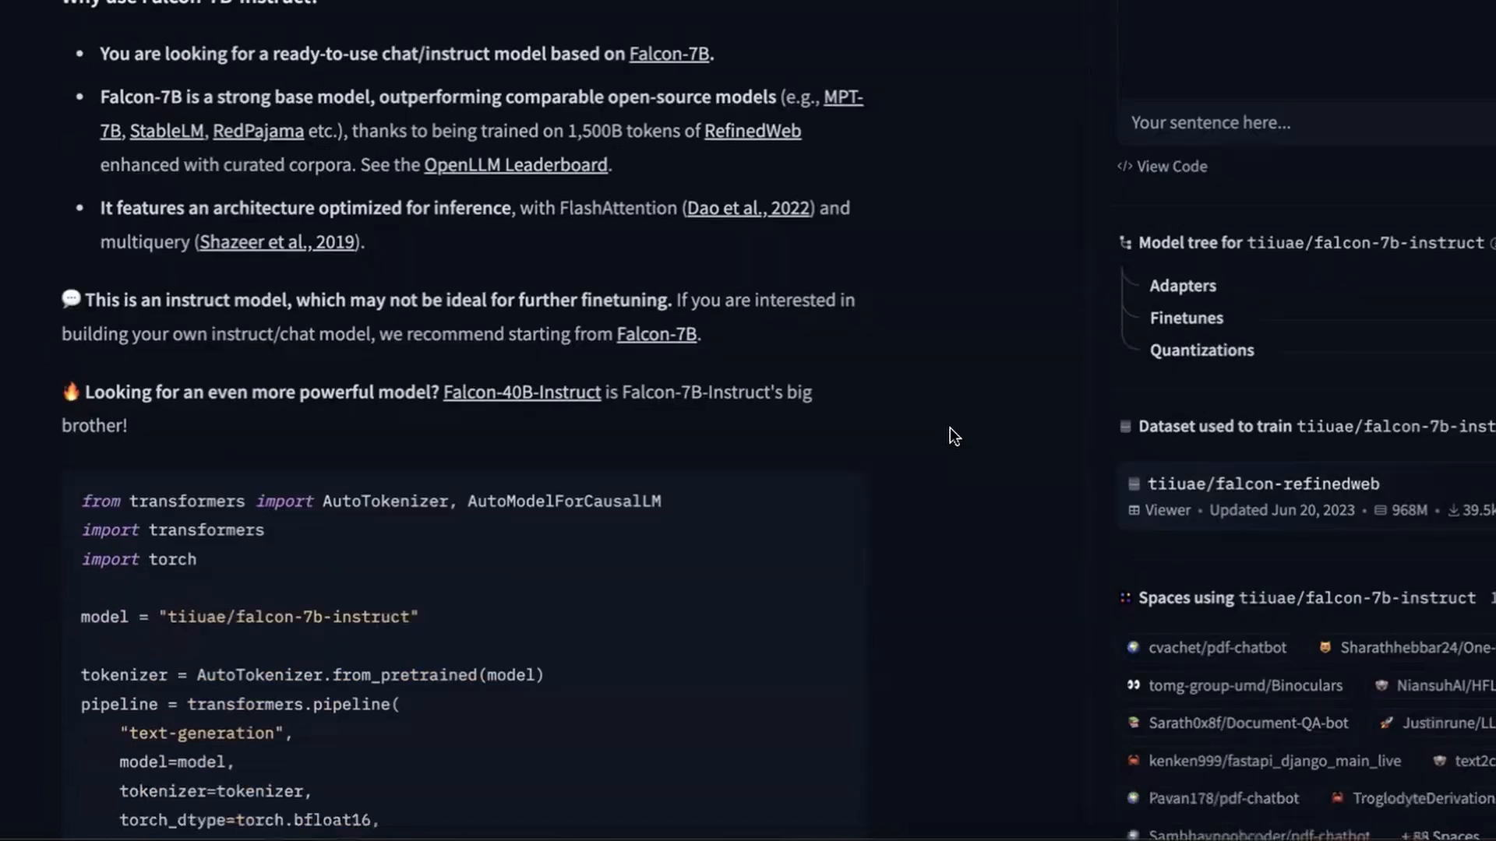
{"action": "scroll", "scroll_direction": "down", "scroll_amount": 3}
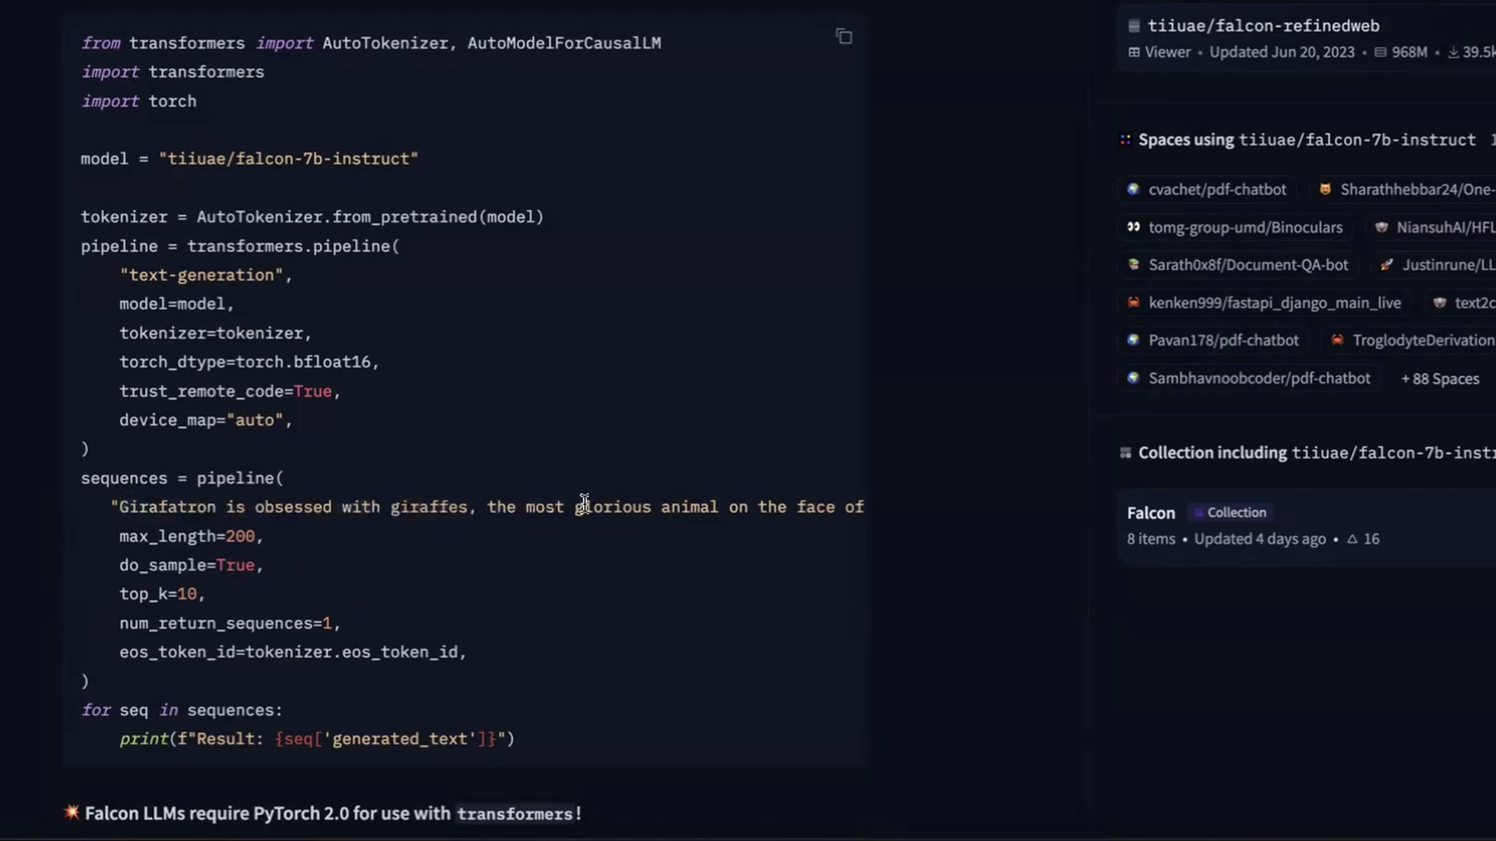
{"action": "scroll", "scroll_direction": "right", "scroll_amount": 3}
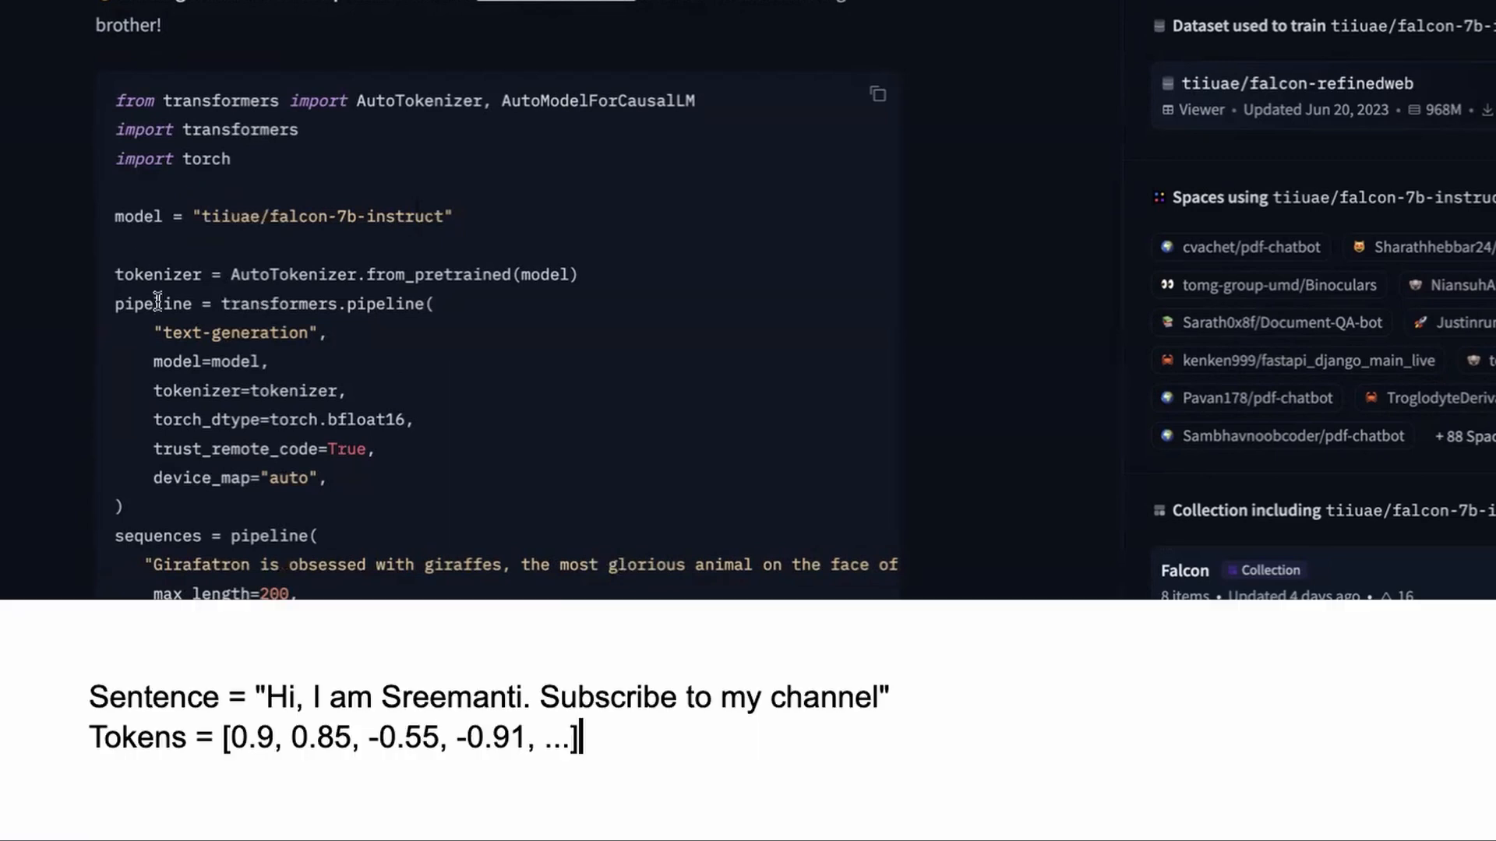
{"action": "mouse_move", "coordinate": [241, 291]}
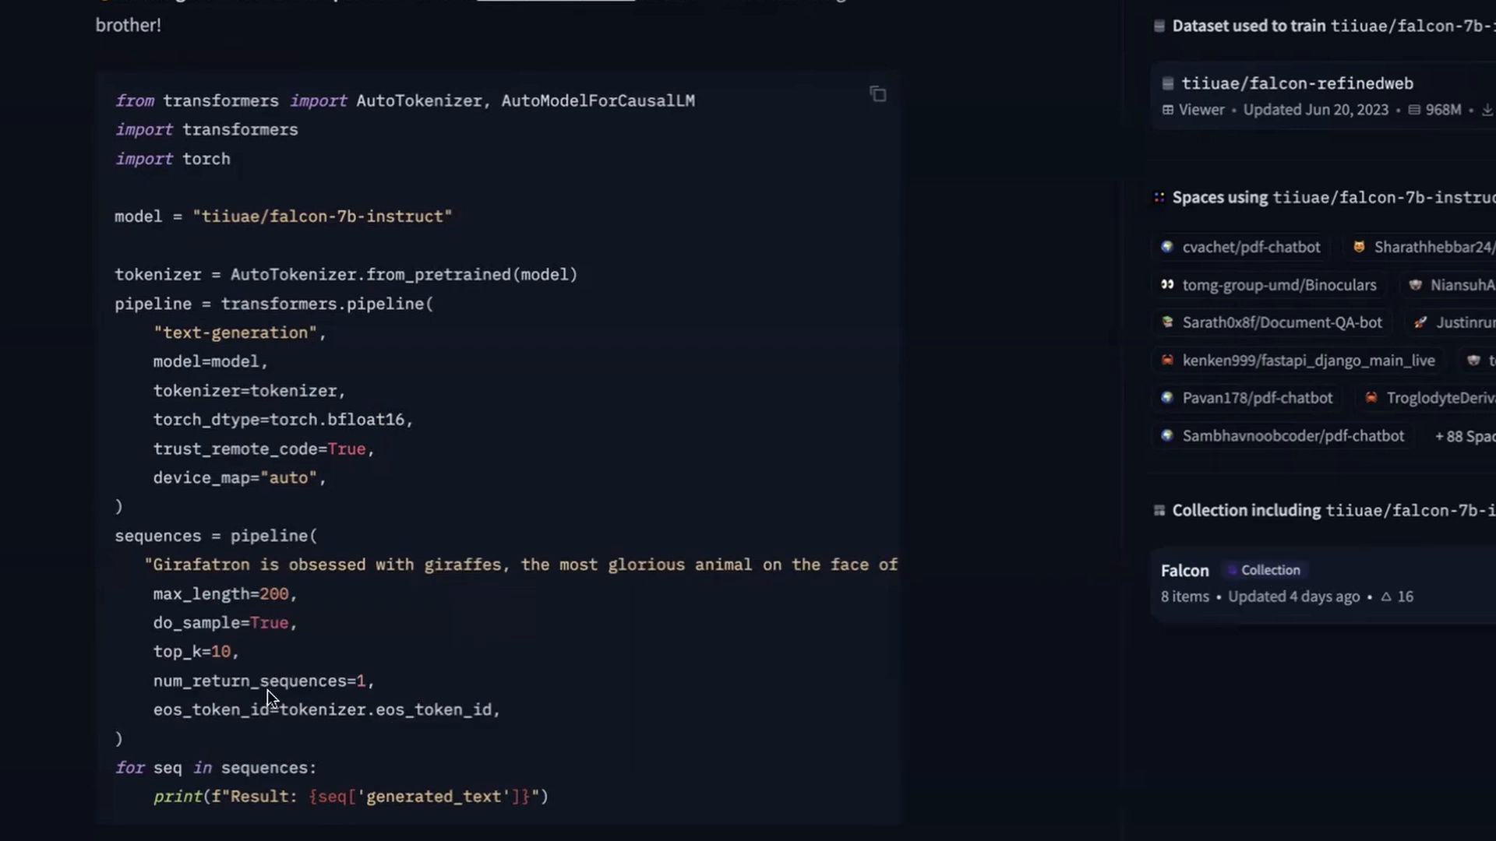
{"action": "mouse_move", "coordinate": [461, 568]}
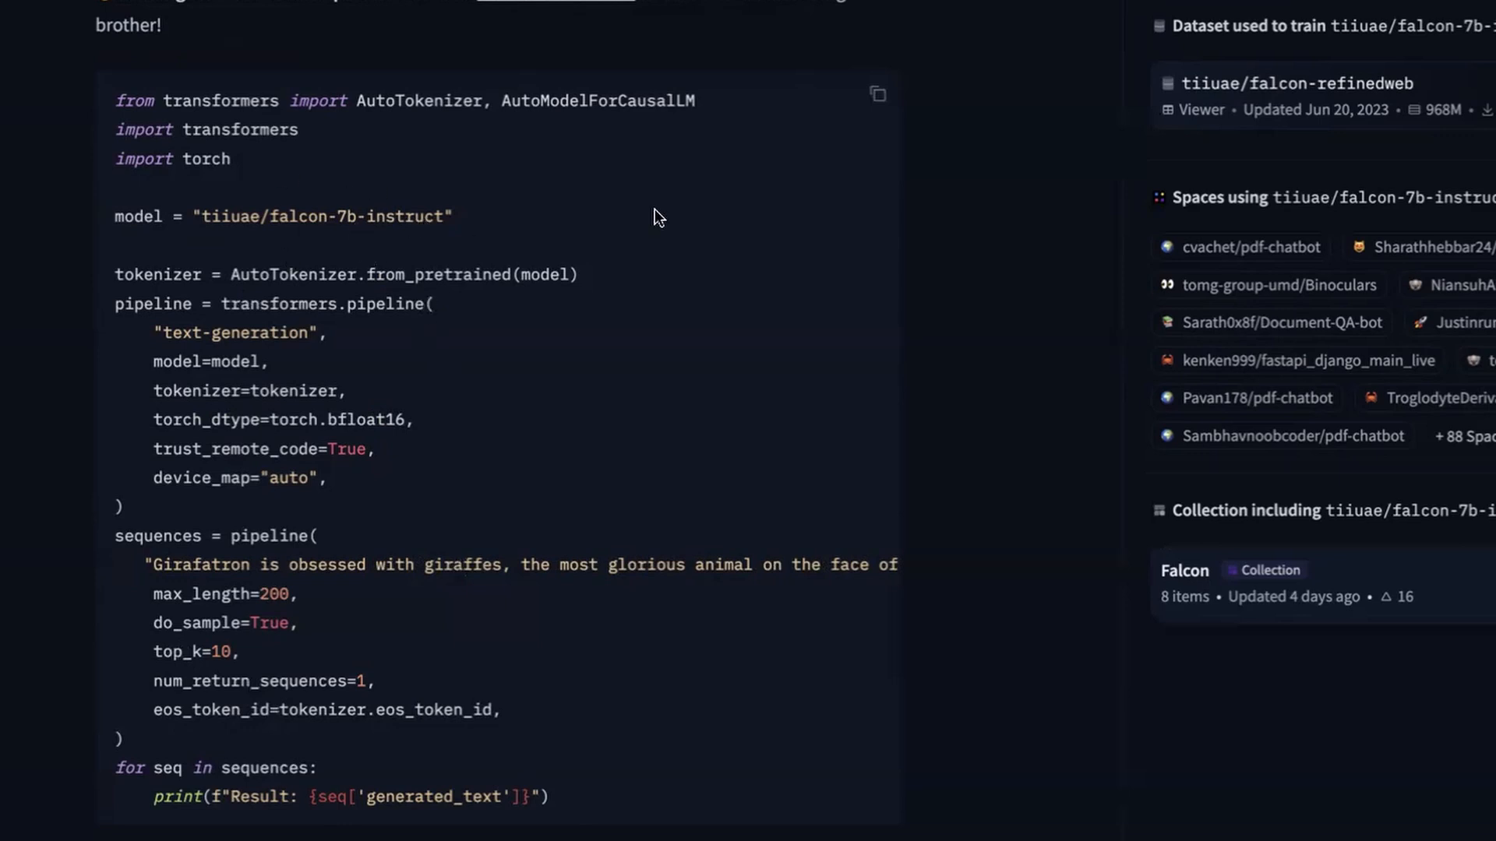
{"action": "scroll", "scroll_direction": "down", "scroll_amount": 3}
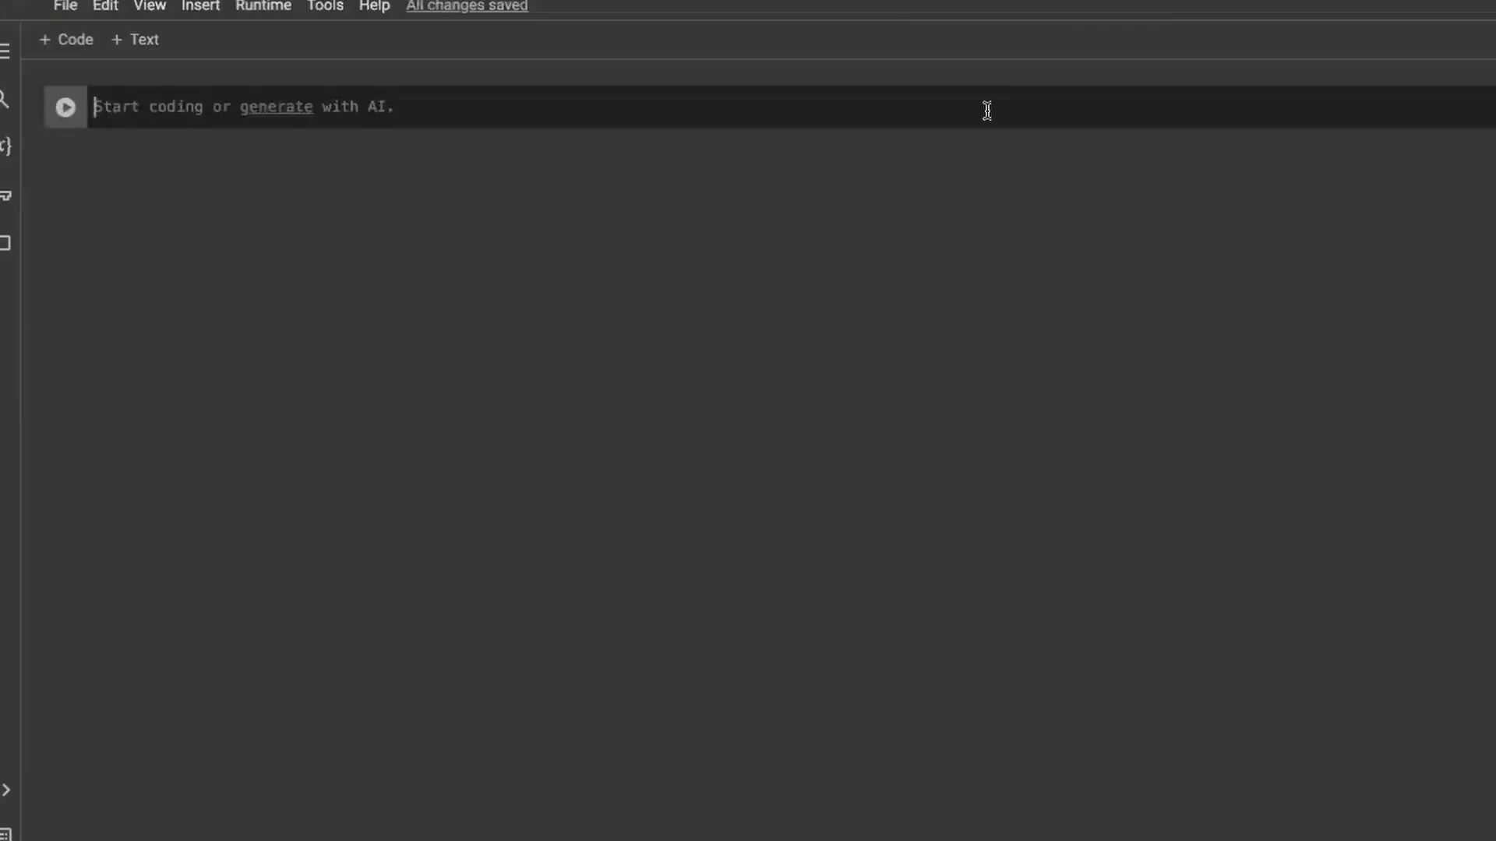
Step: Write the first cell to import torch, plus AutoTokenizer and pipeline from transformers
{"action": "type", "text": "import torch"}
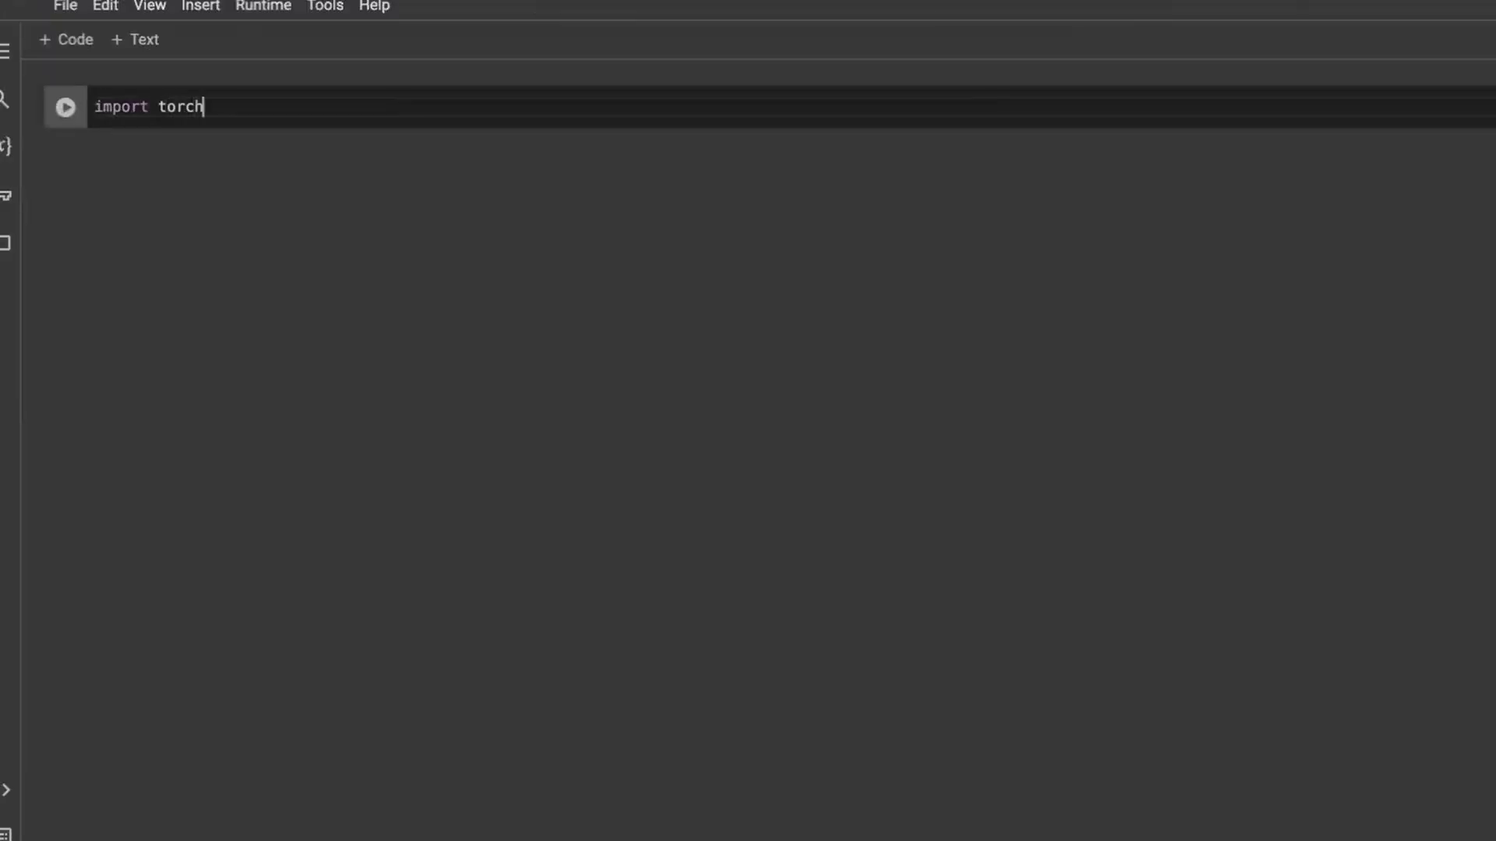
{"action": "type", "text": "from transformers import AutoTo"}
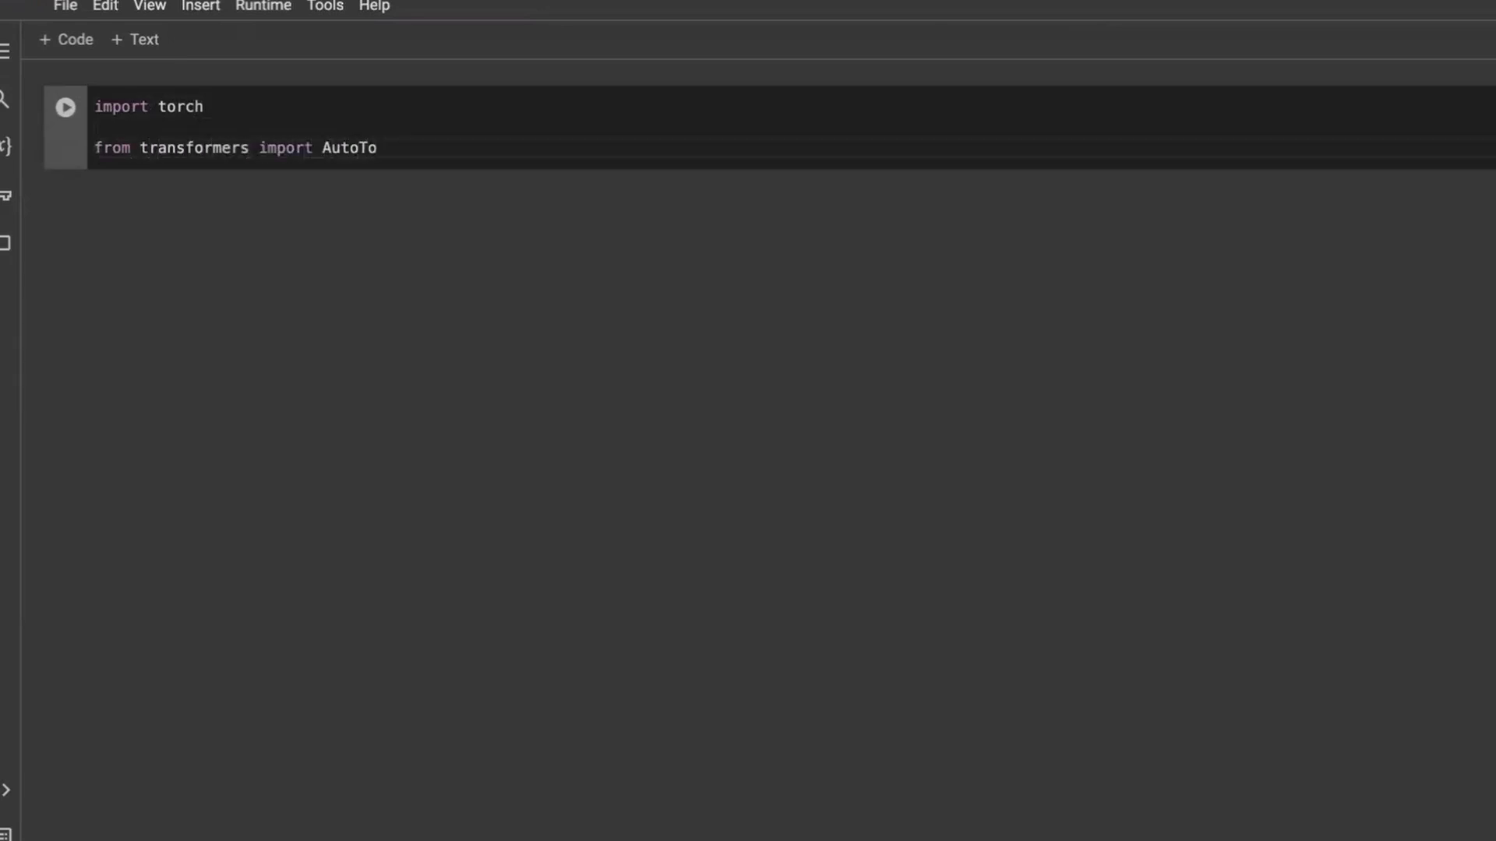
{"action": "type", "text": "kenizer,"}
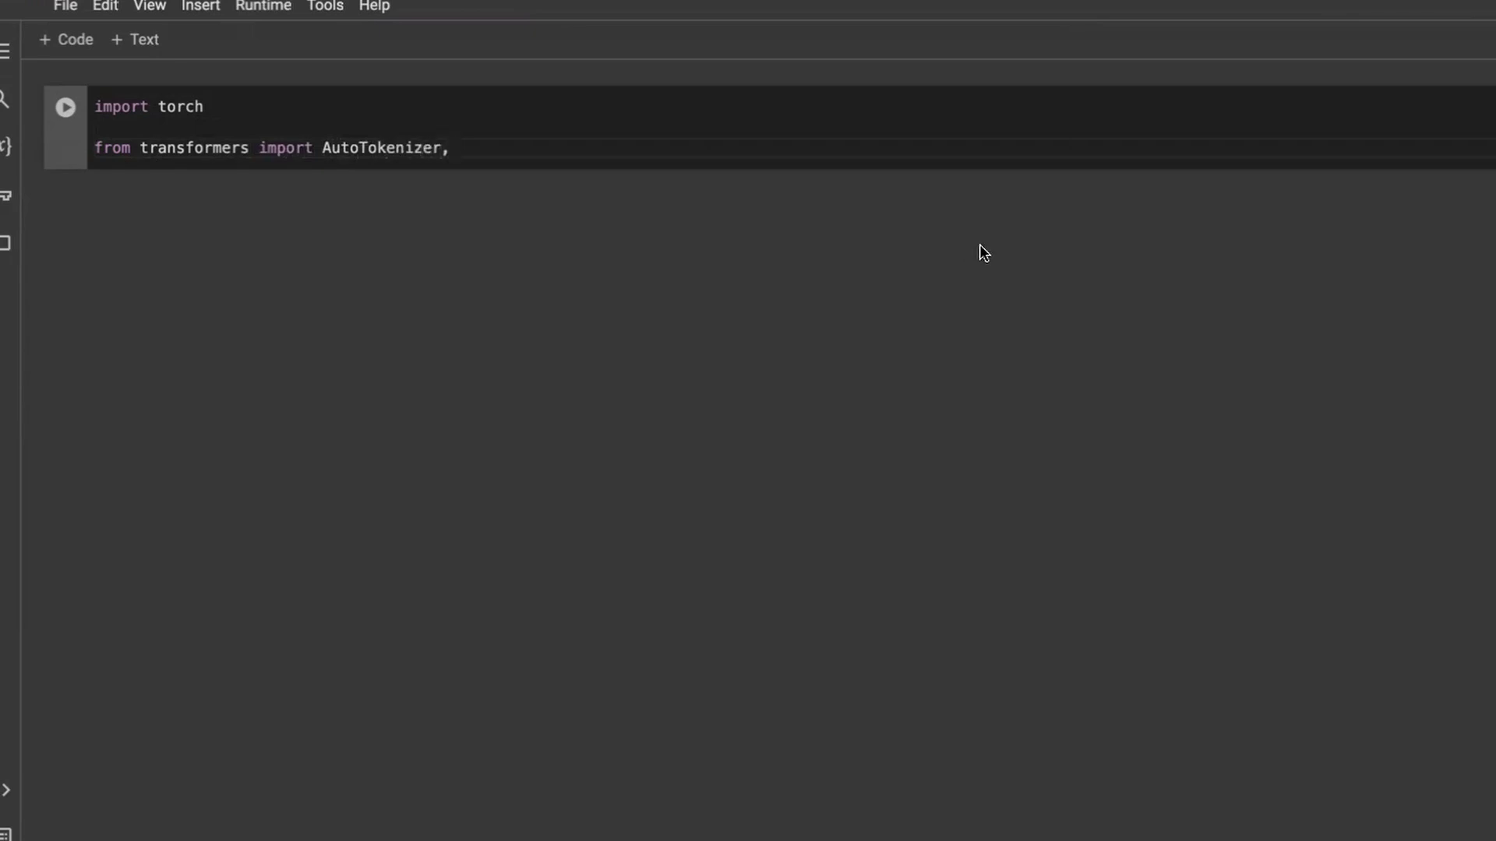
{"action": "type", "text": "pipeline"}
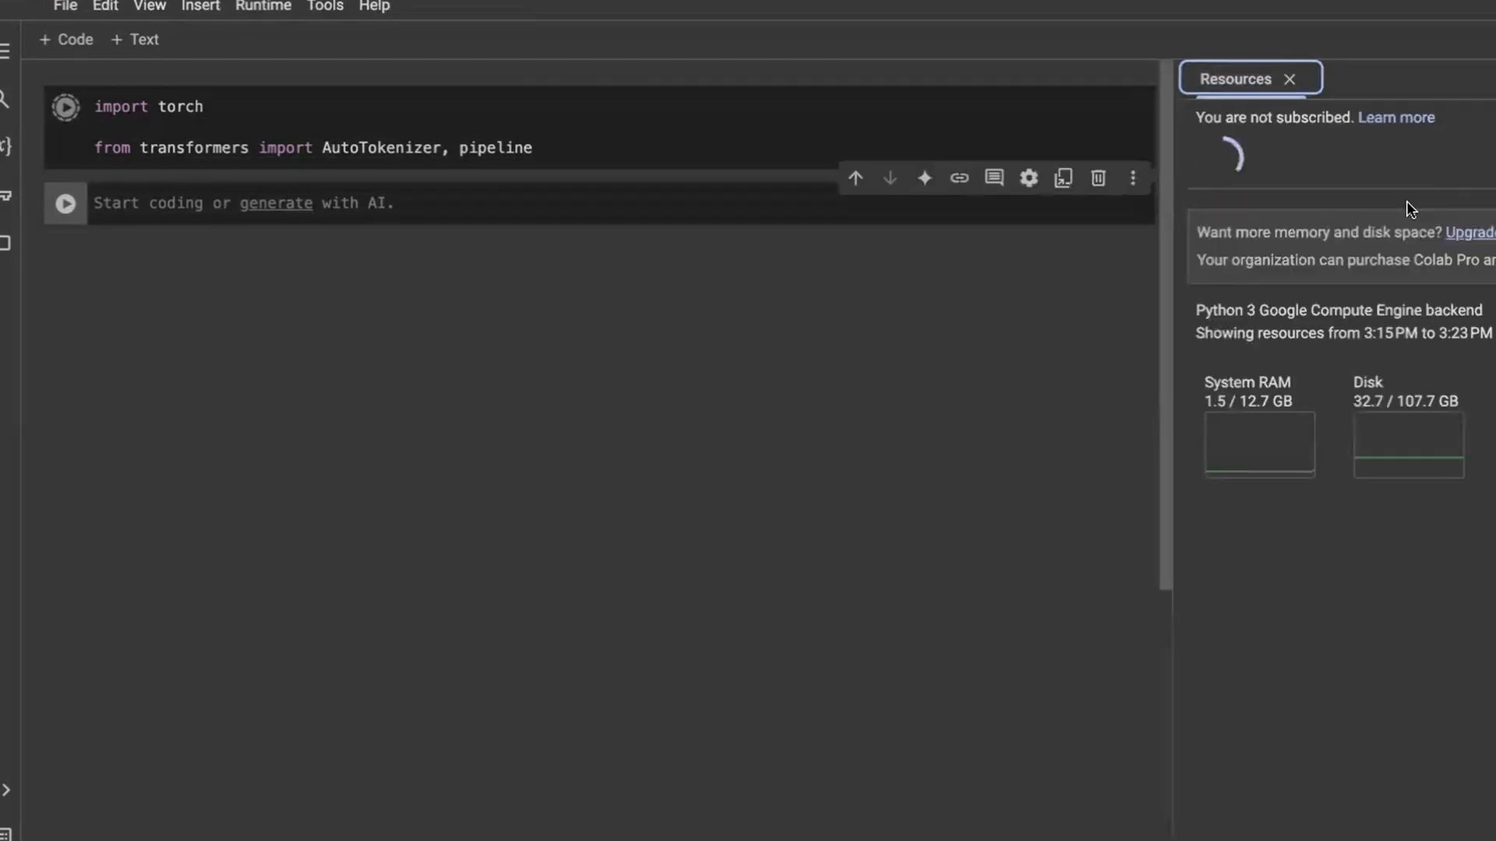
Step: Switch the runtime's hardware accelerator to T4 GPU and save
{"action": "left_click", "coordinate": [262, 7]}
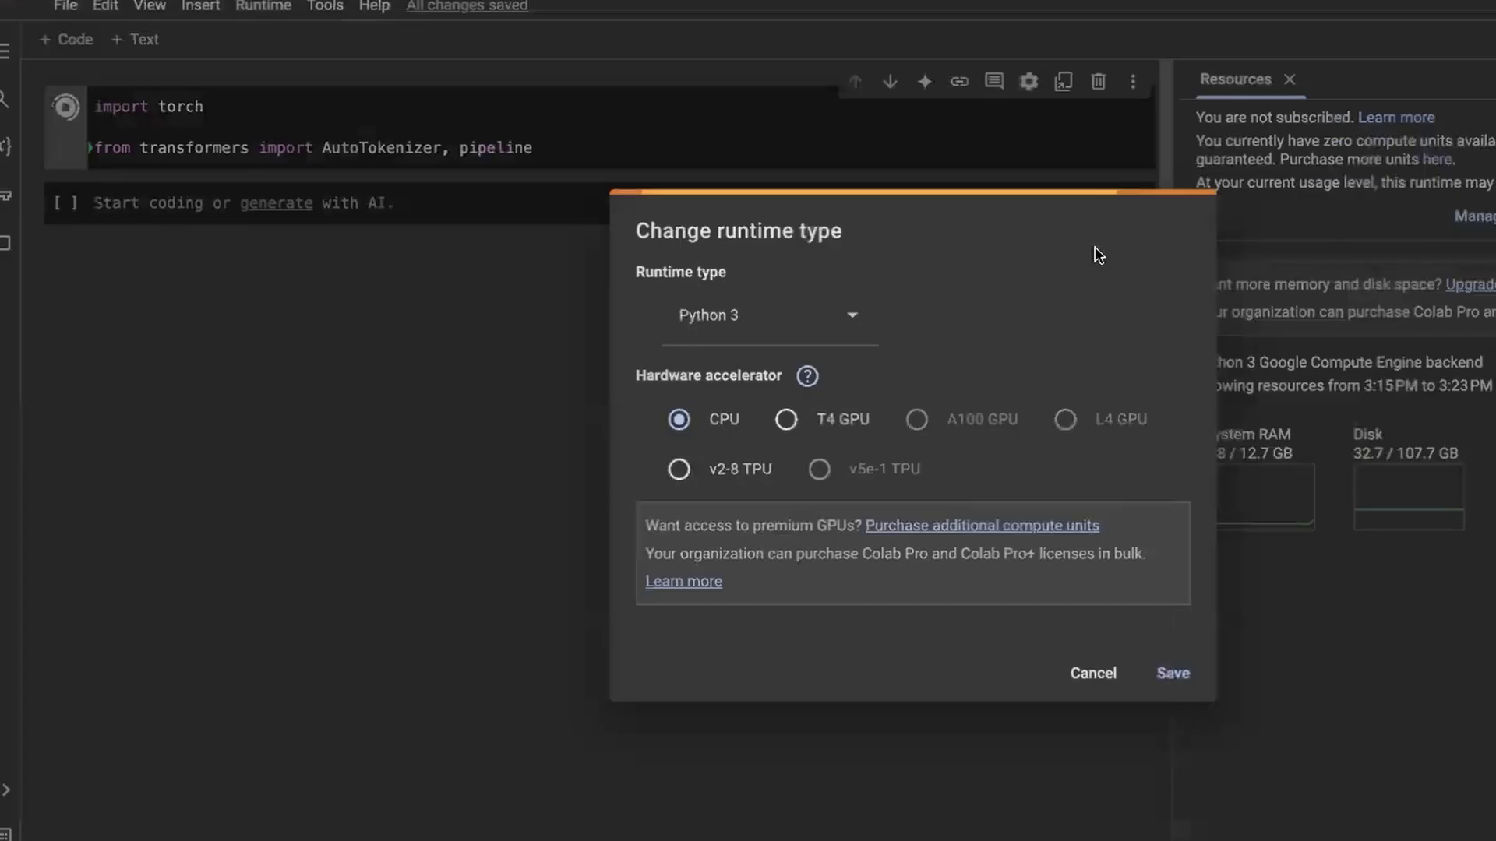
{"action": "left_click", "coordinate": [1172, 673]}
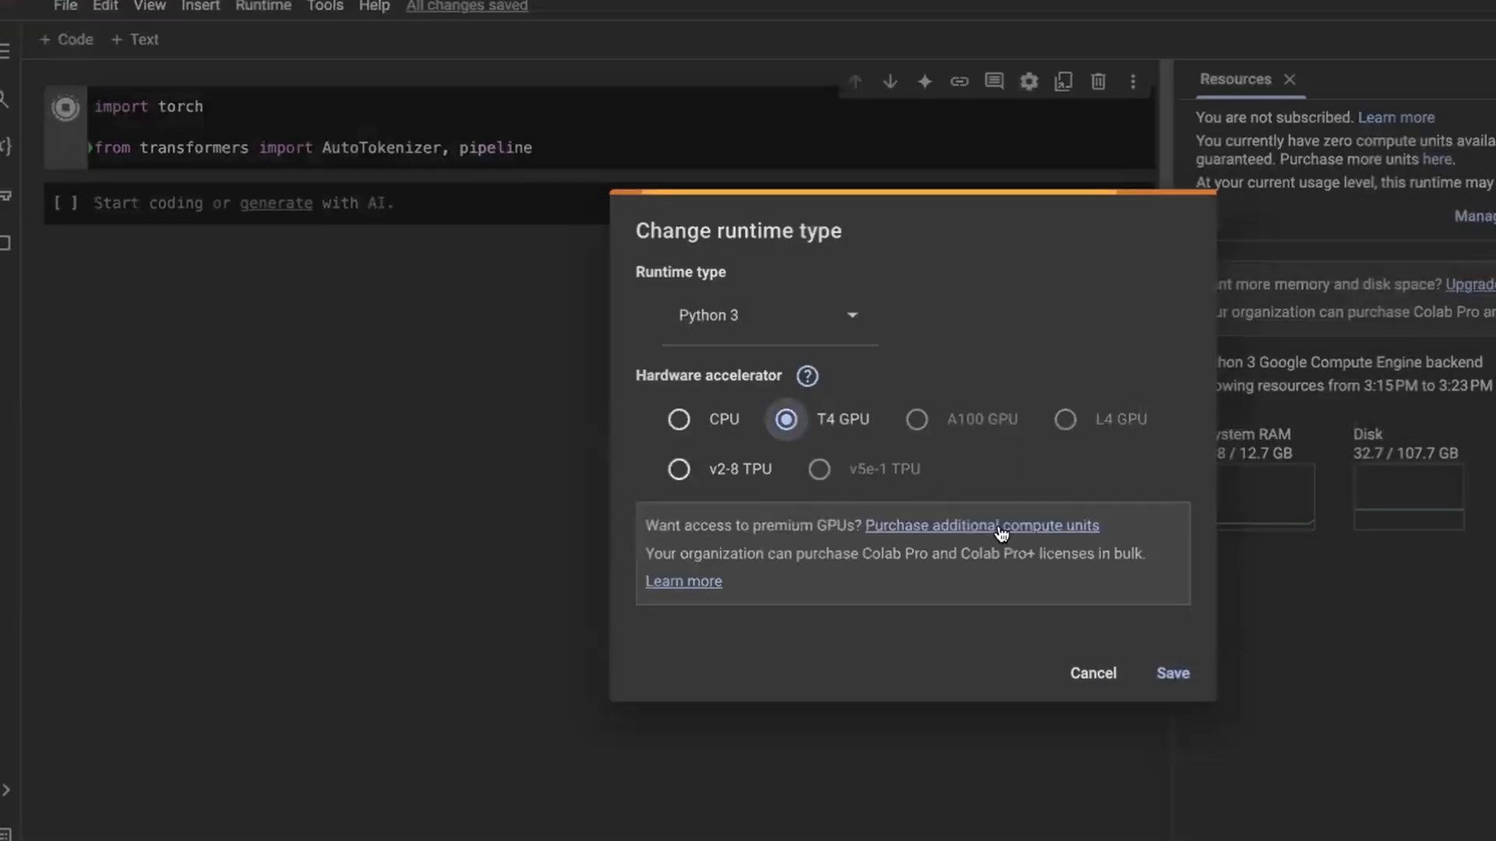
{"action": "left_click", "coordinate": [1092, 673]}
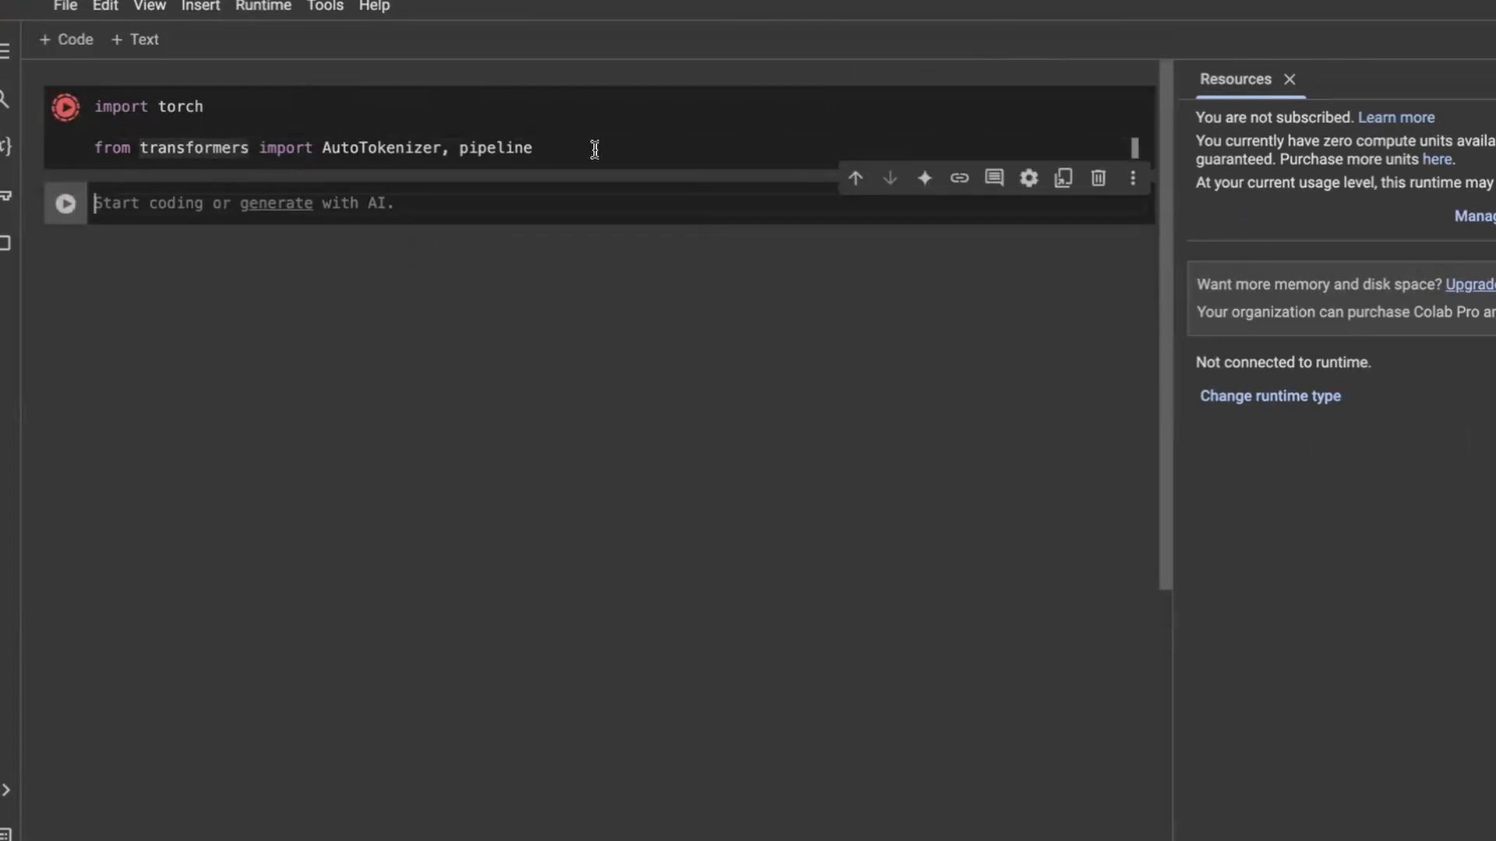
Step: Set model to 'tiiuae/falcon-7b-instruct' and load tokenizer = AutoTokenizer.from_pretrained(model)
{"action": "type", "text": "mod"}
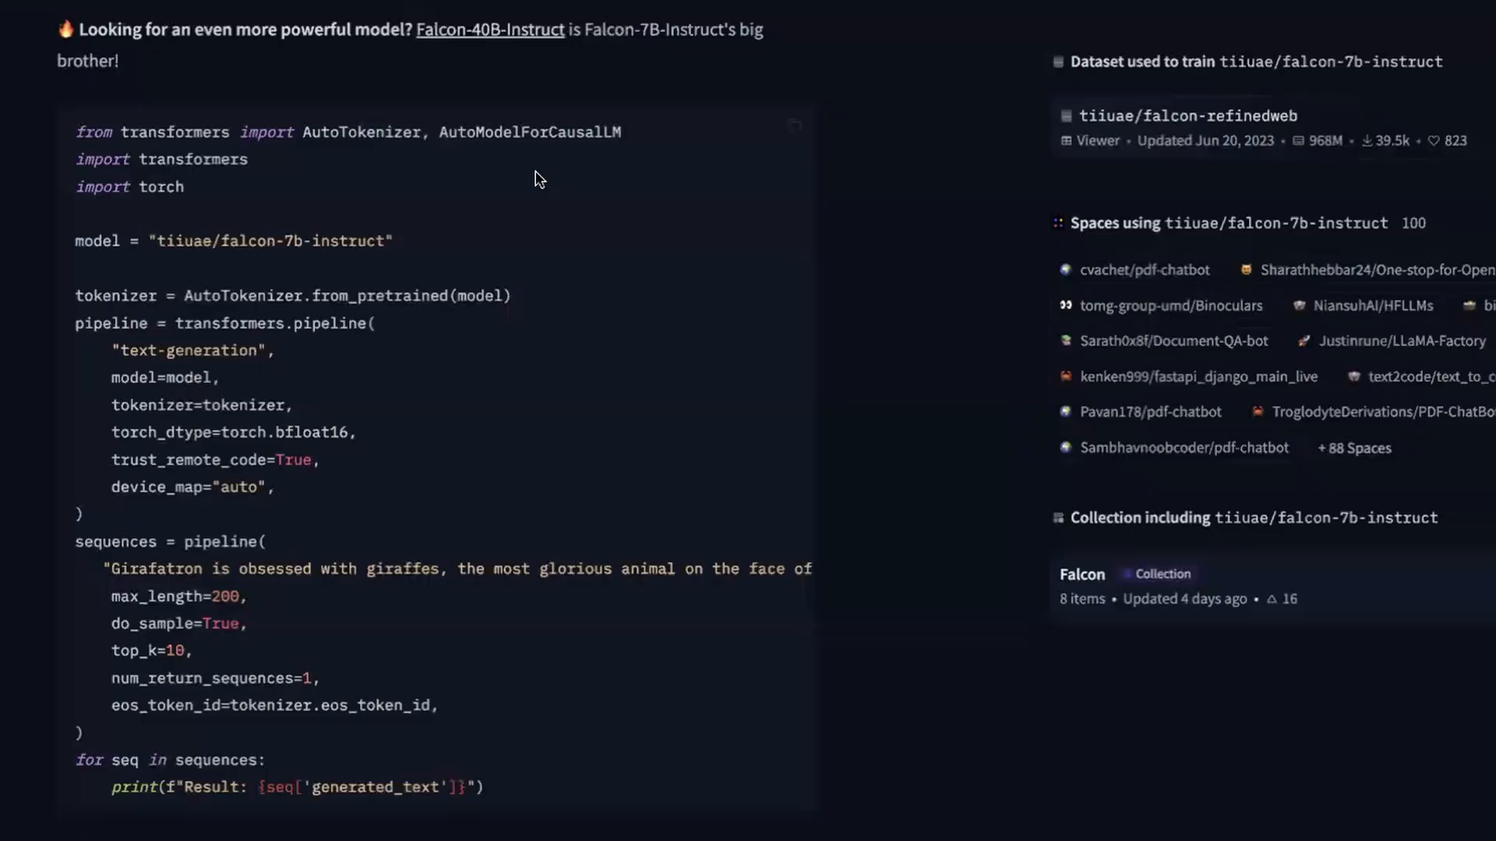
{"action": "left_click", "coordinate": [388, 75]}
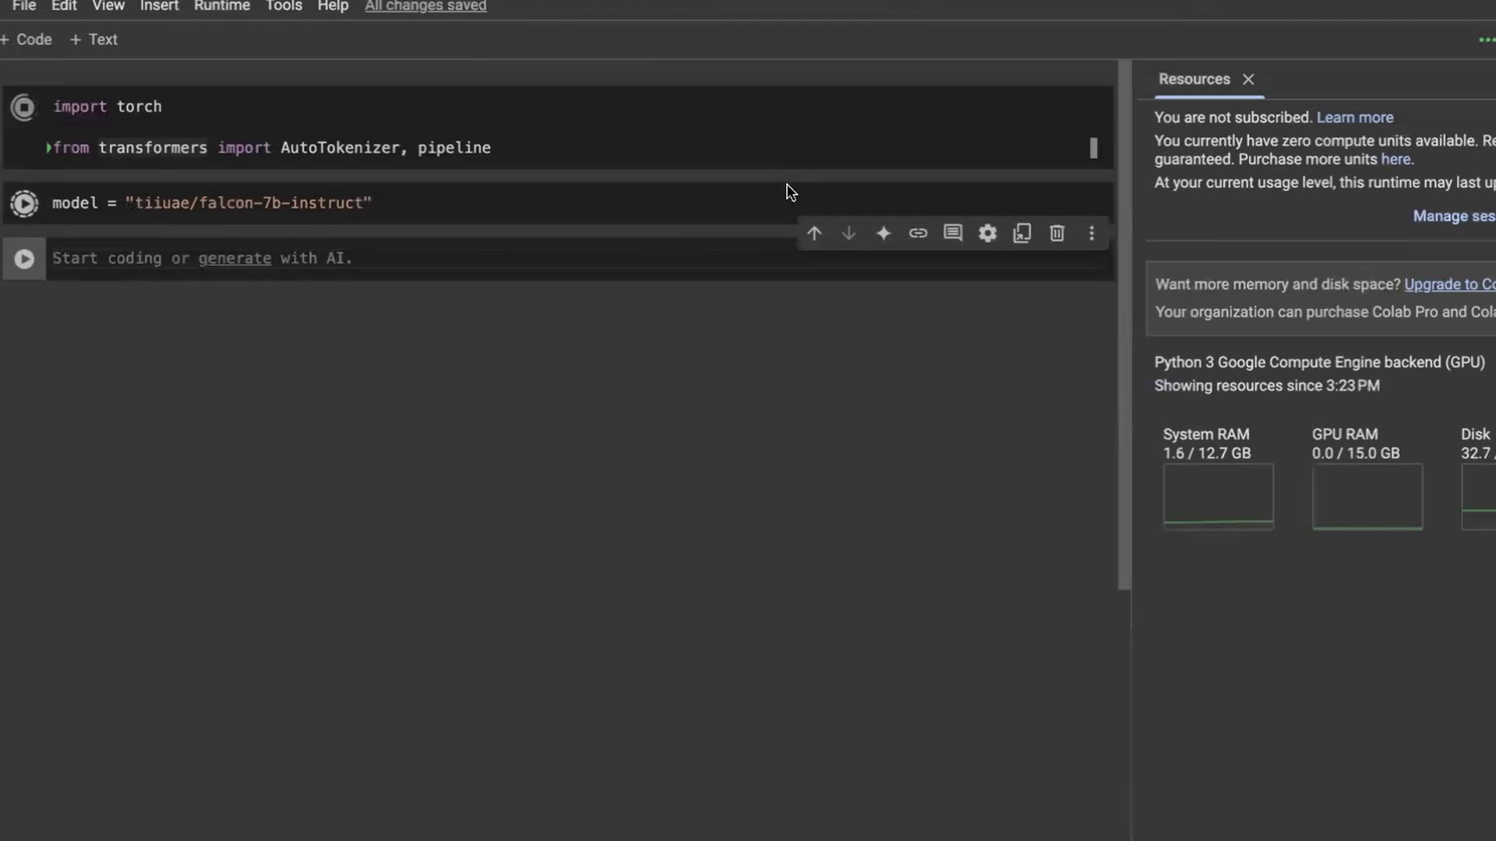
{"action": "type", "text": "tokenizer="}
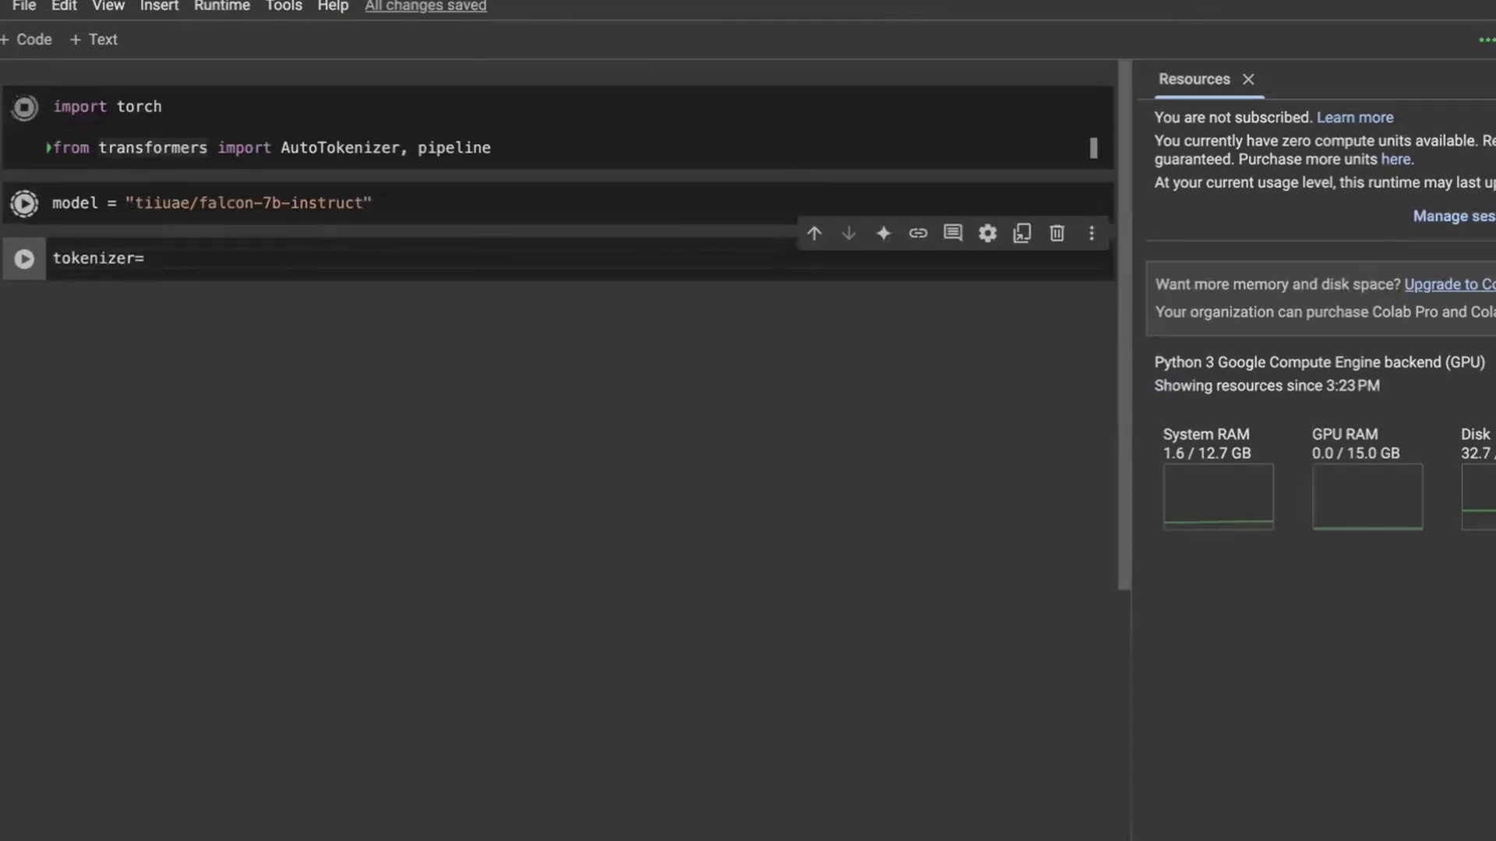
{"action": "type", "text": "AutoTokeniz"}
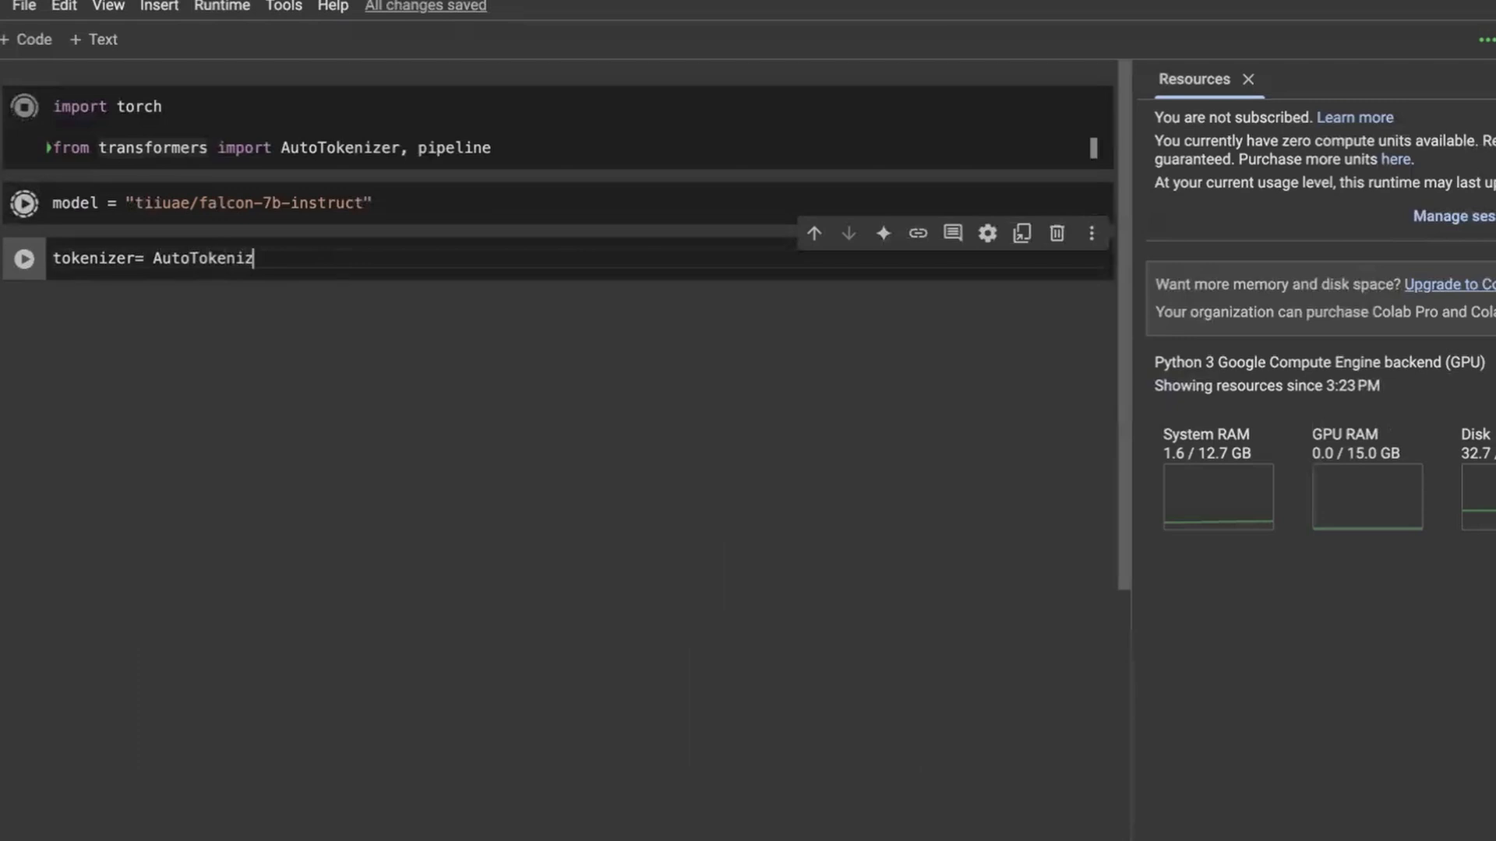
{"action": "type", "text": "er."}
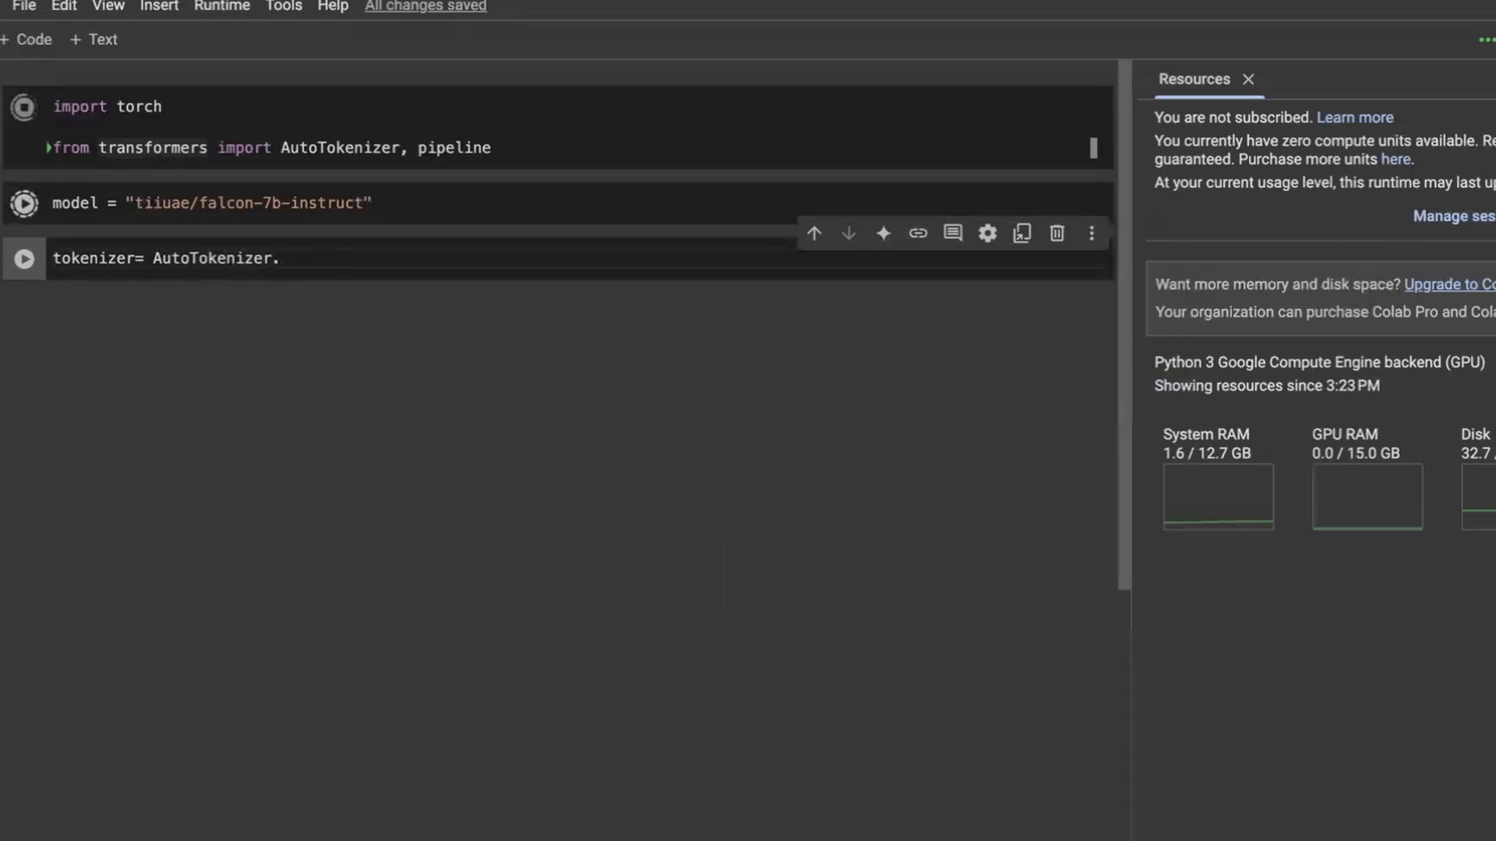
{"action": "type", "text": "from_pre"}
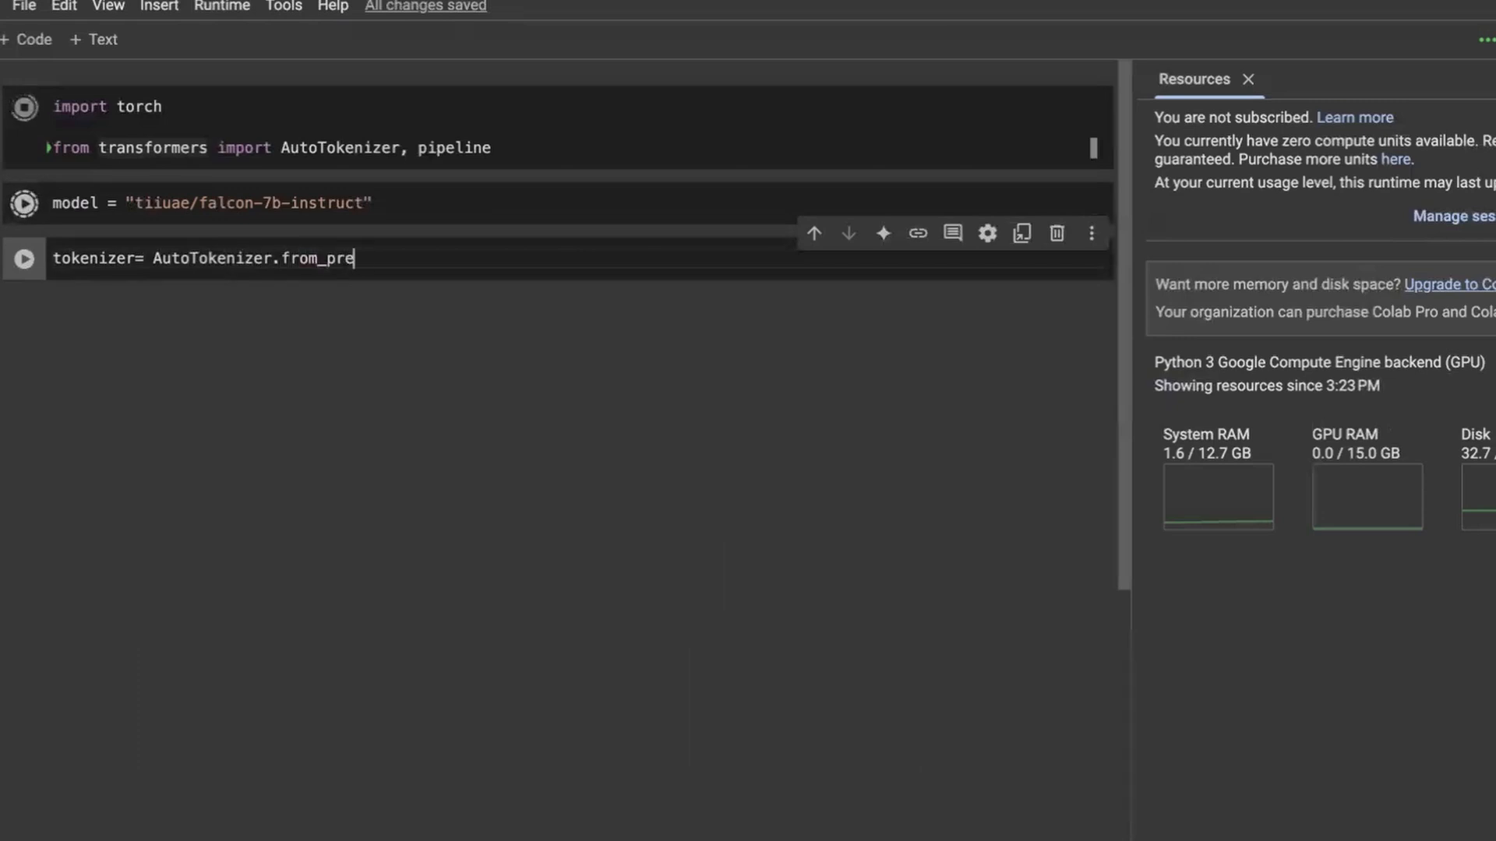
{"action": "type", "text": "trained()"}
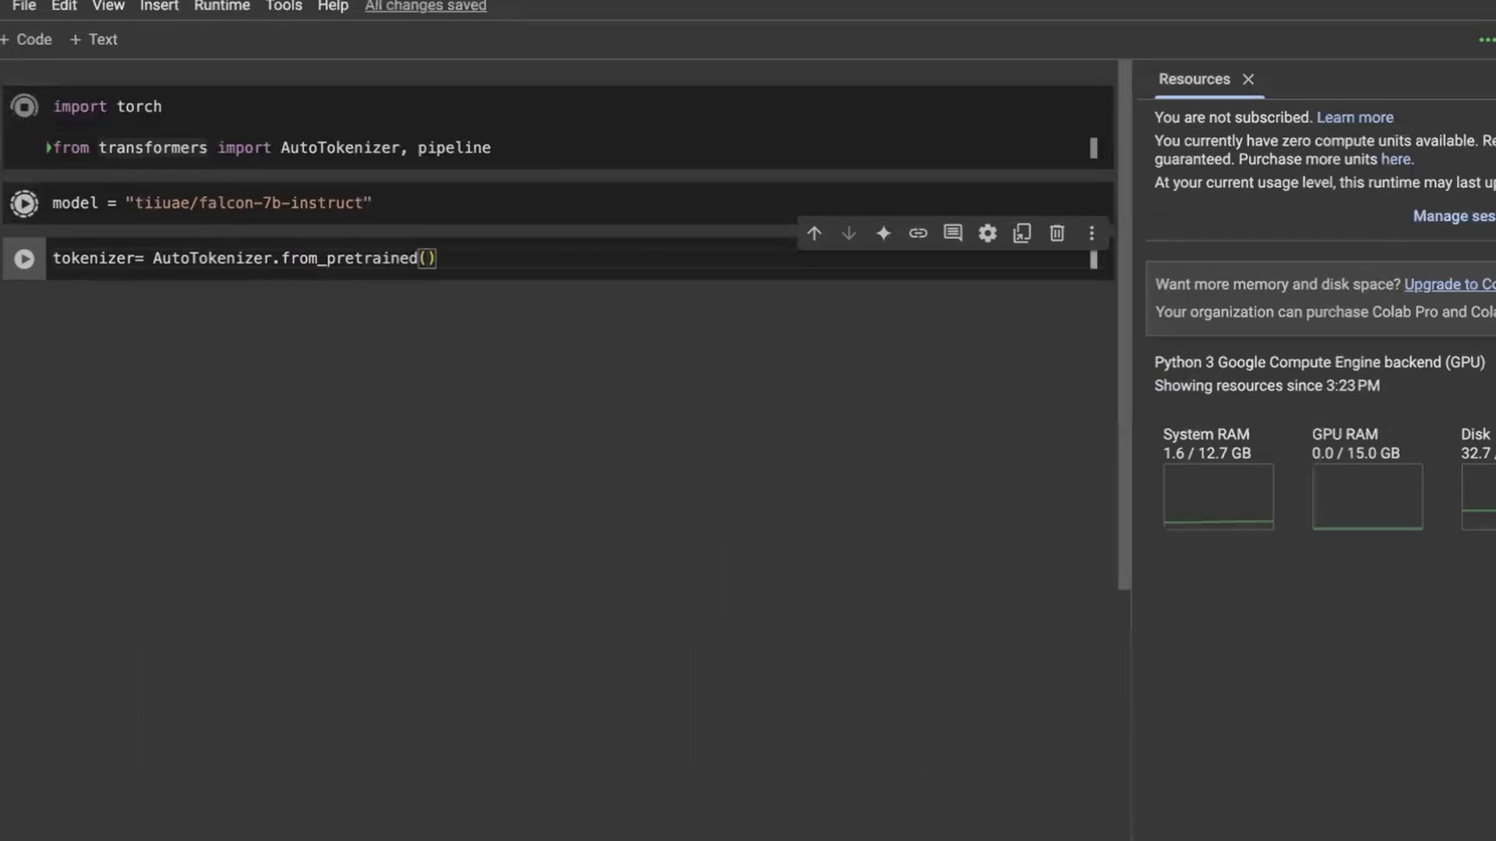
{"action": "type", "text": "model"}
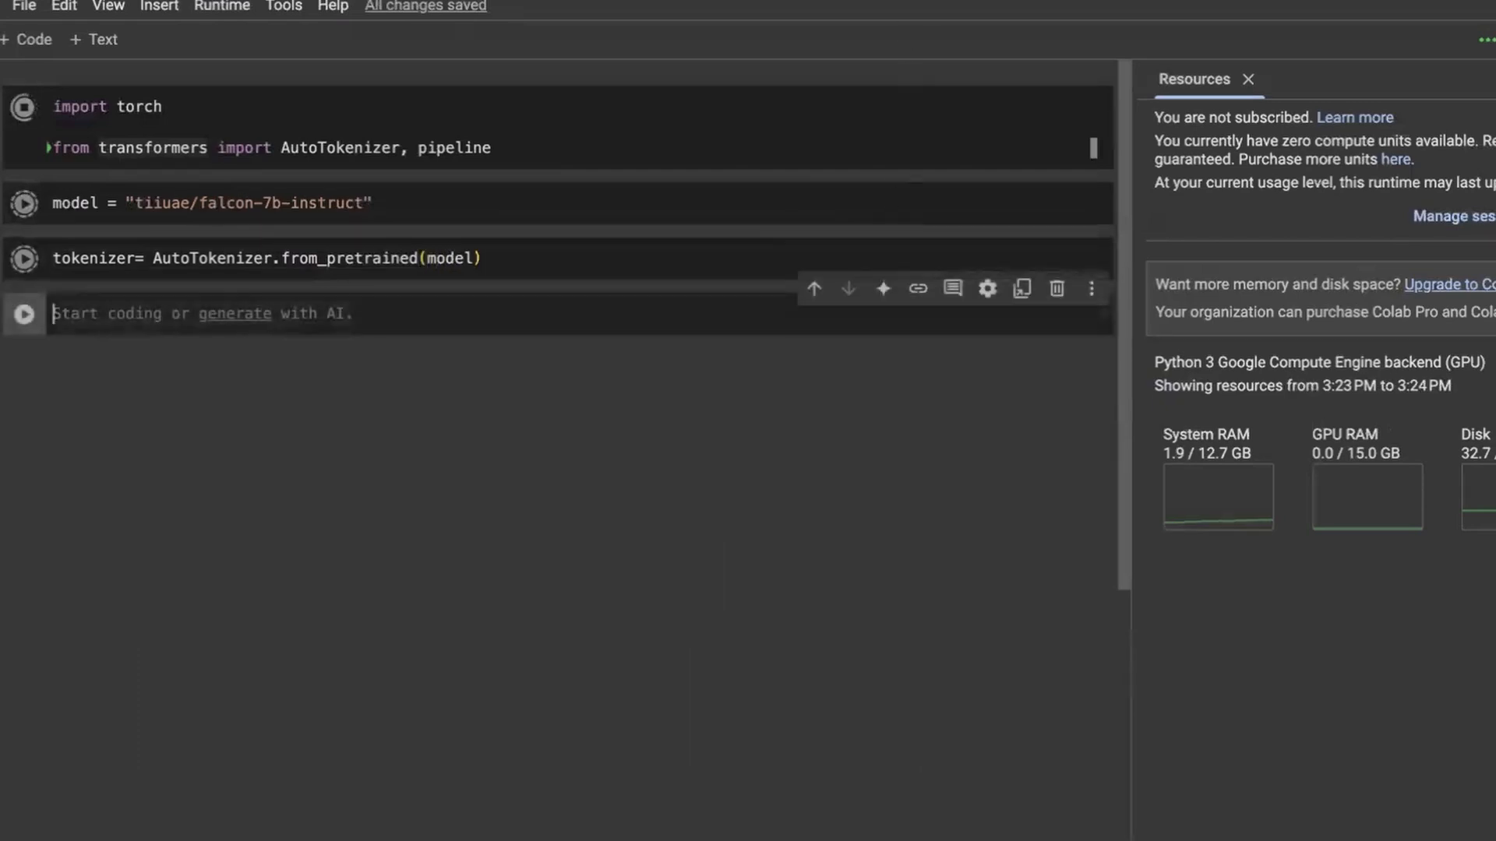
{"action": "type", "text": "pipeline ="}
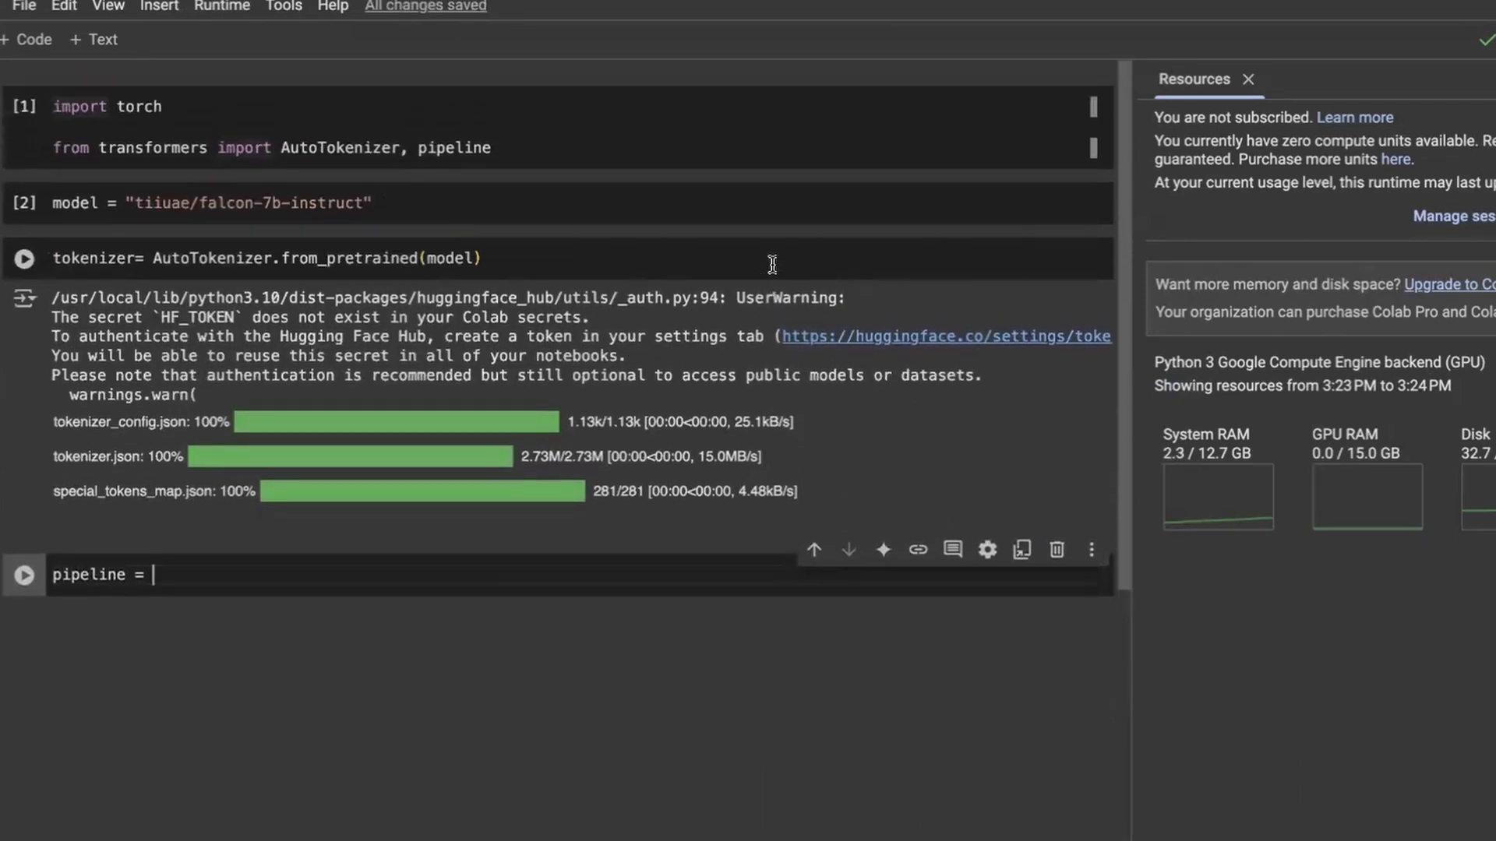
Step: Create a text-generation pipeline using model and tokenizer, torch.bfloat16 and device_map 'auto'
{"action": "left_click", "coordinate": [24, 258]}
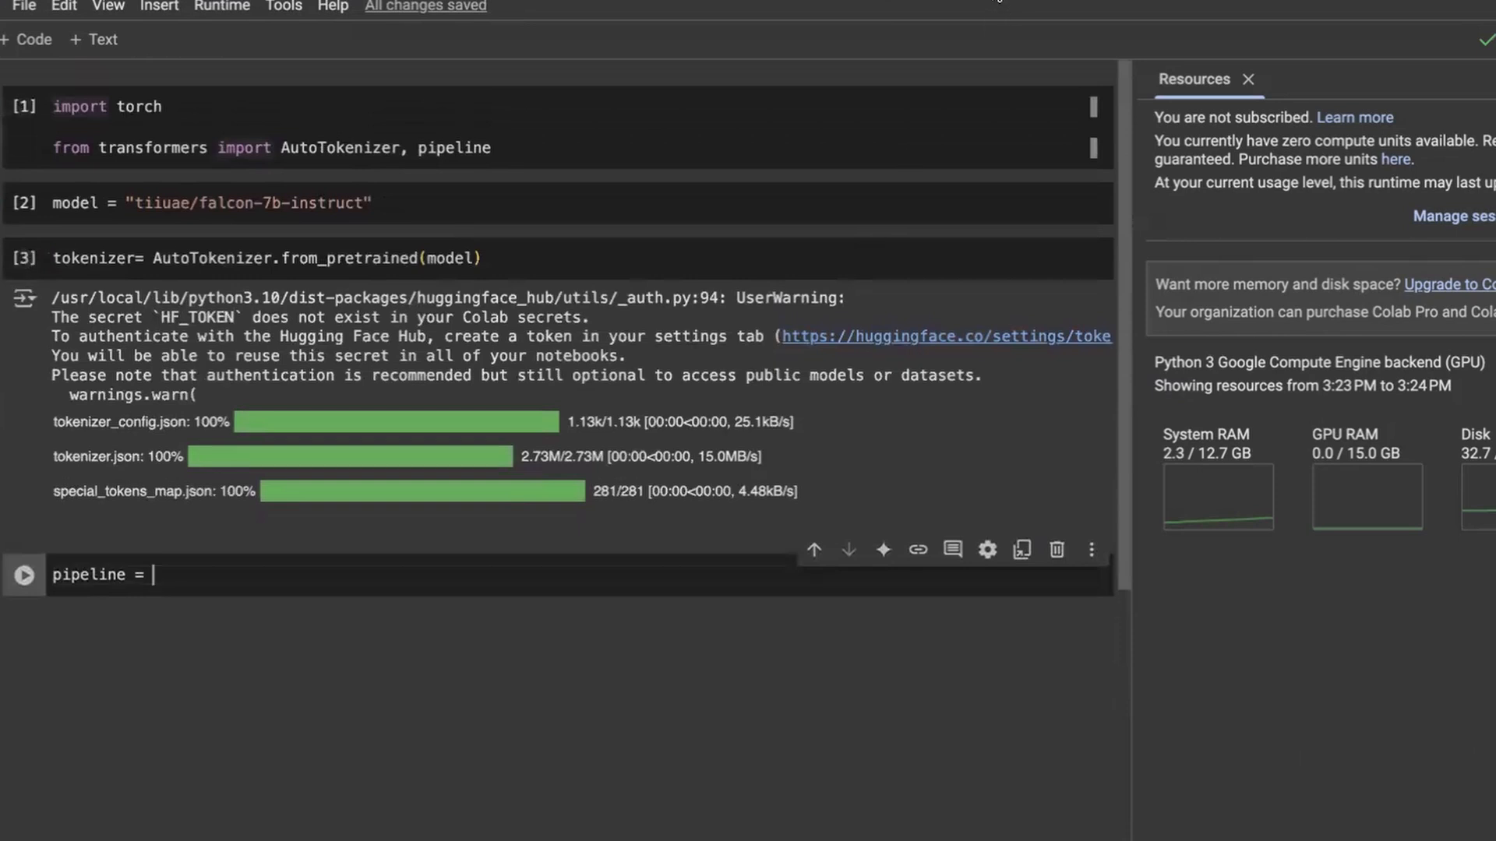
{"action": "type", "text": "pipe"}
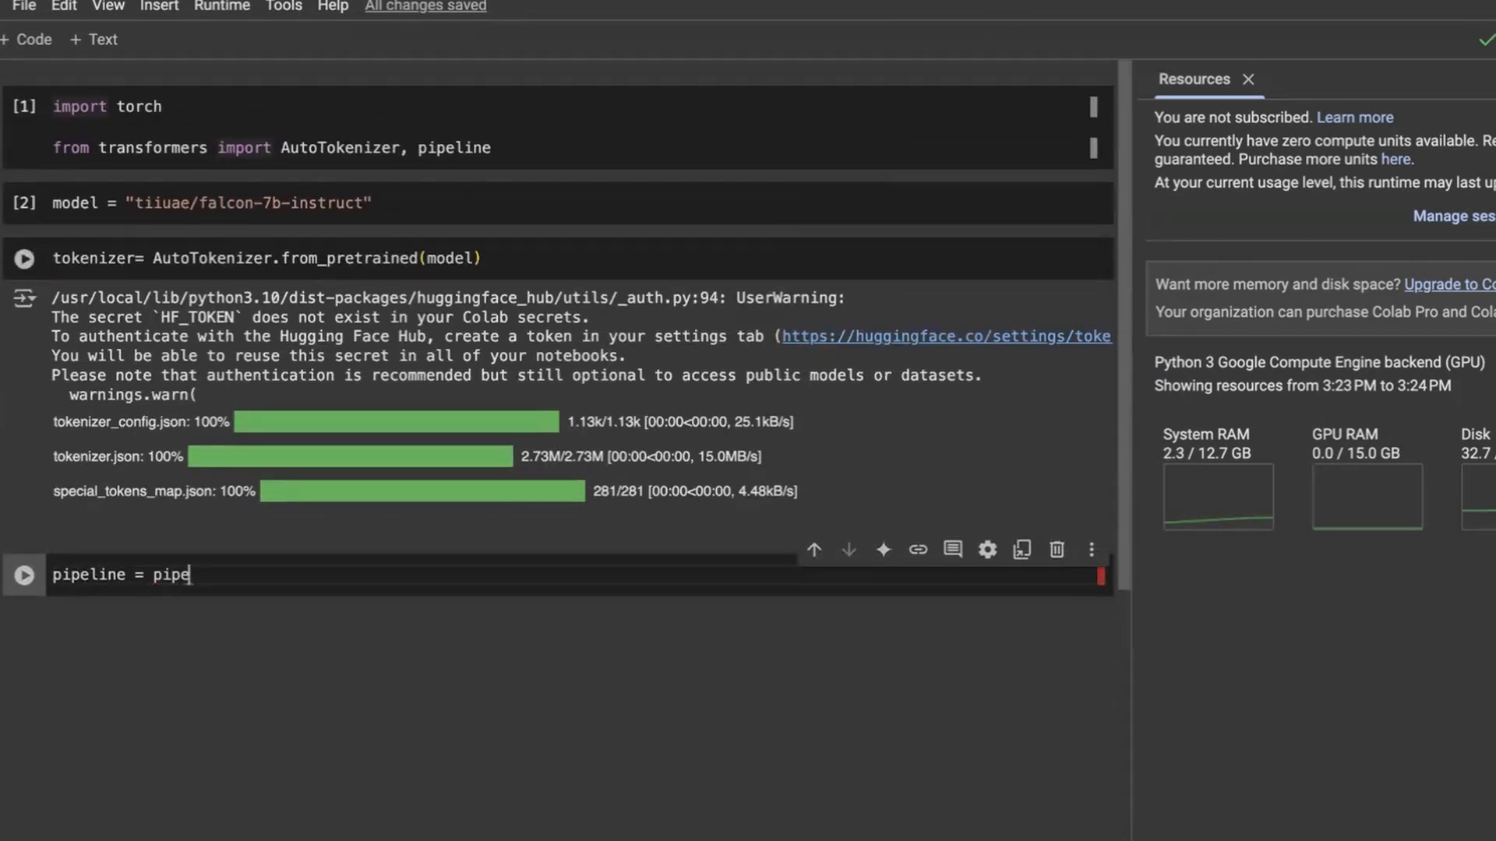
{"action": "type", "text": "line("}
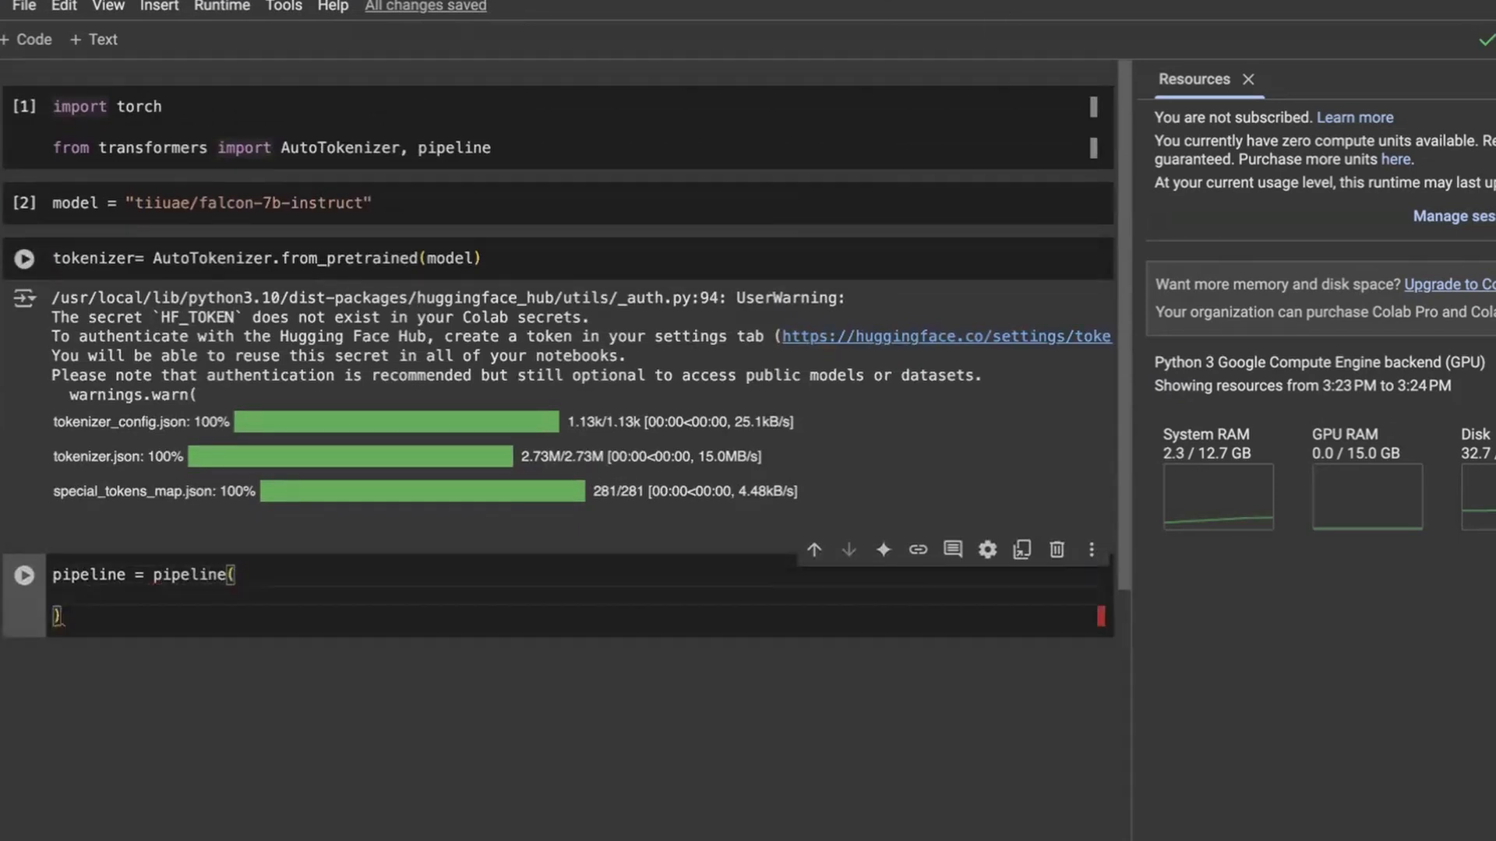
{"action": "type", "text": "\"text=\""}
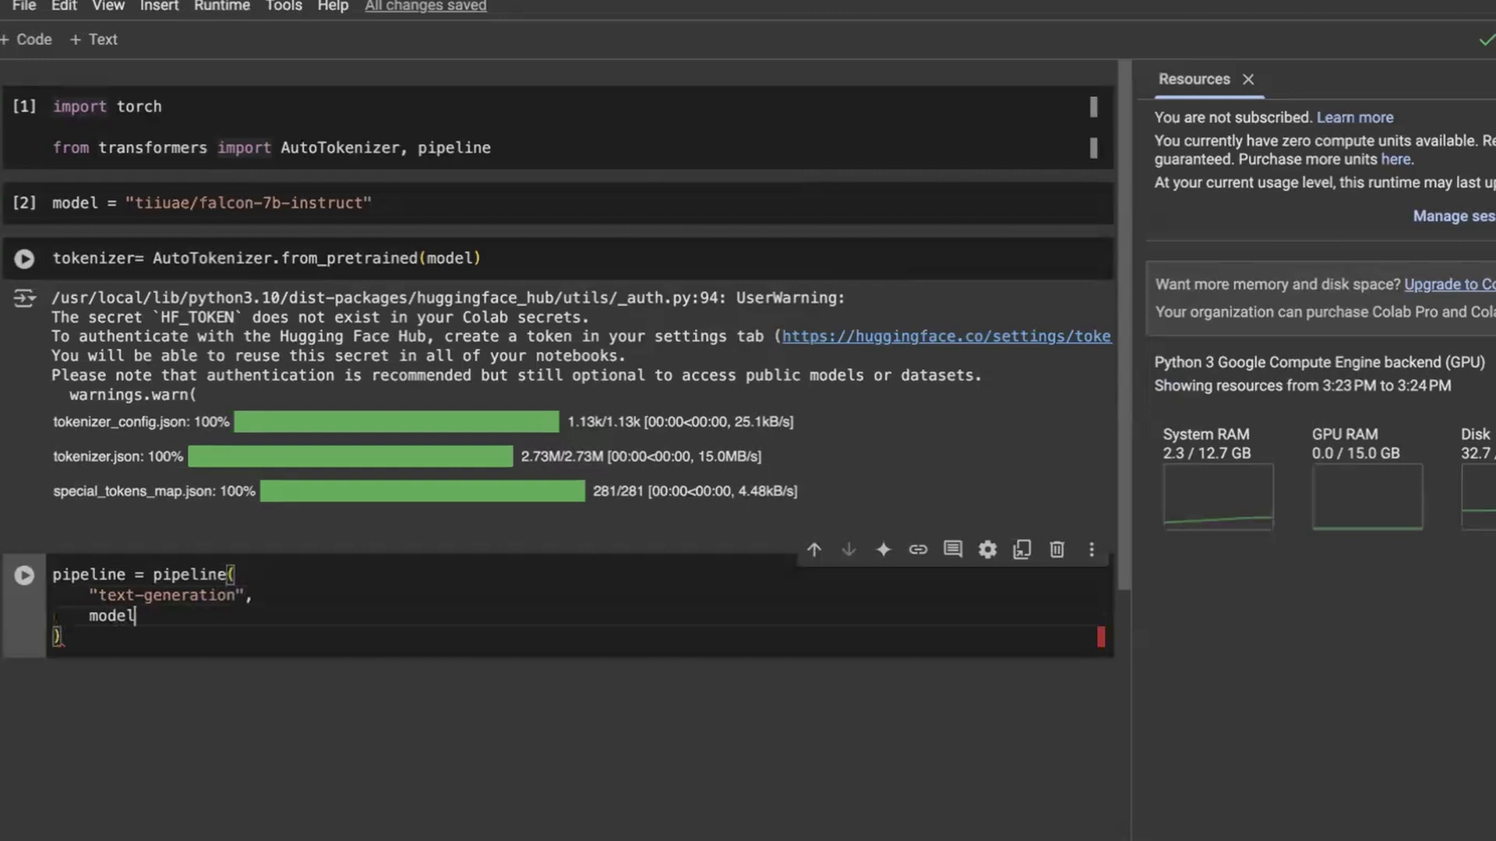
{"action": "type", "text": "=model,"}
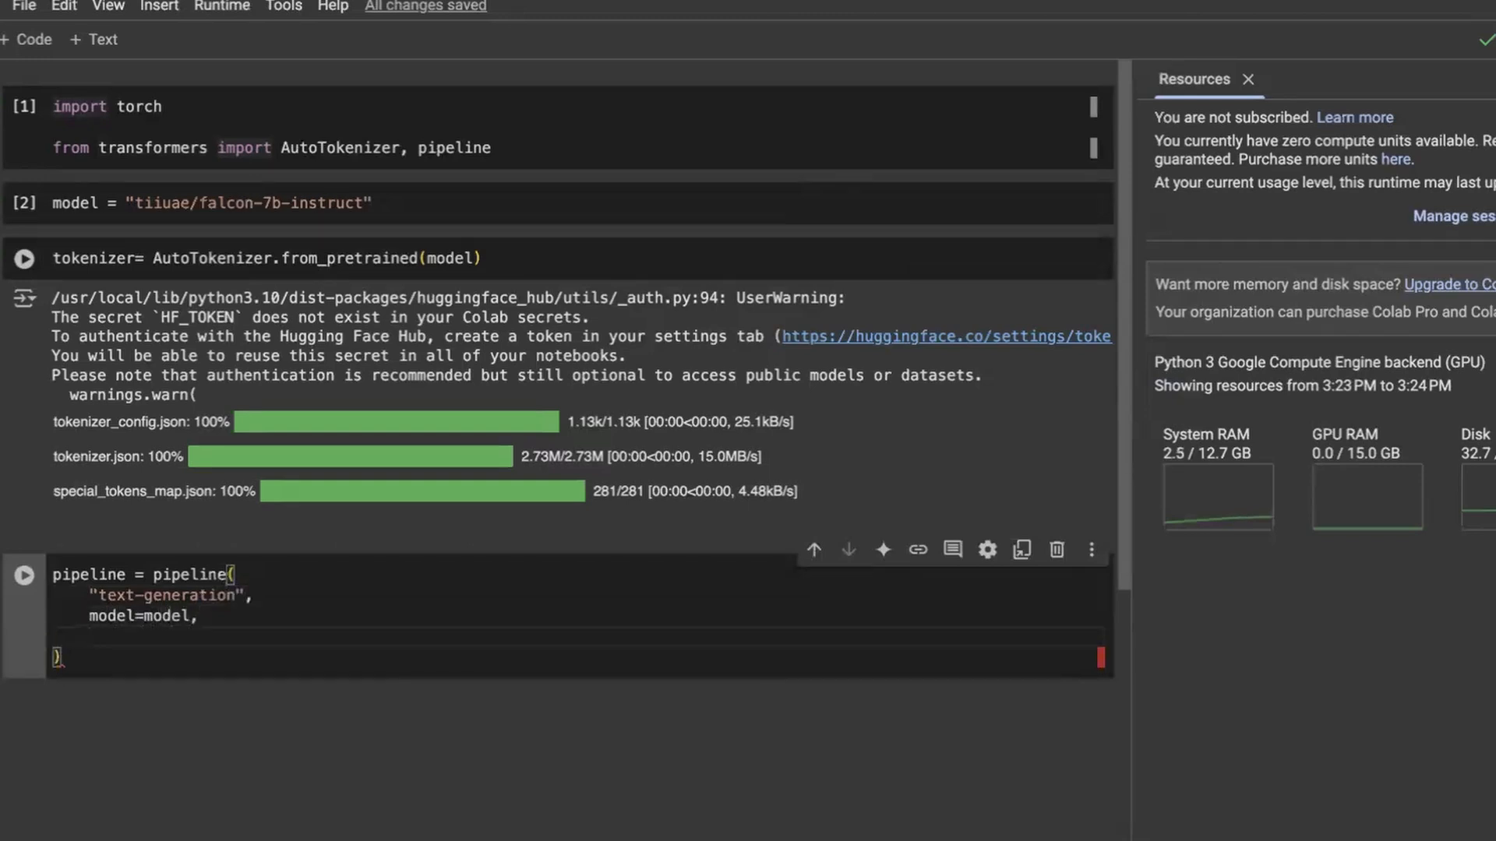
{"action": "type", "text": "tokenizer=tokenizer,"}
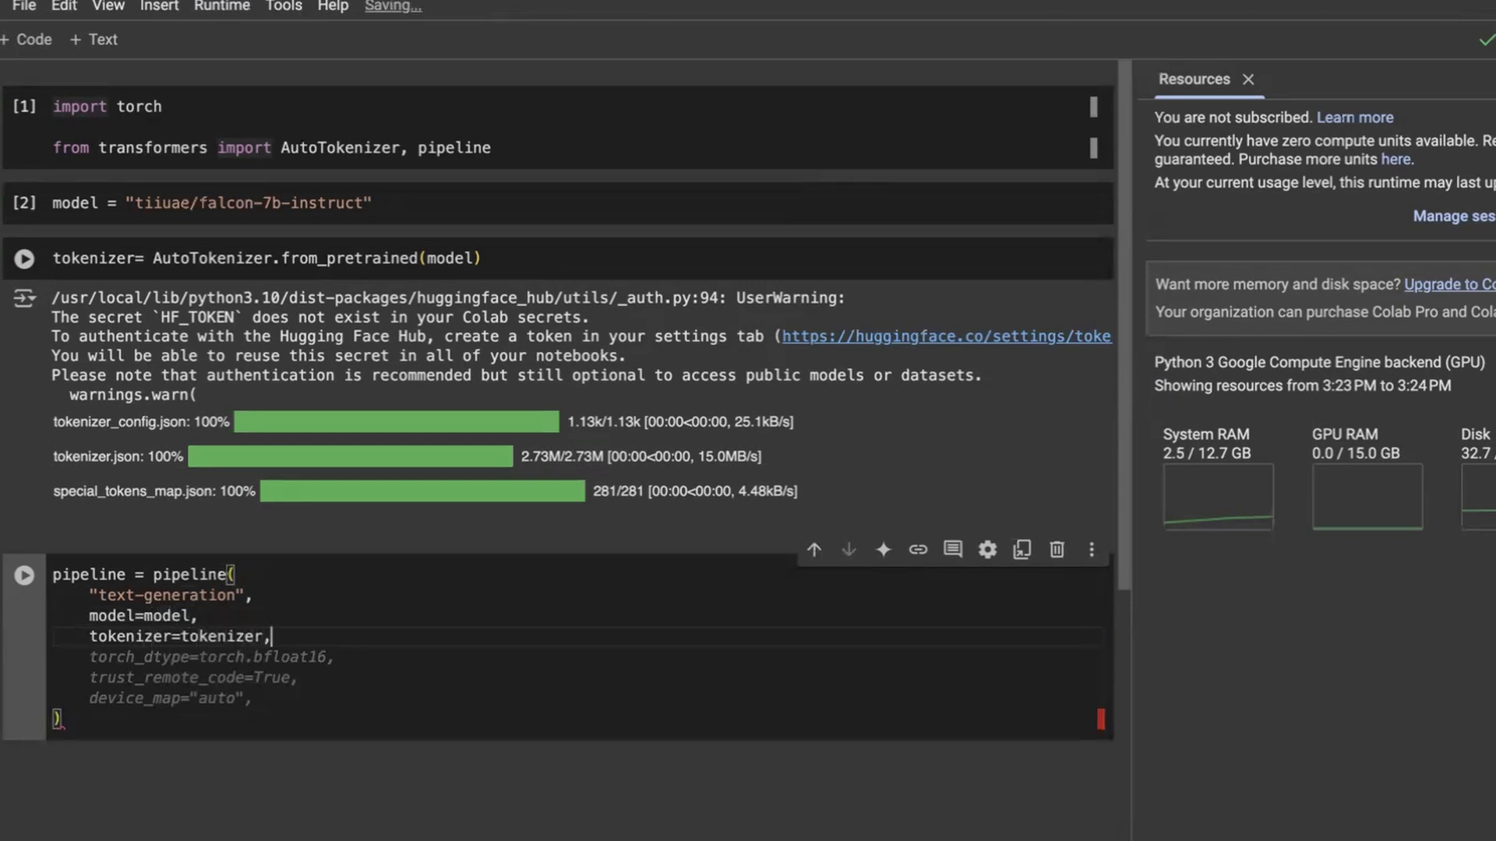
{"action": "type", "text": "torch_dtype ="}
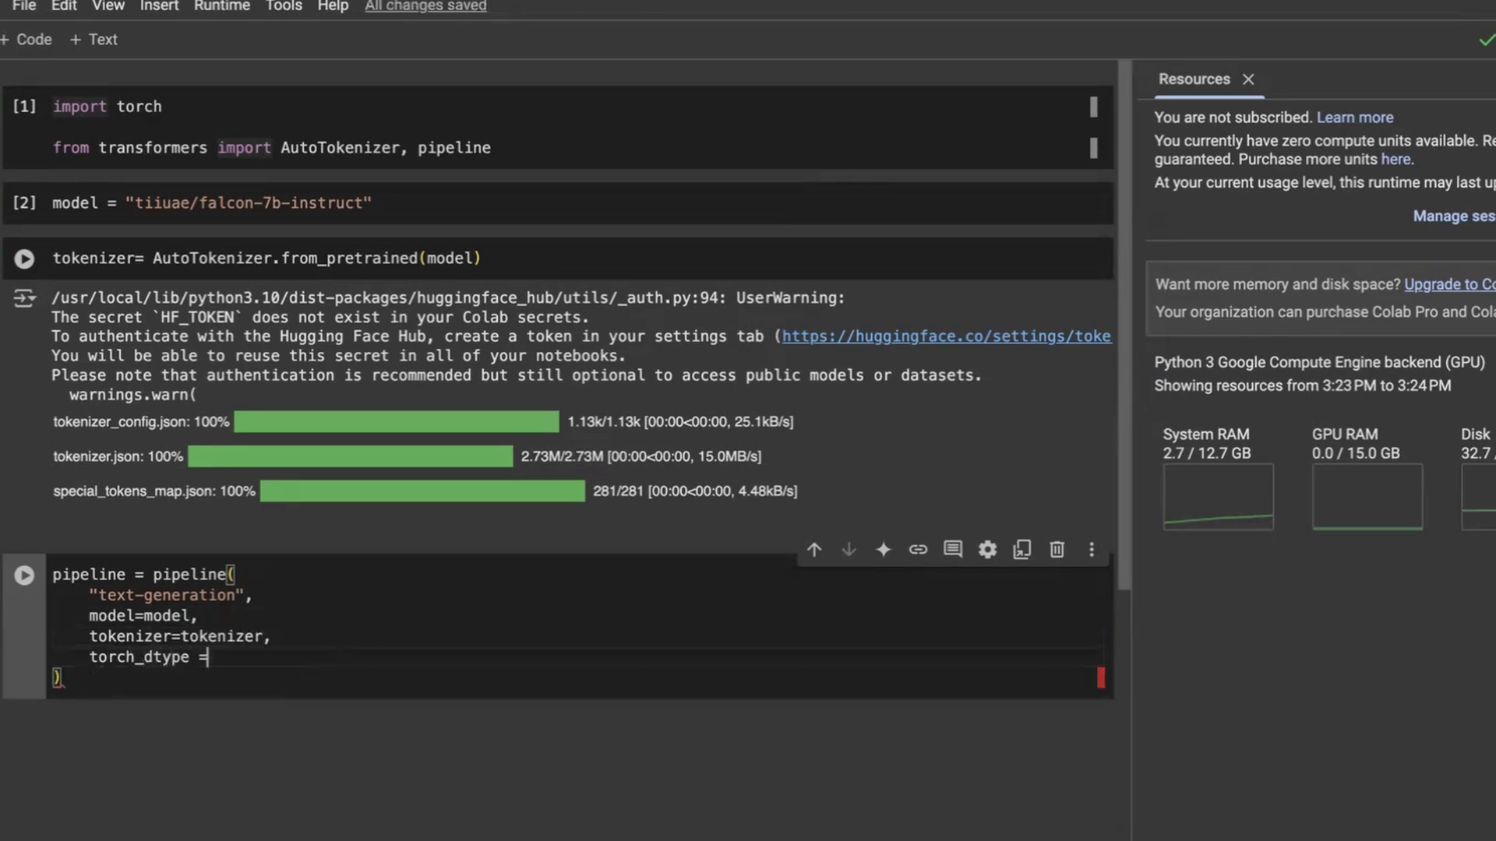
{"action": "type", "text": "floa"}
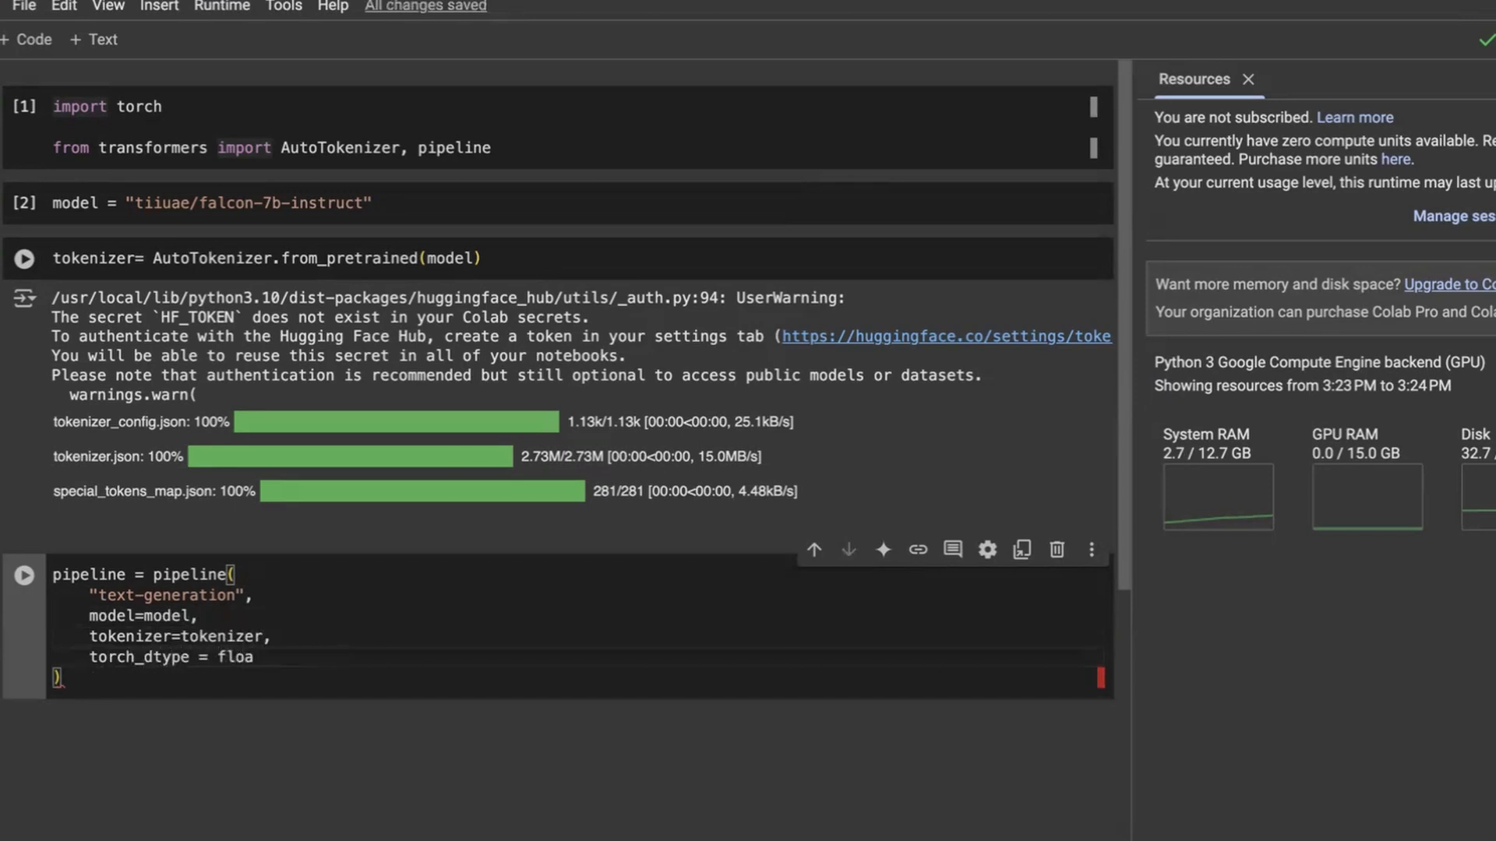
{"action": "type", "text": "torch."}
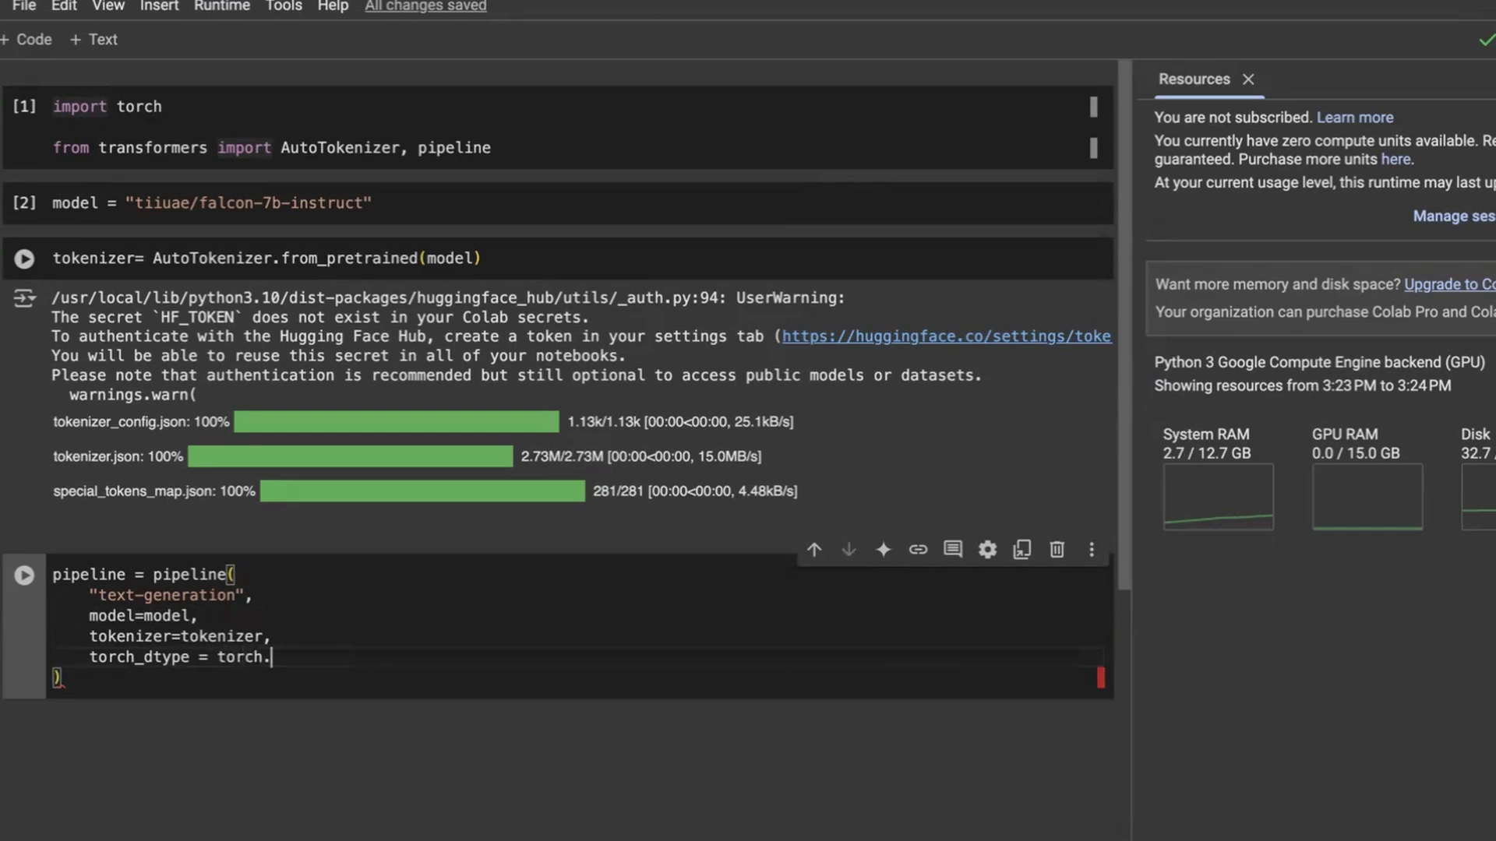
{"action": "mouse_move", "coordinate": [959, 327]}
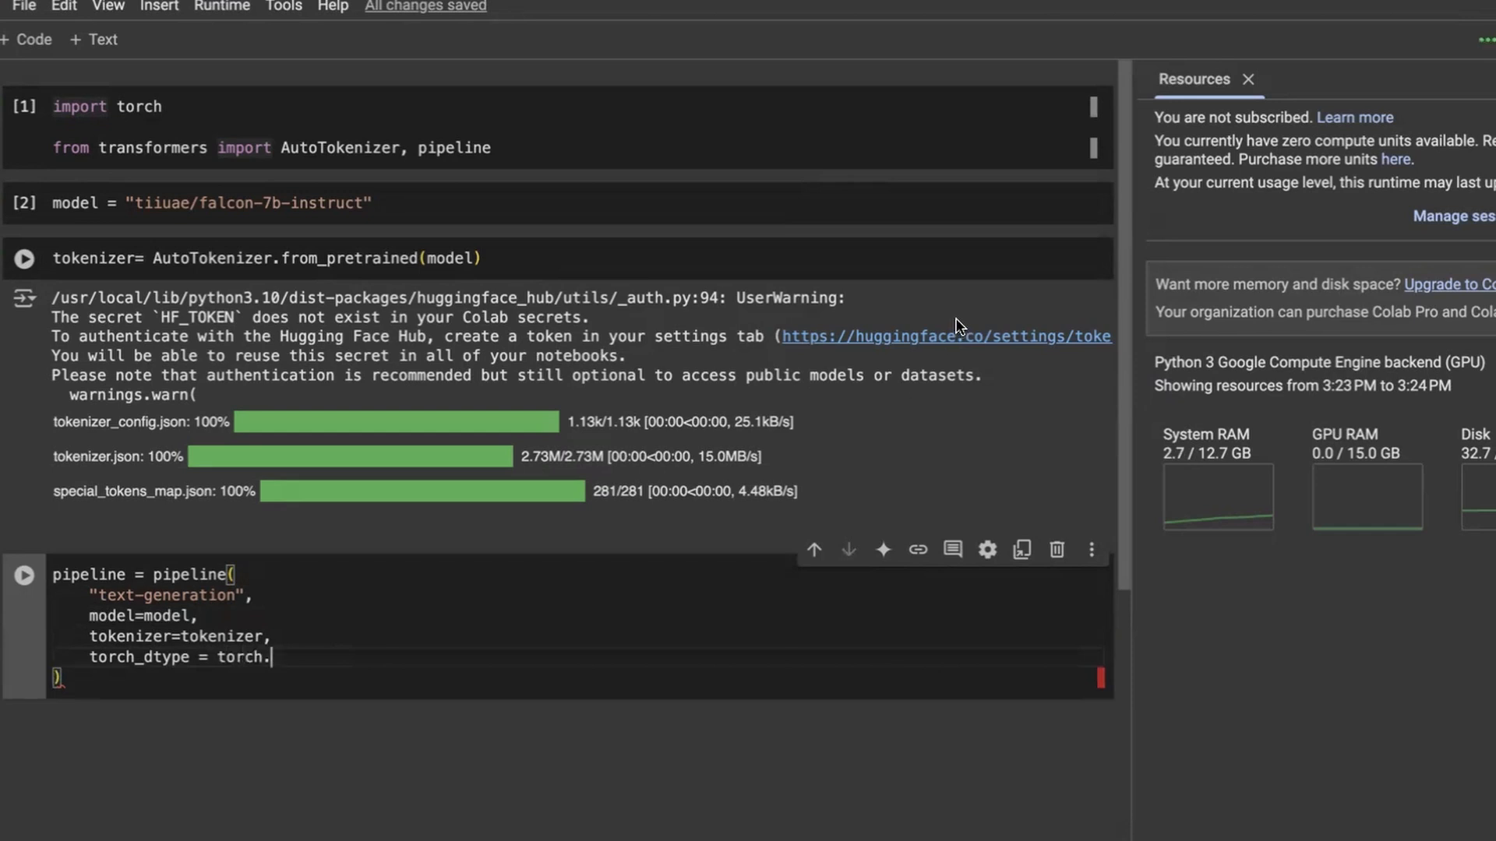
{"action": "type", "text": "bfloat16,"}
{"action": "type", "text": "device_map ="}
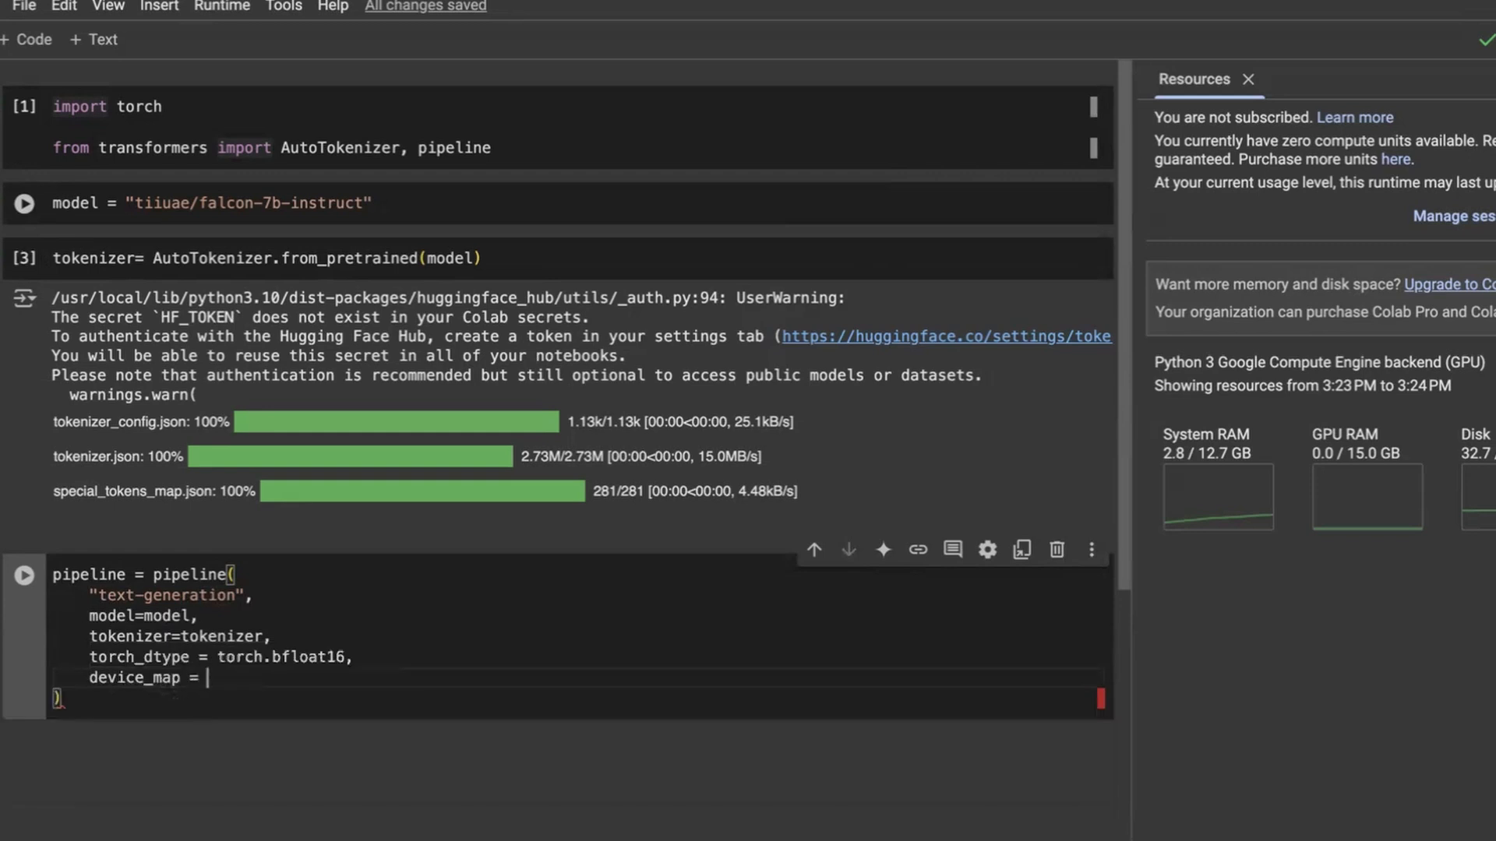
{"action": "type", "text": "\"auto\","}
{"action": "type", "text": "max_length=200,"}
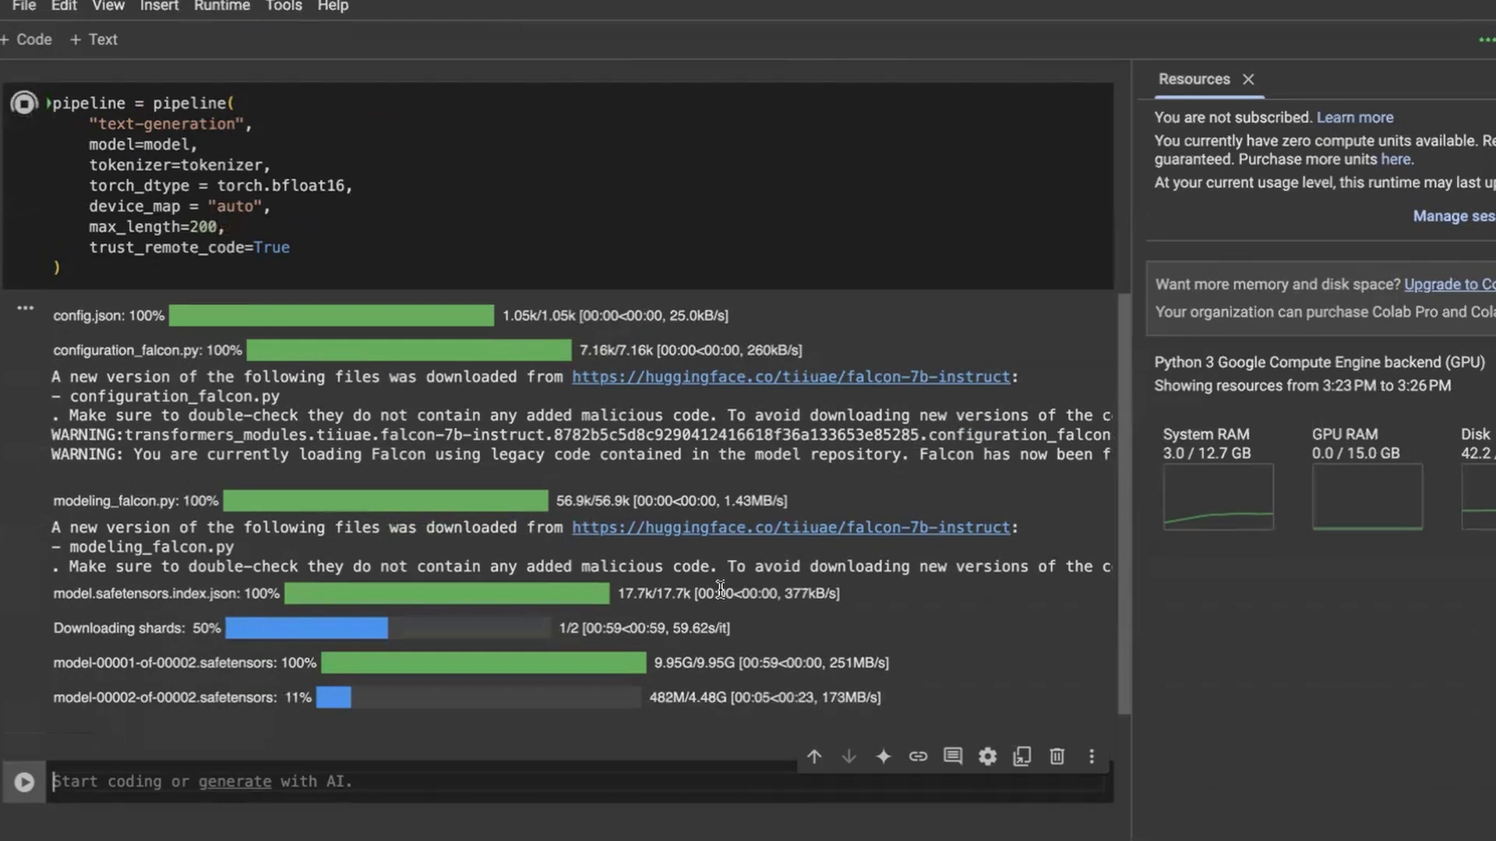
Step: Set prompt = "What is relativity?" in its own cell
{"action": "type", "text": "po"}
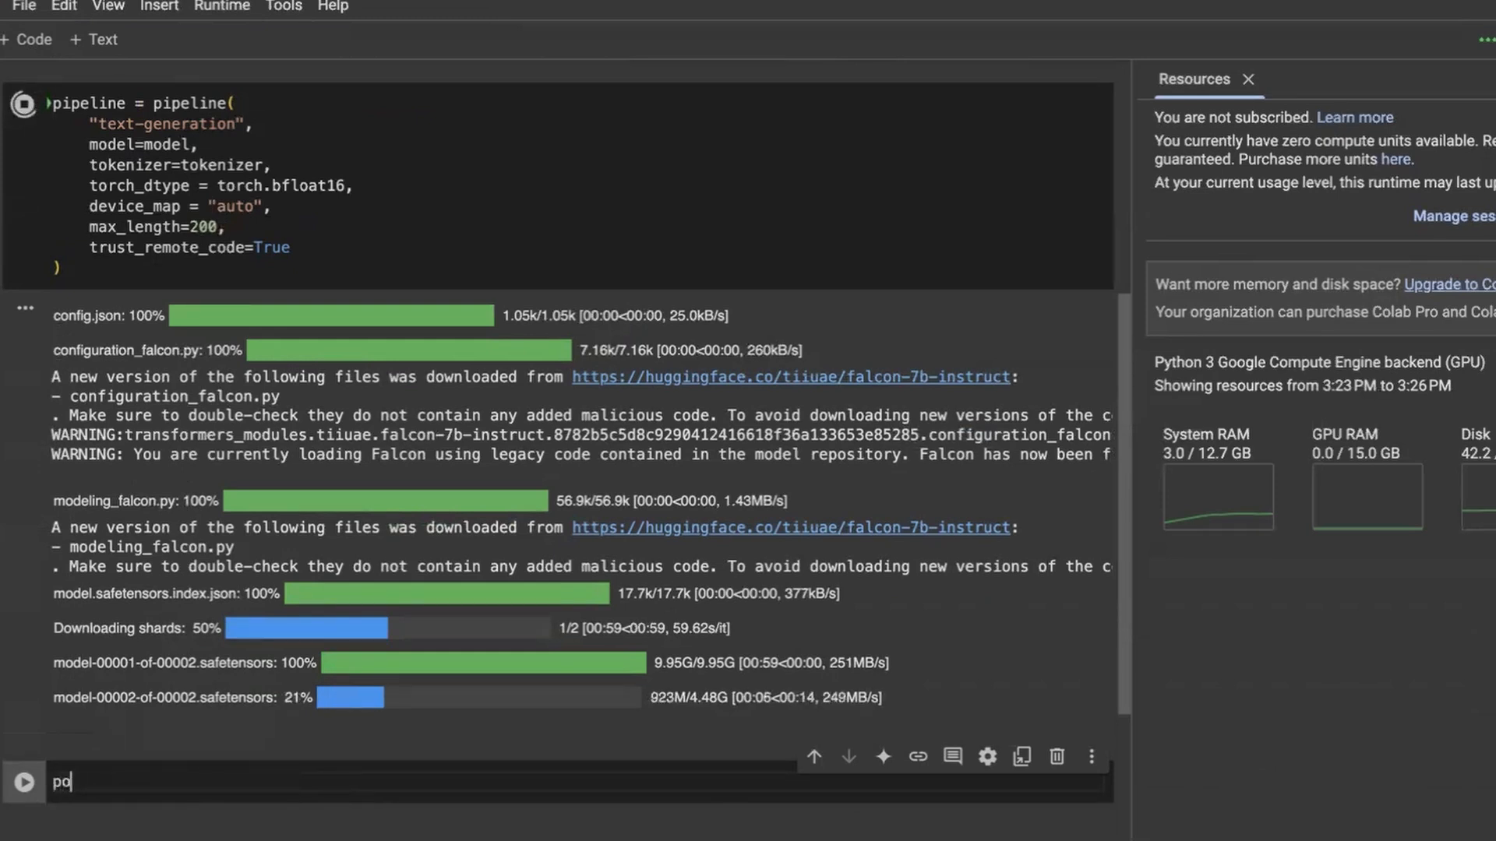
{"action": "type", "text": "rompt = \""}
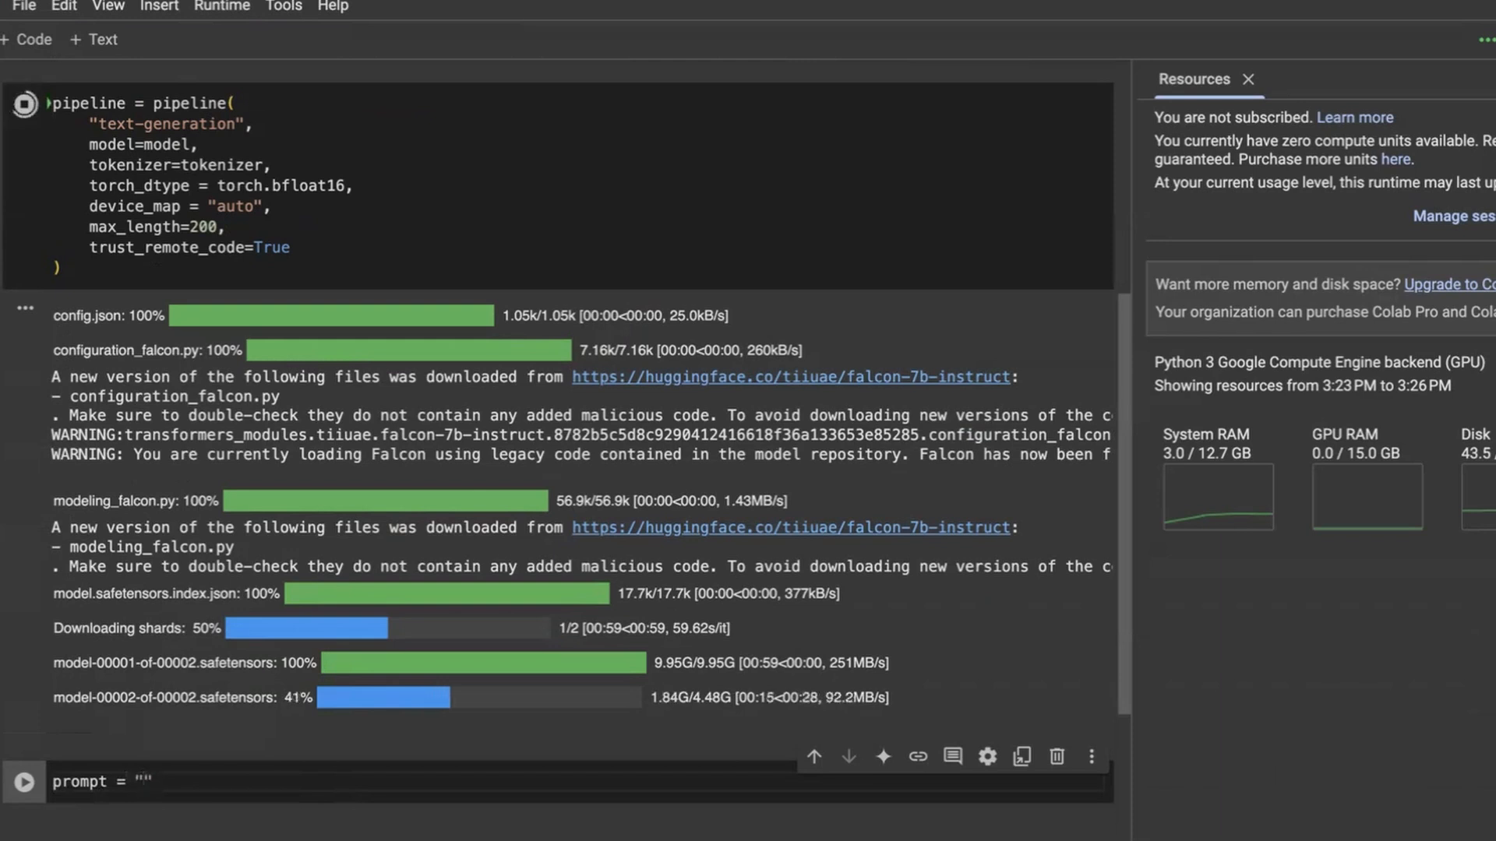
{"action": "type", "text": "What is relativity?"}
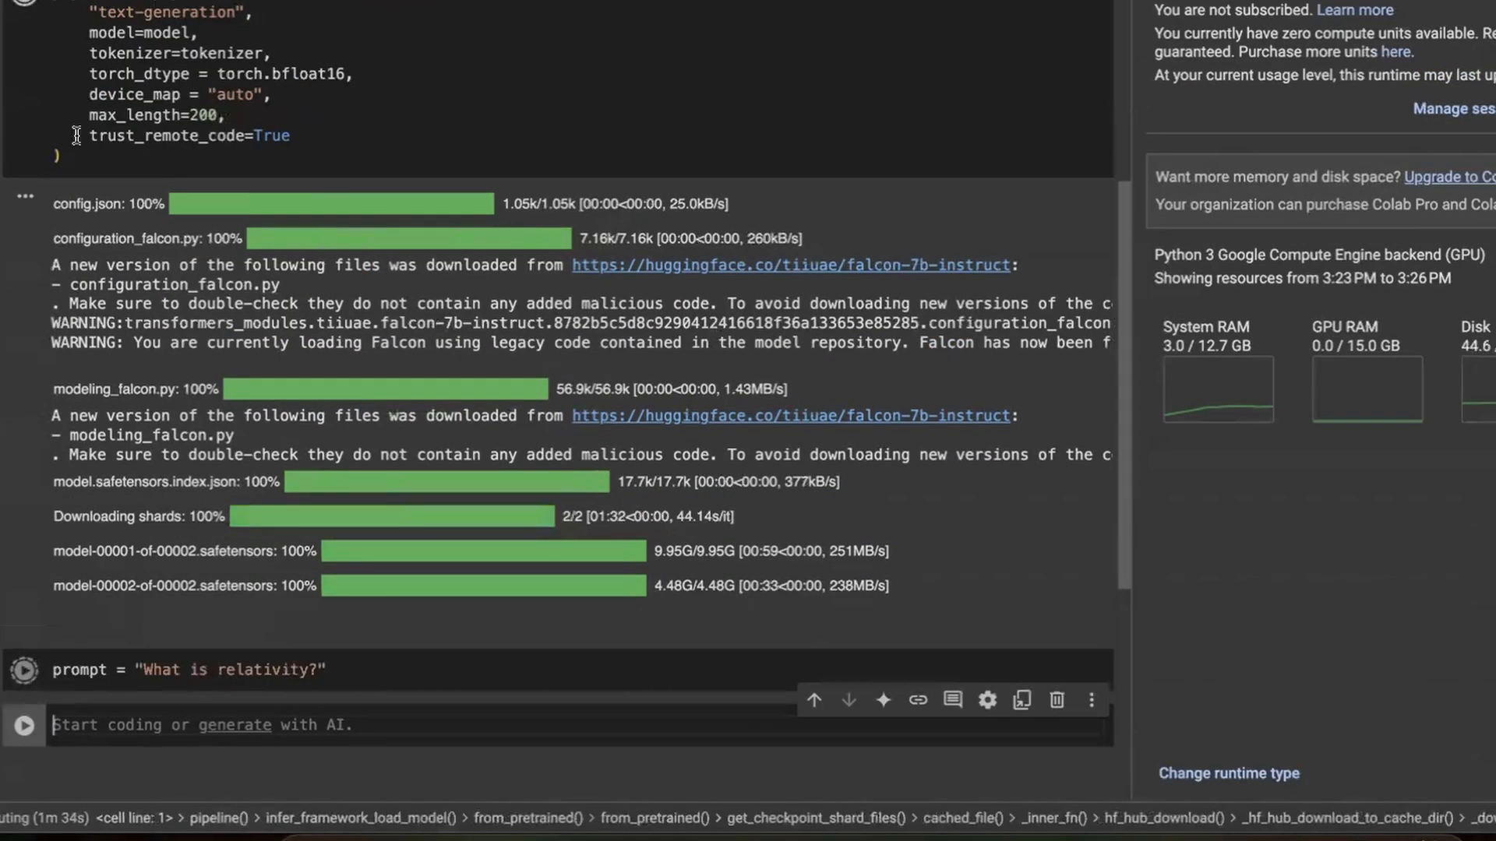
{"action": "type", "text": "sequences = pipeline("}
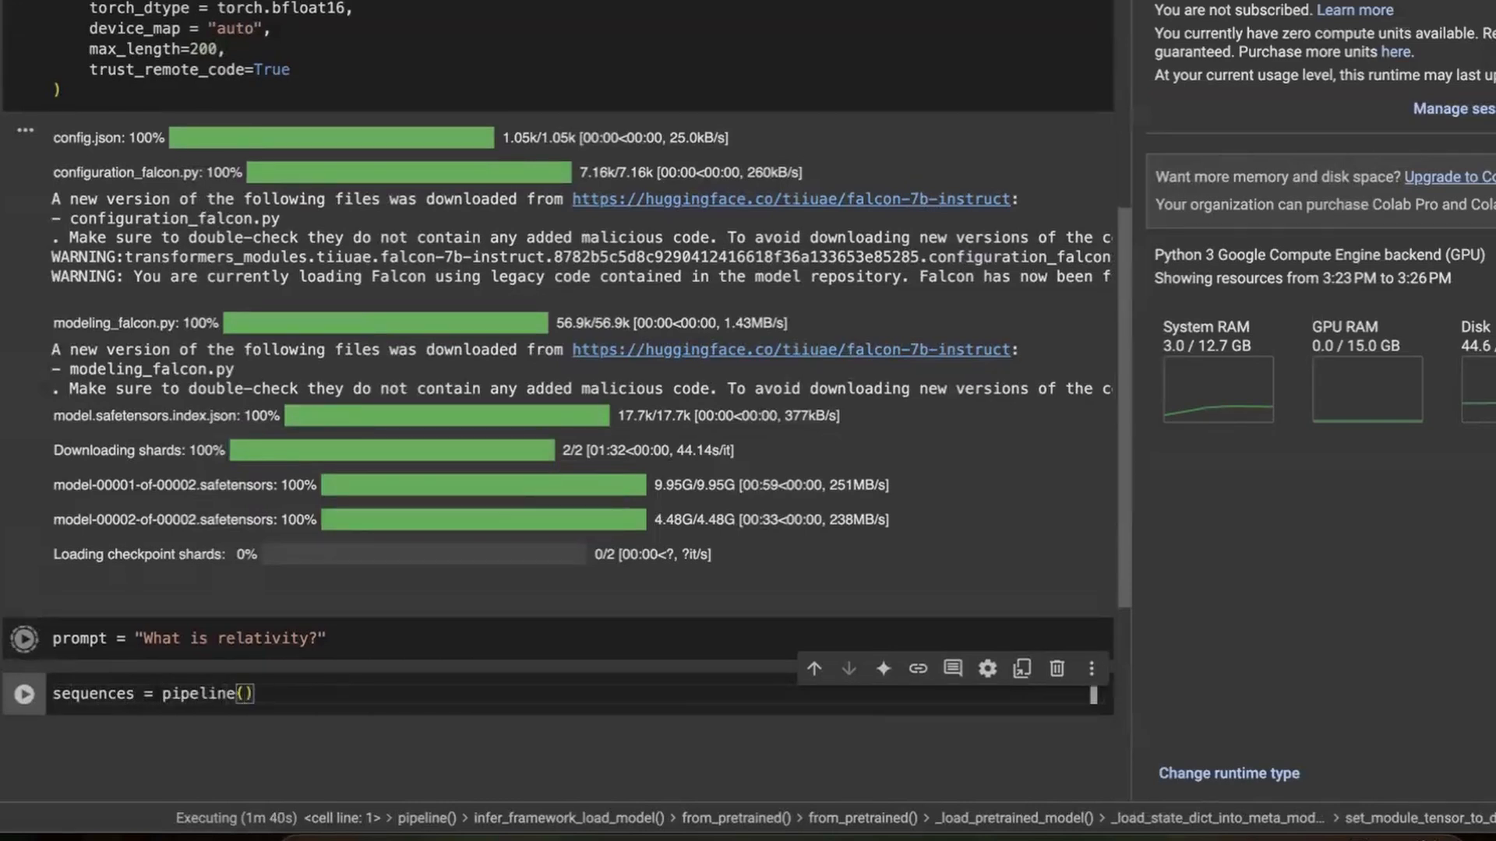
Step: Generate from the prompt with newline eos token, do_sample=True and top_k=10
{"action": "type", "text": "p"}
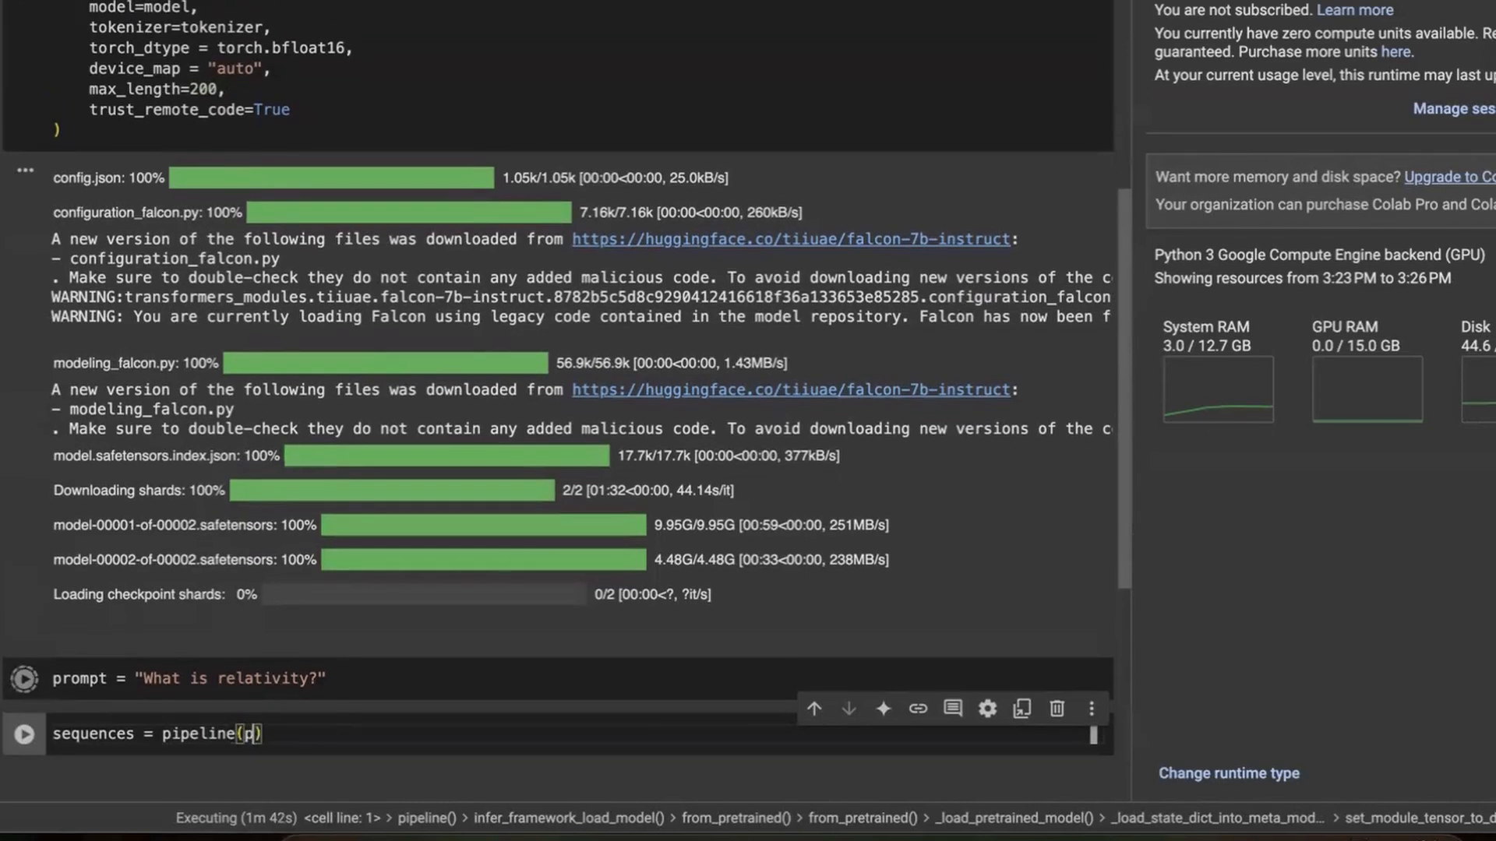
{"action": "type", "text": "rompt,"}
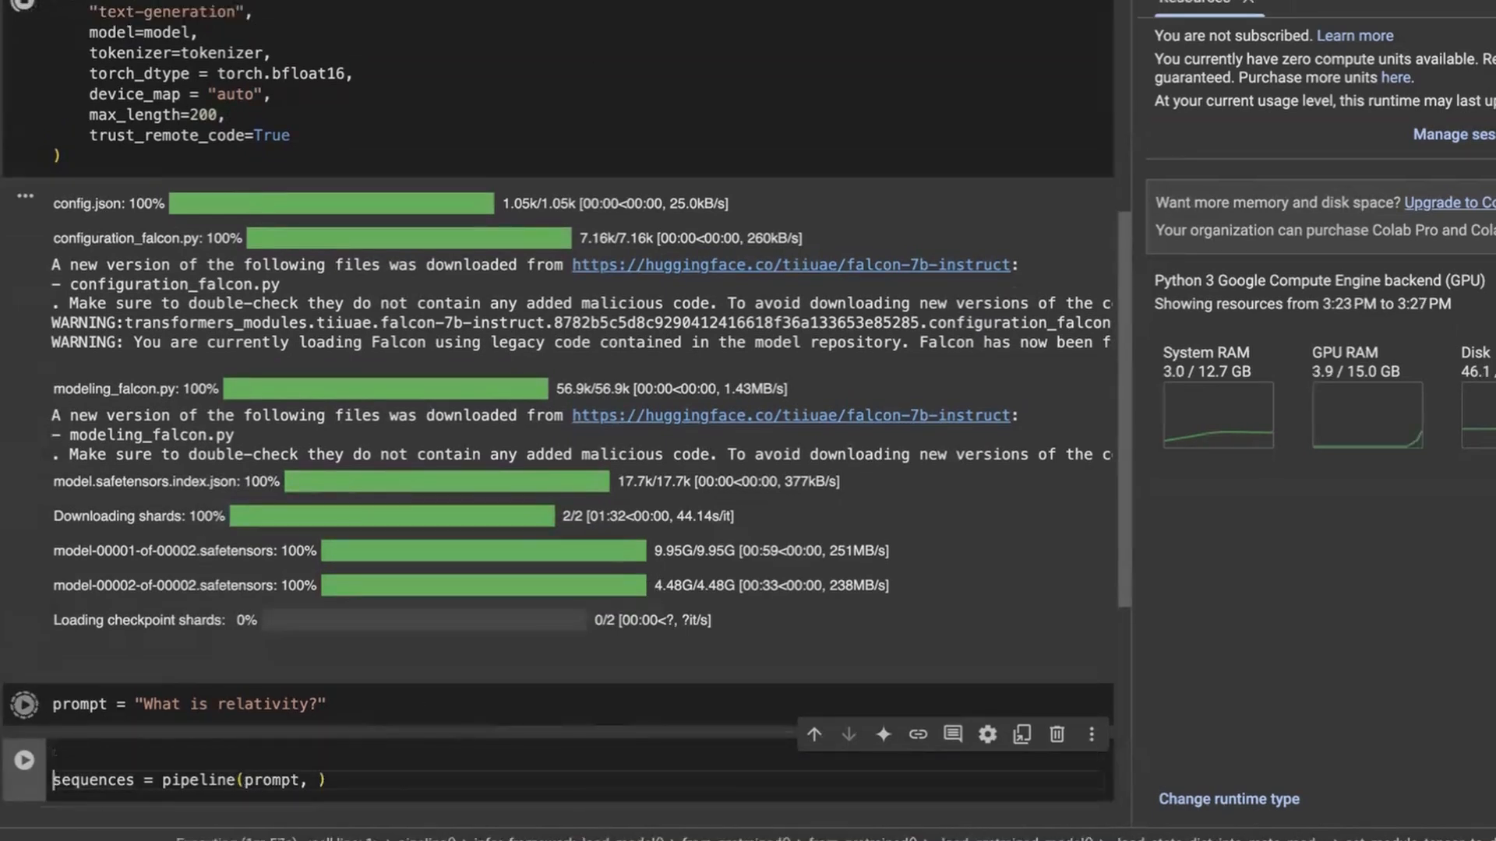
{"action": "type", "text": "new"}
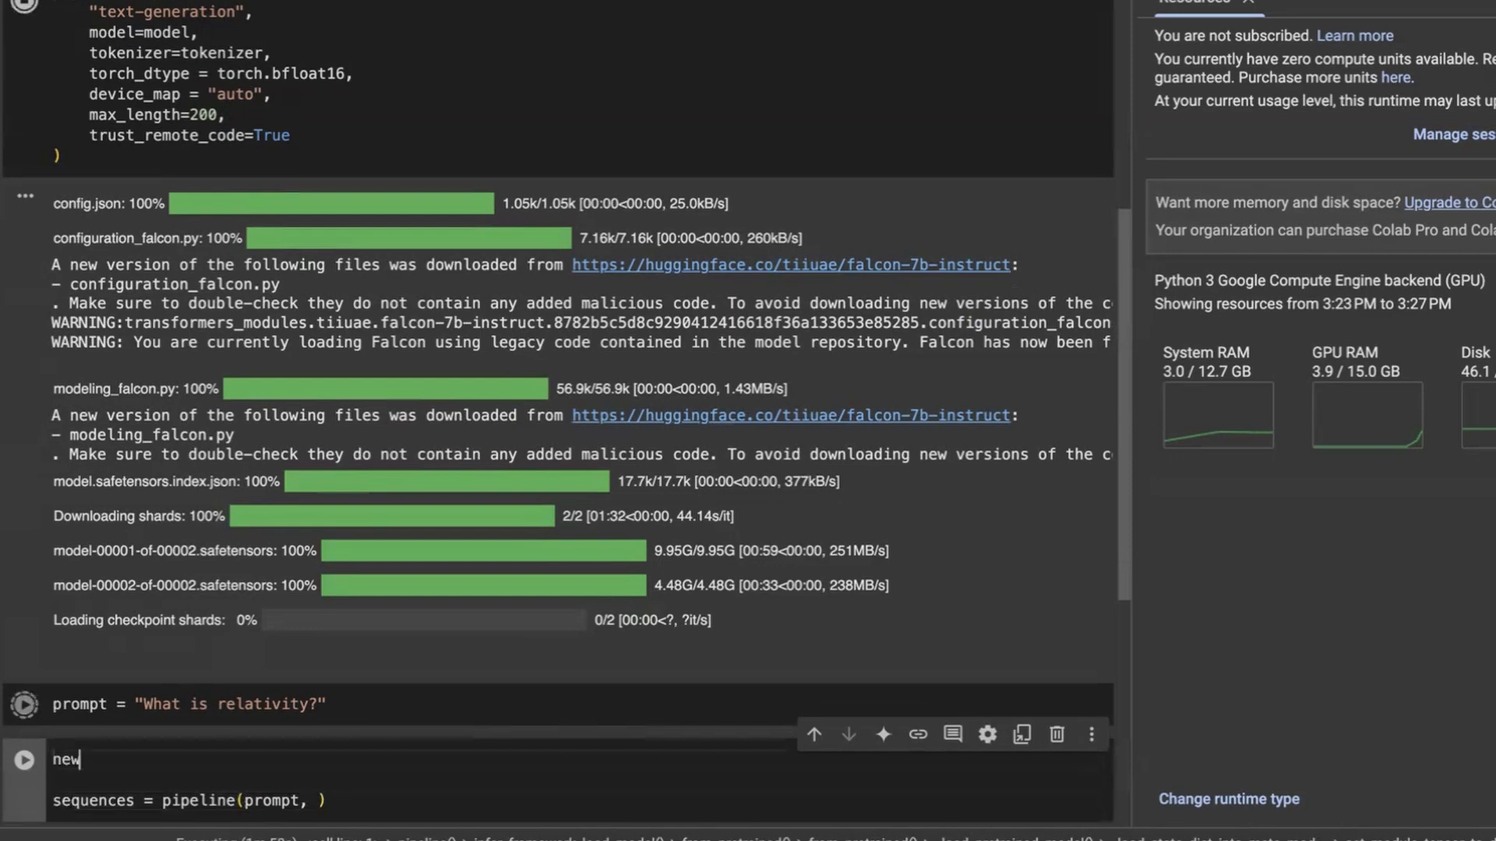
{"action": "type", "text": "line_token"}
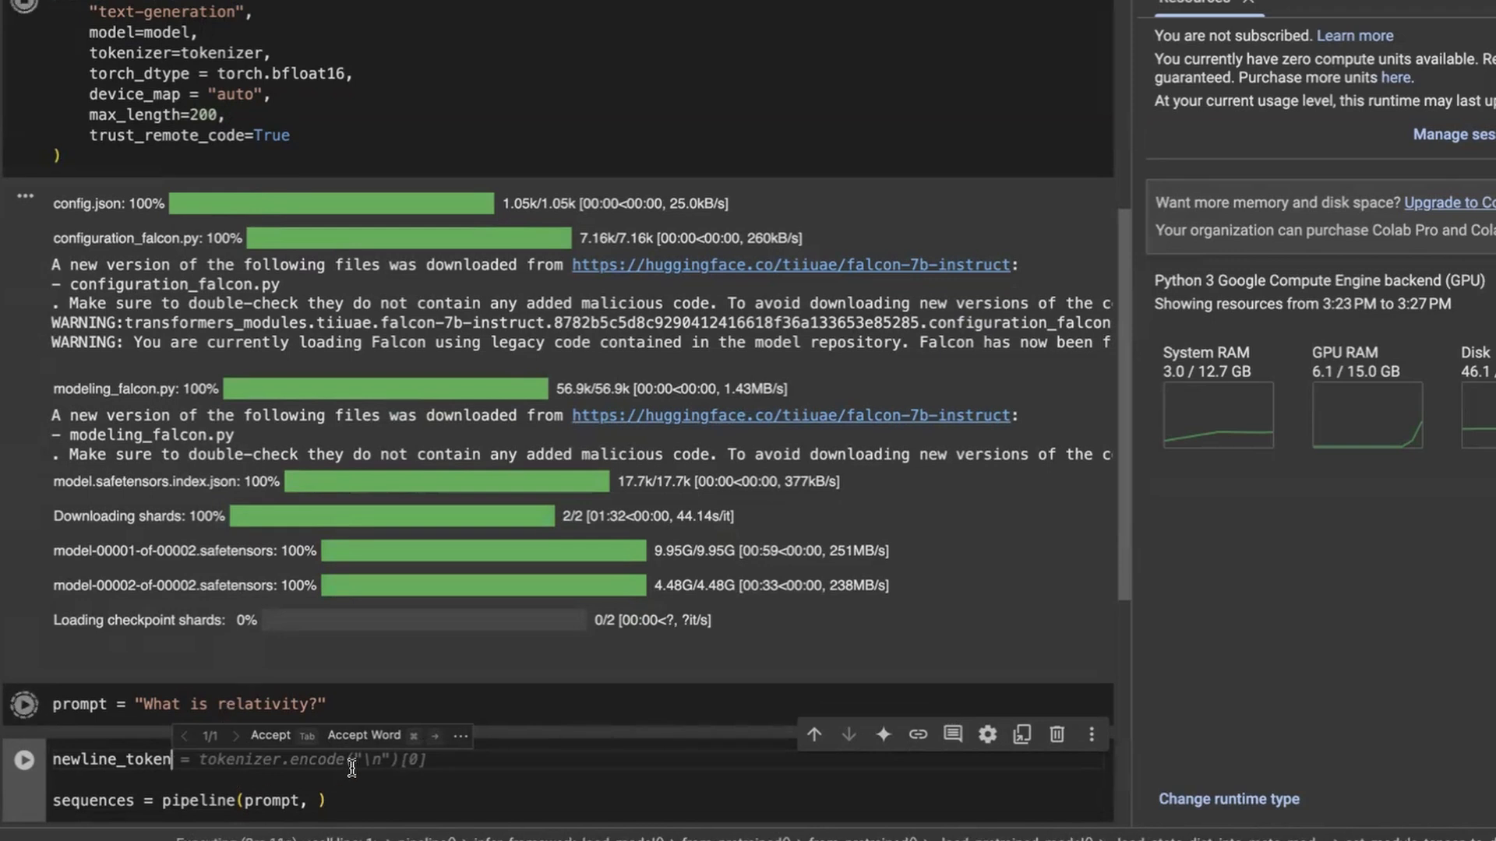
{"action": "key", "text": "Tab"}
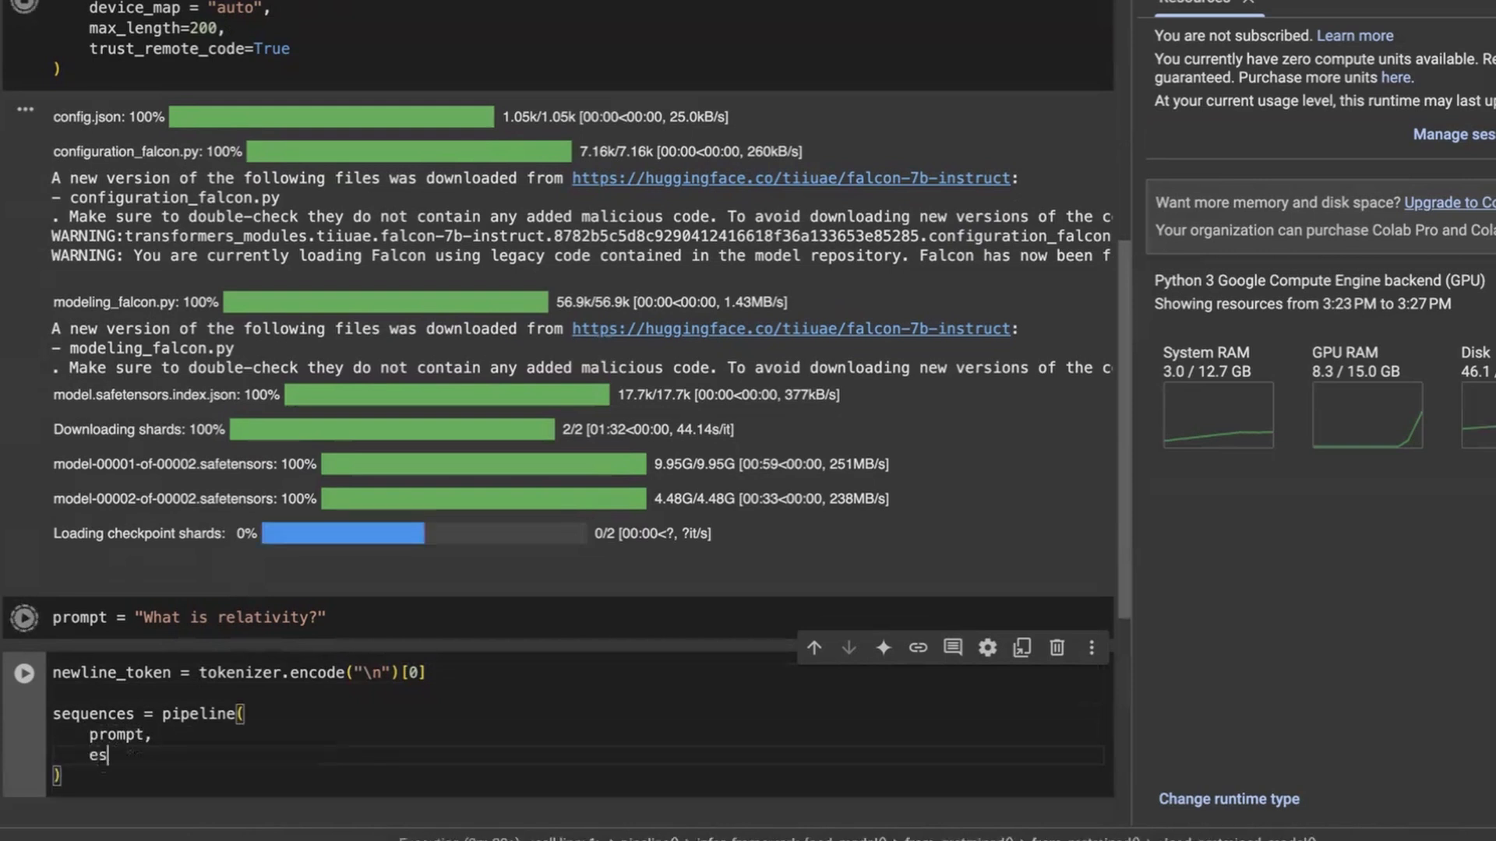
{"action": "type", "text": "os_token_id=newline_token,"}
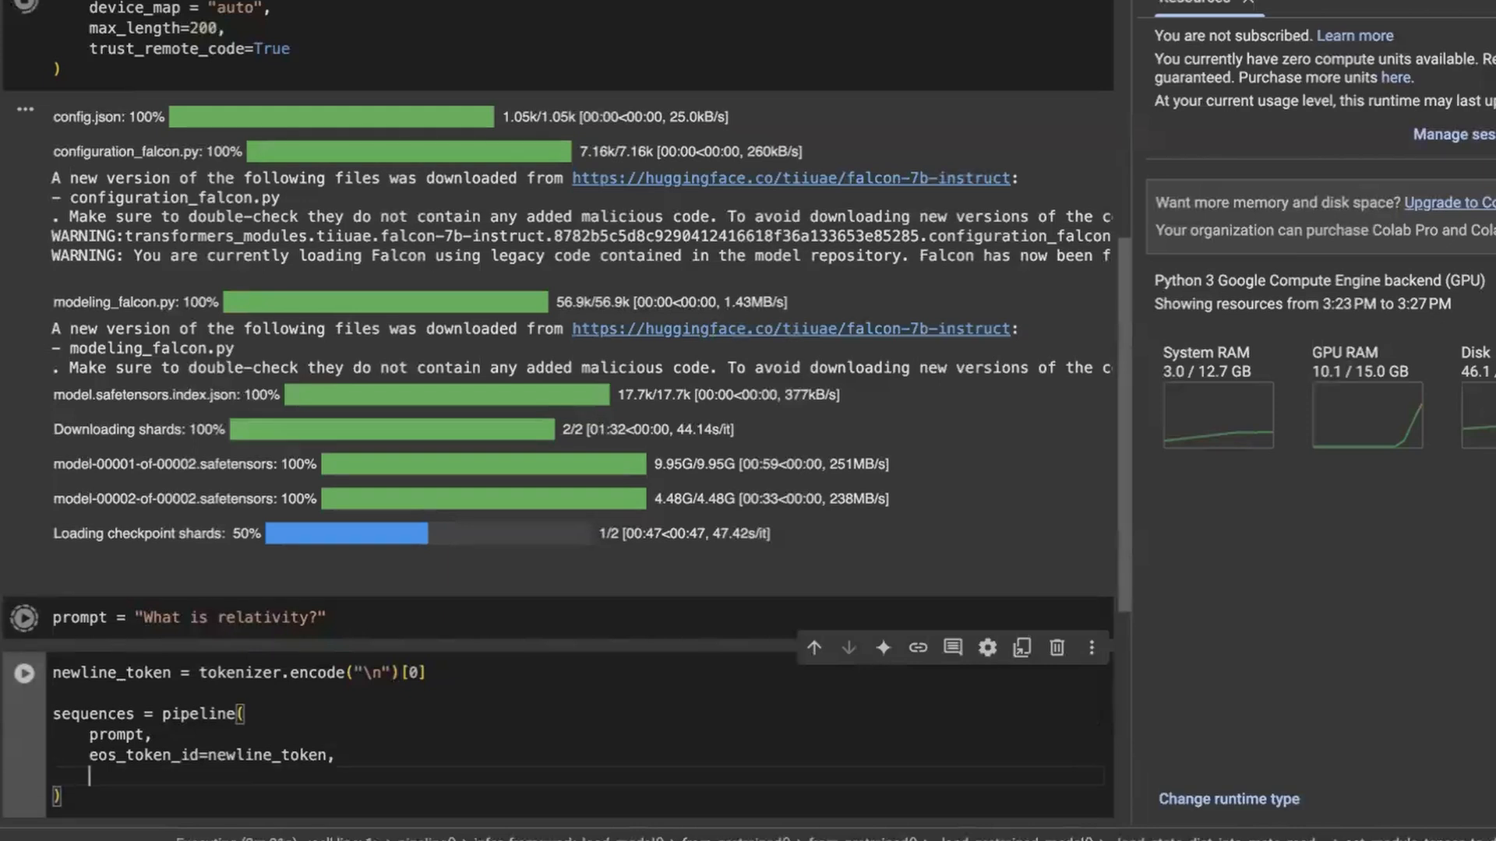
{"action": "type", "text": "do_sample=True,"}
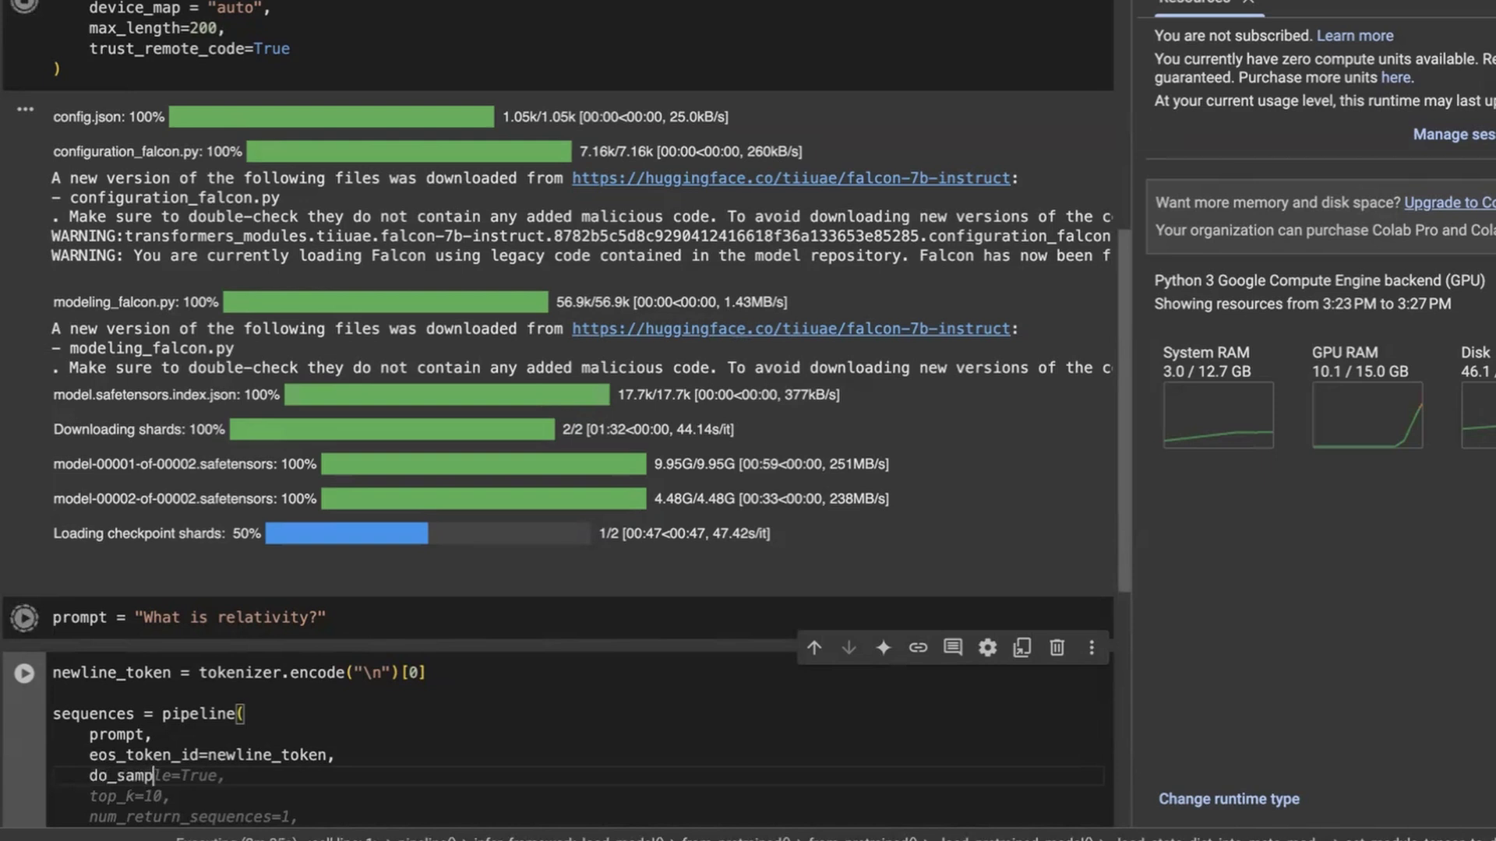
{"action": "mouse_move", "coordinate": [403, 697]}
{"action": "type", "text": "top"}
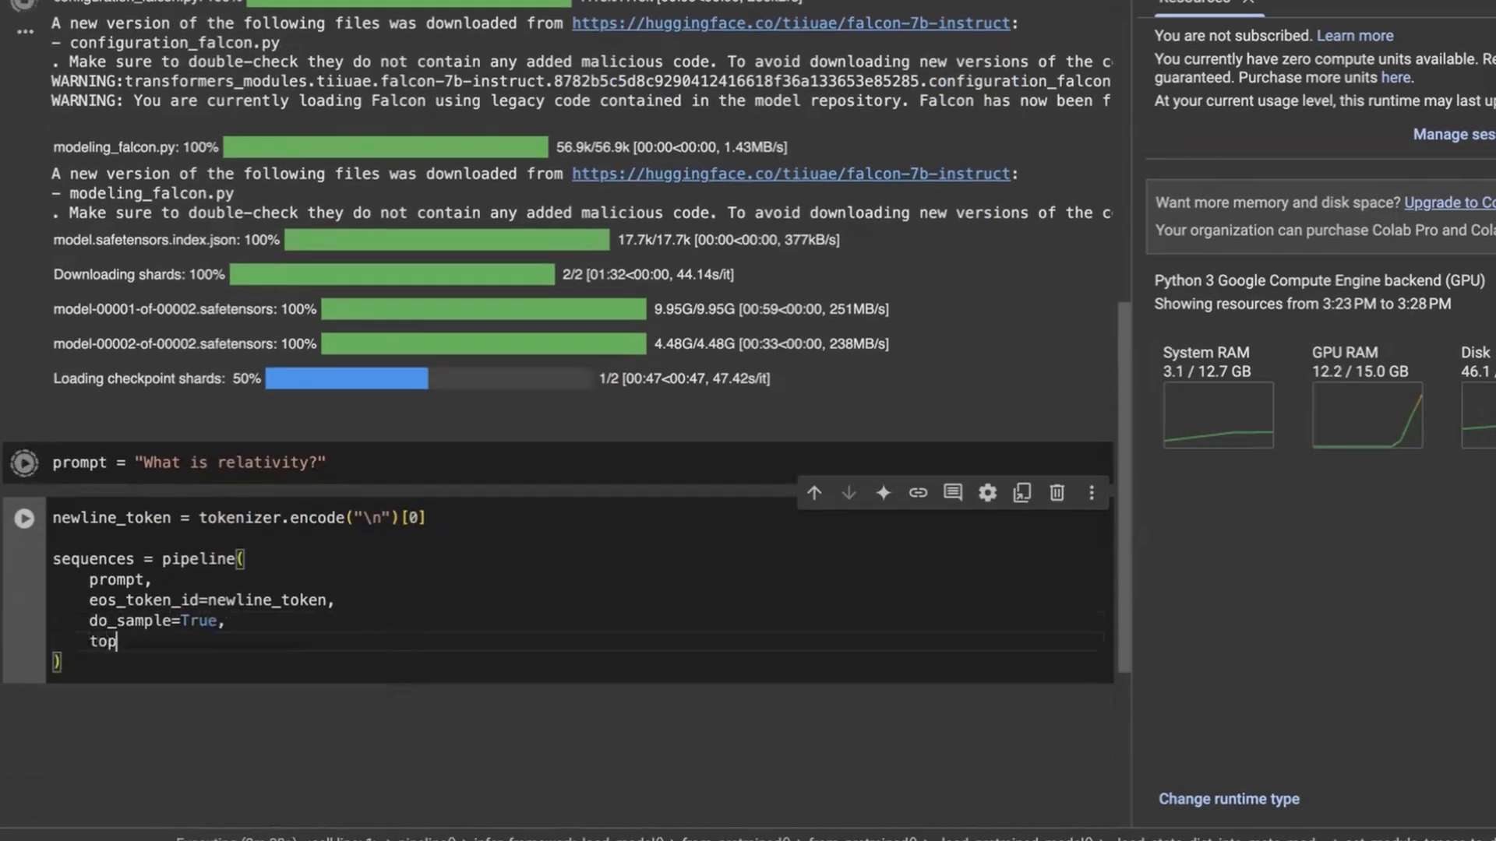
{"action": "type", "text": "_k="}
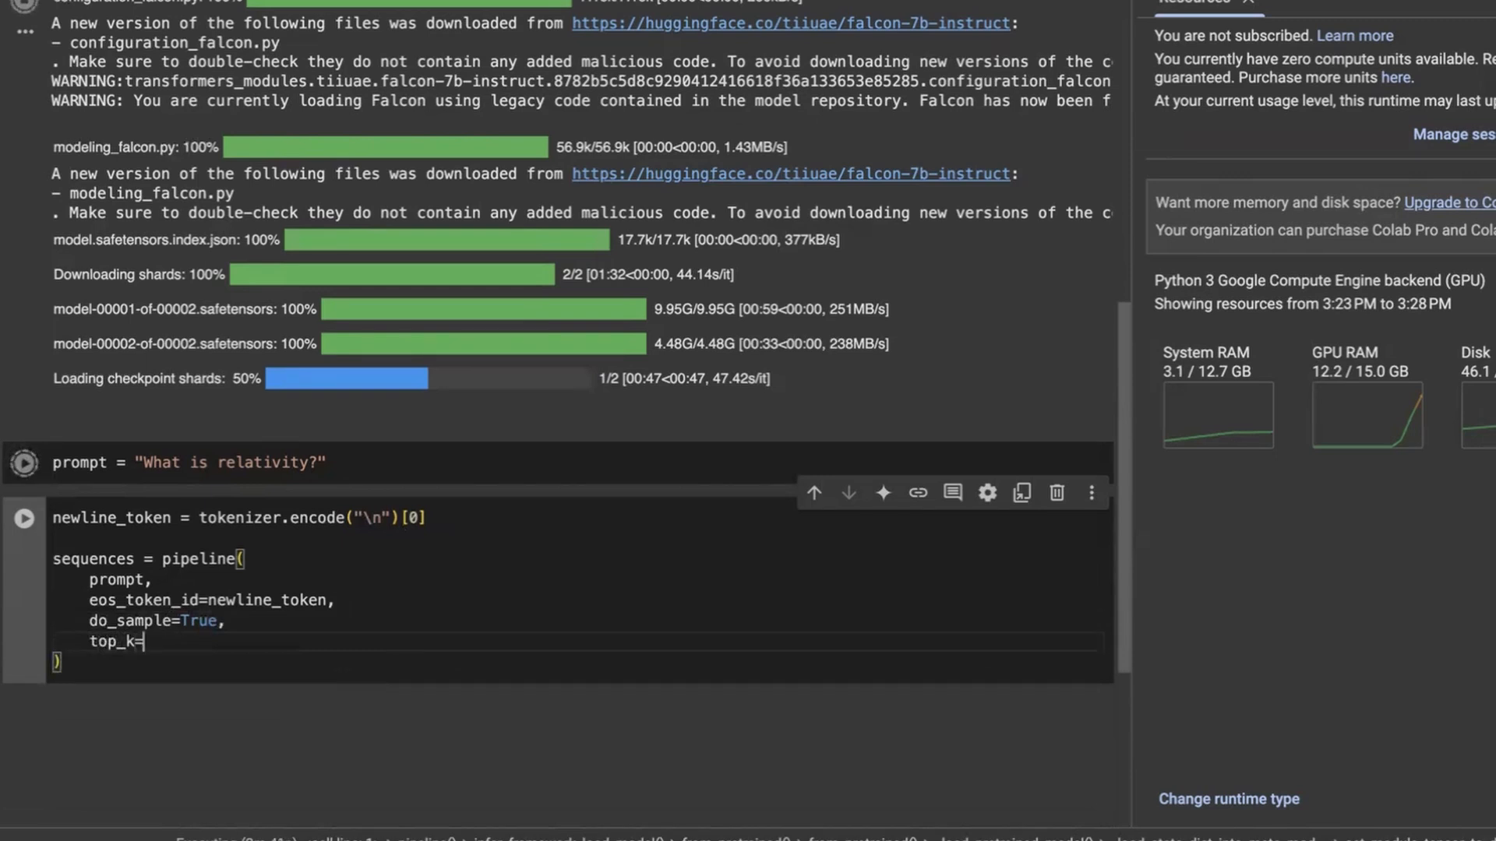
{"action": "type", "text": "10,"}
{"action": "type", "text": "num_return_sequences=1,"}
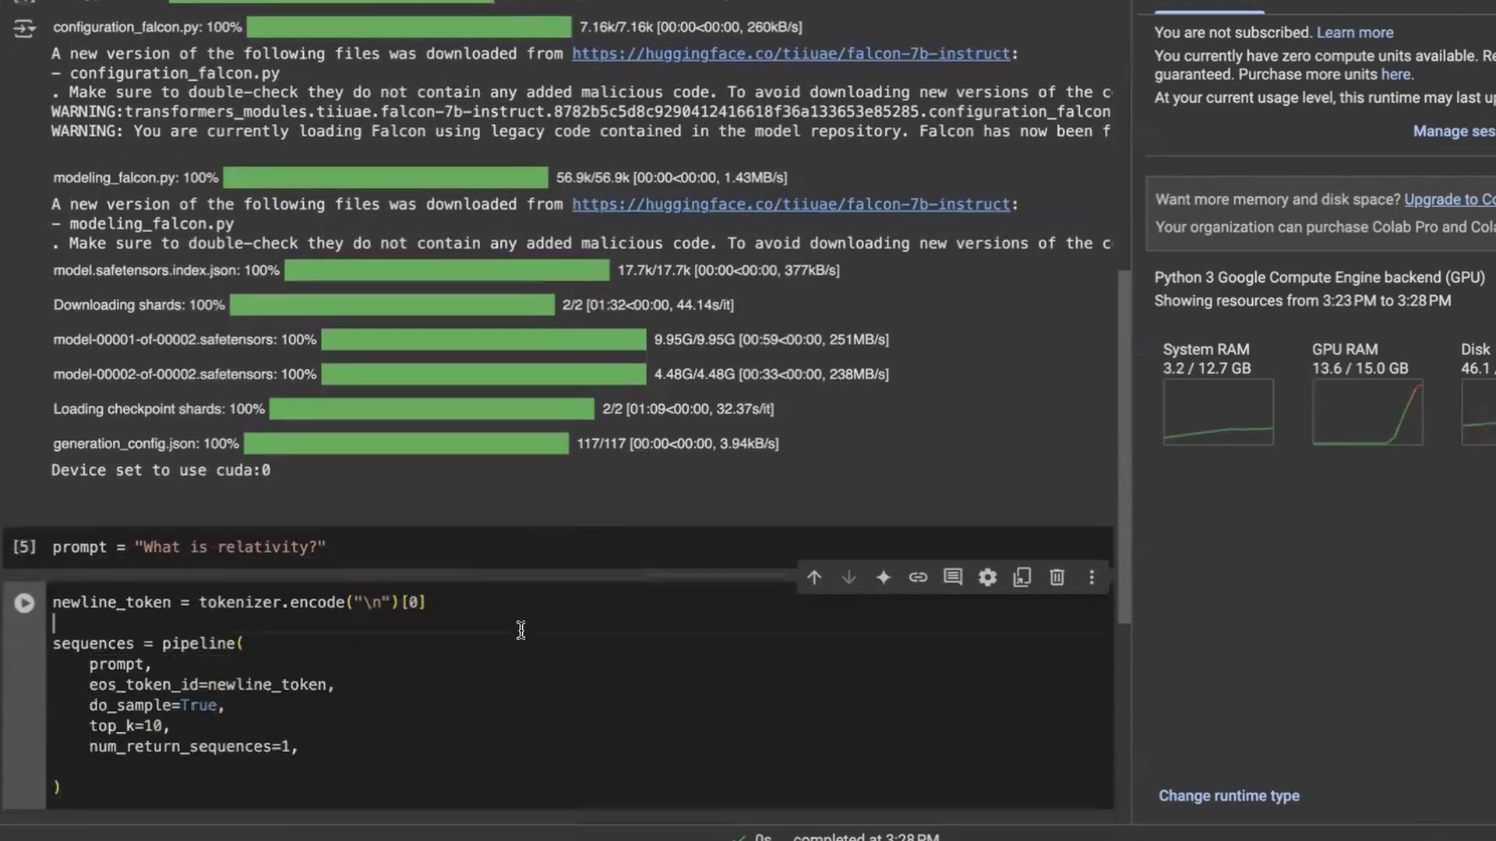
Step: Print sequences[0]['generated_text'] and run the cell, which echoes only the question
{"action": "scroll", "scroll_direction": "down", "scroll_amount": 3}
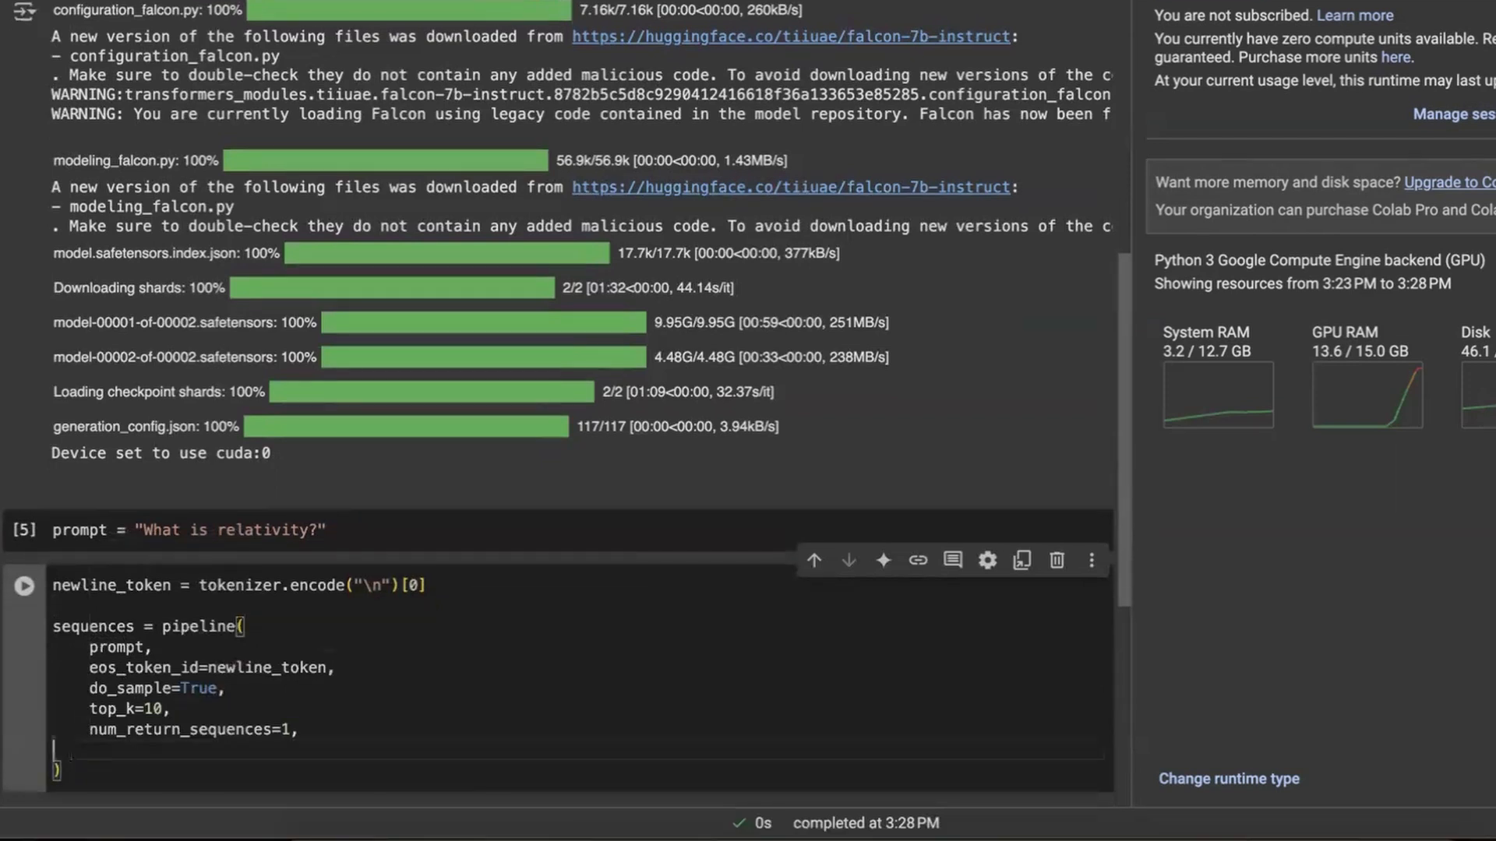
{"action": "type", "text": "print"}
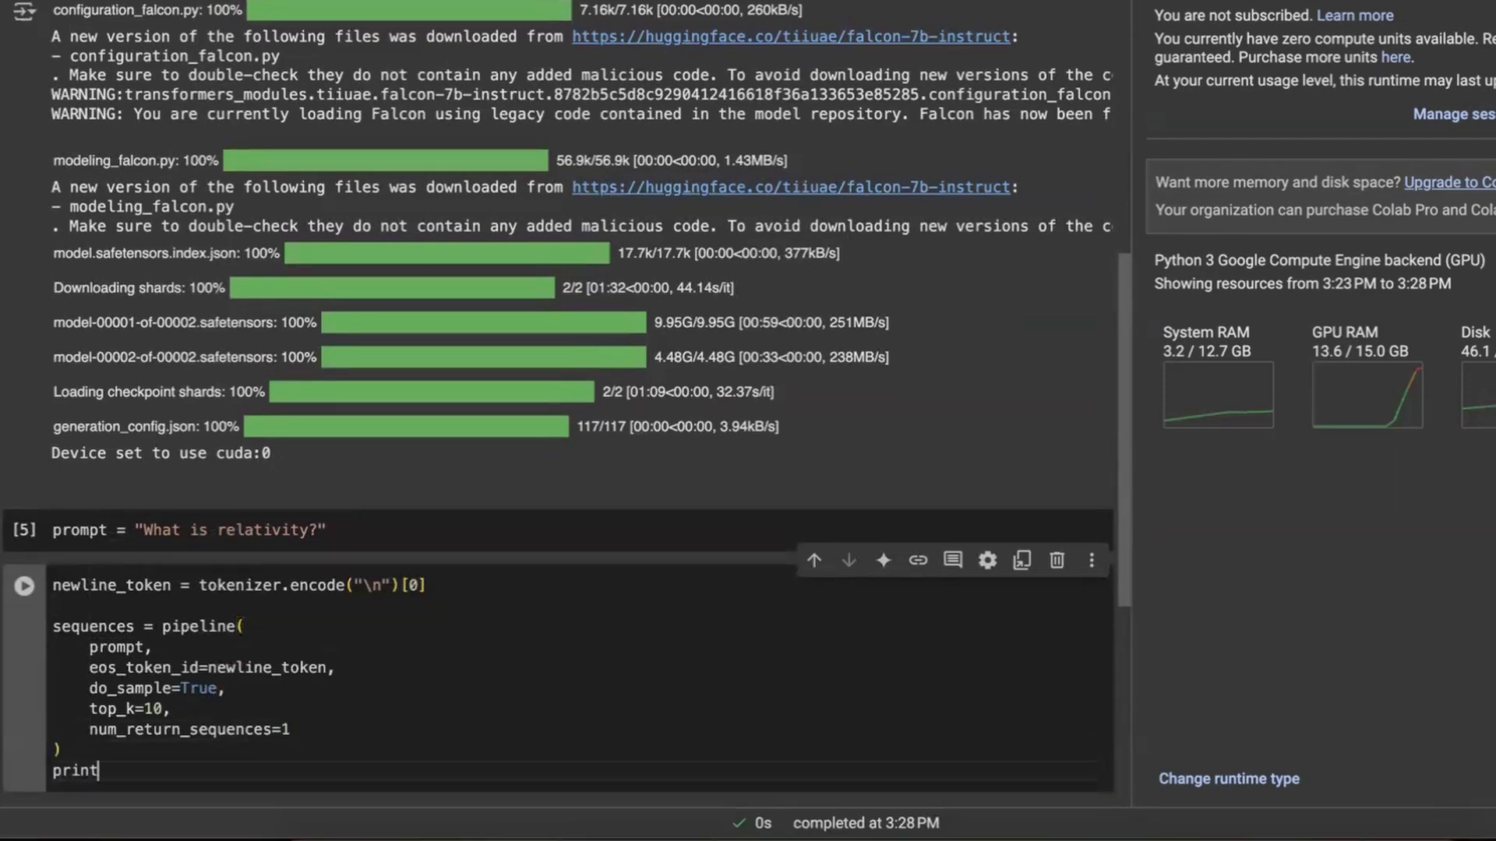
{"action": "type", "text": "(sequens)"}
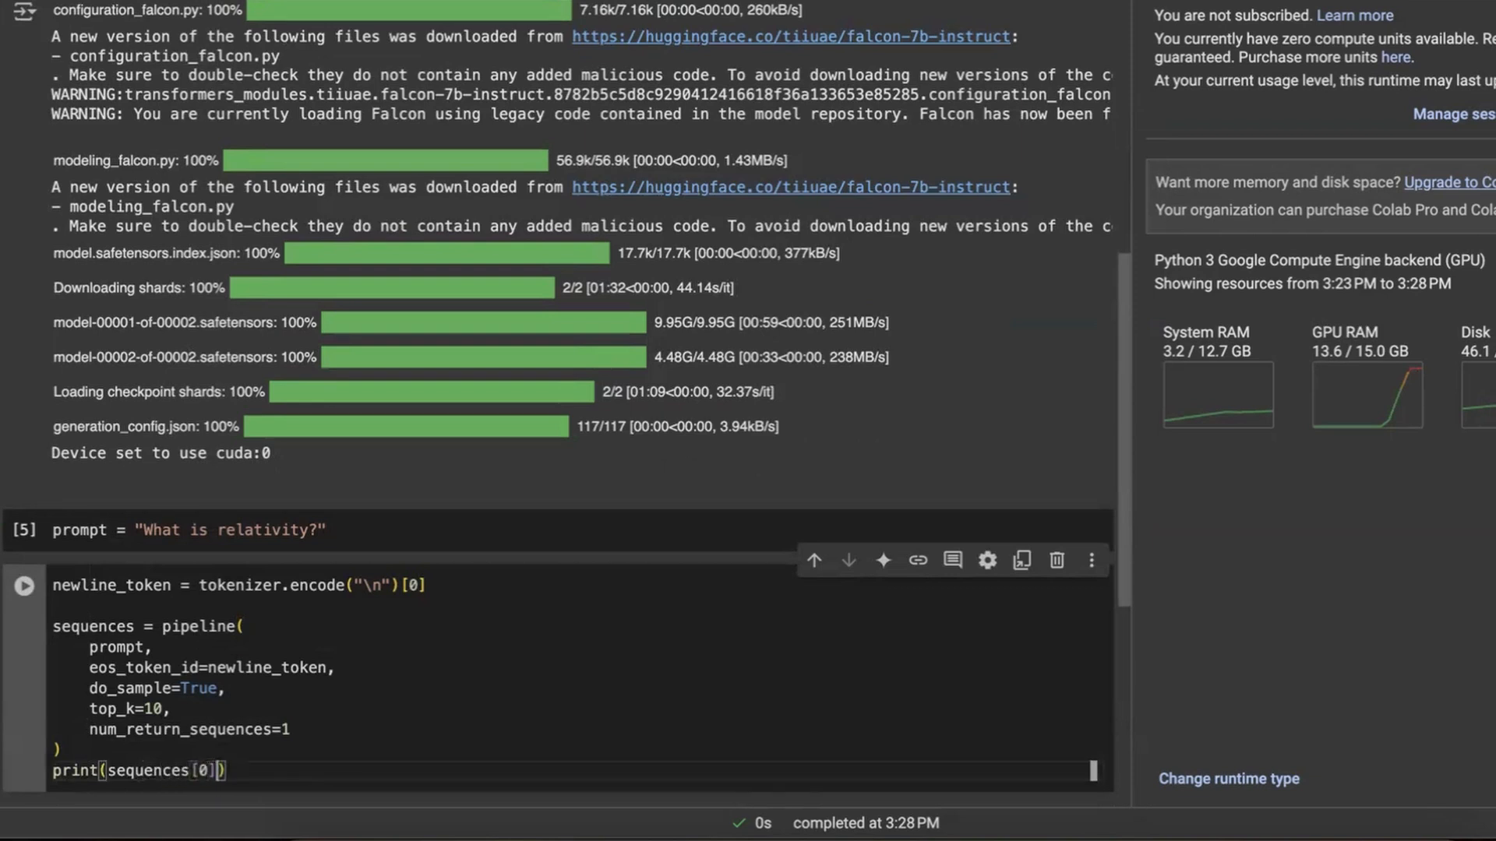
{"action": "type", "text": "['generated'"}
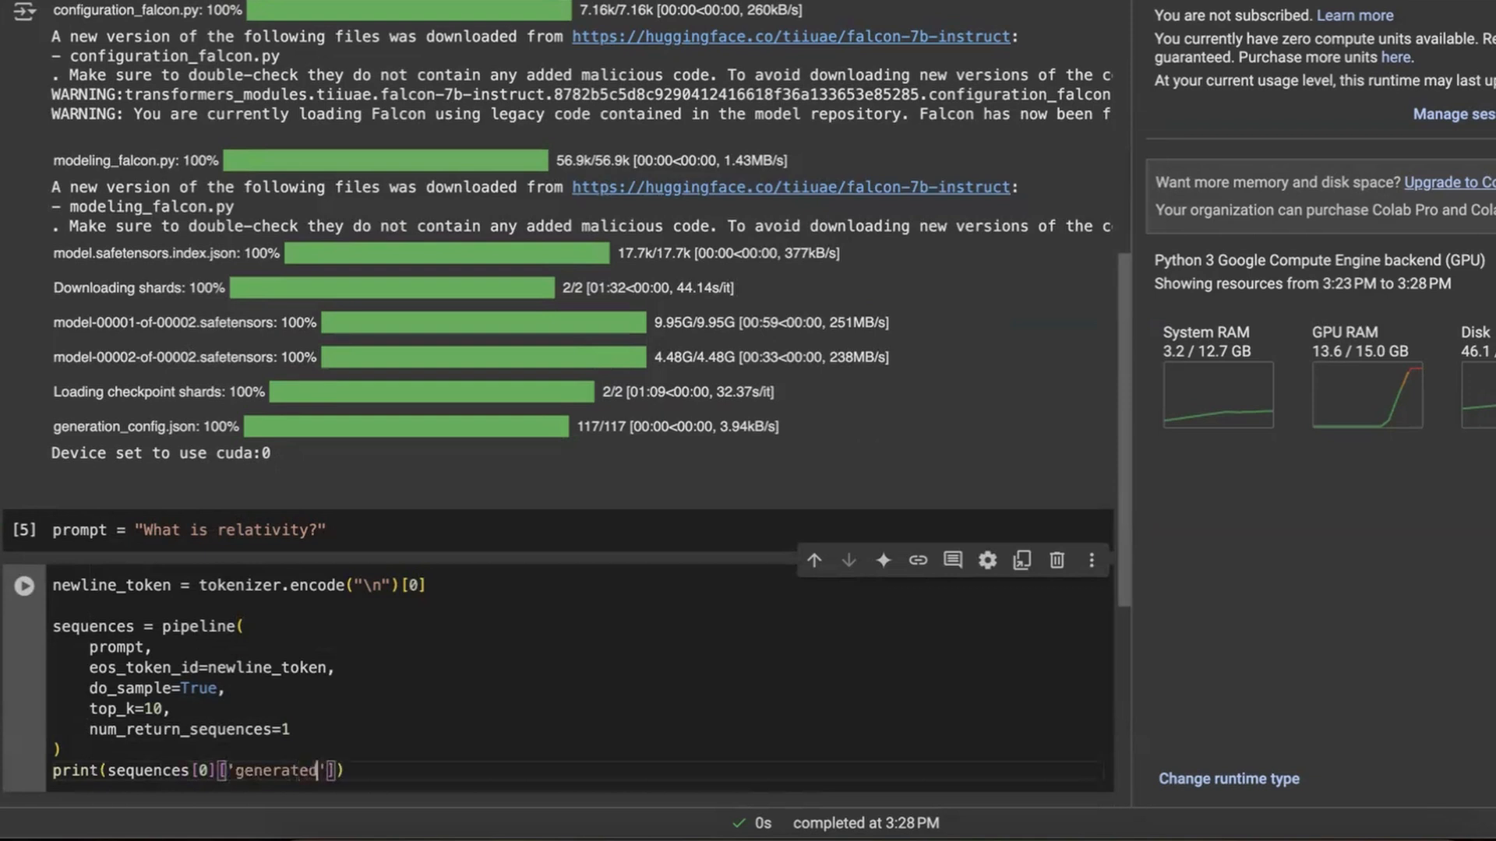
Step: Add max_length=500, return_full_text=False and pad_token_id=newline_token to the pipeline call
{"action": "type", "text": "max_le"}
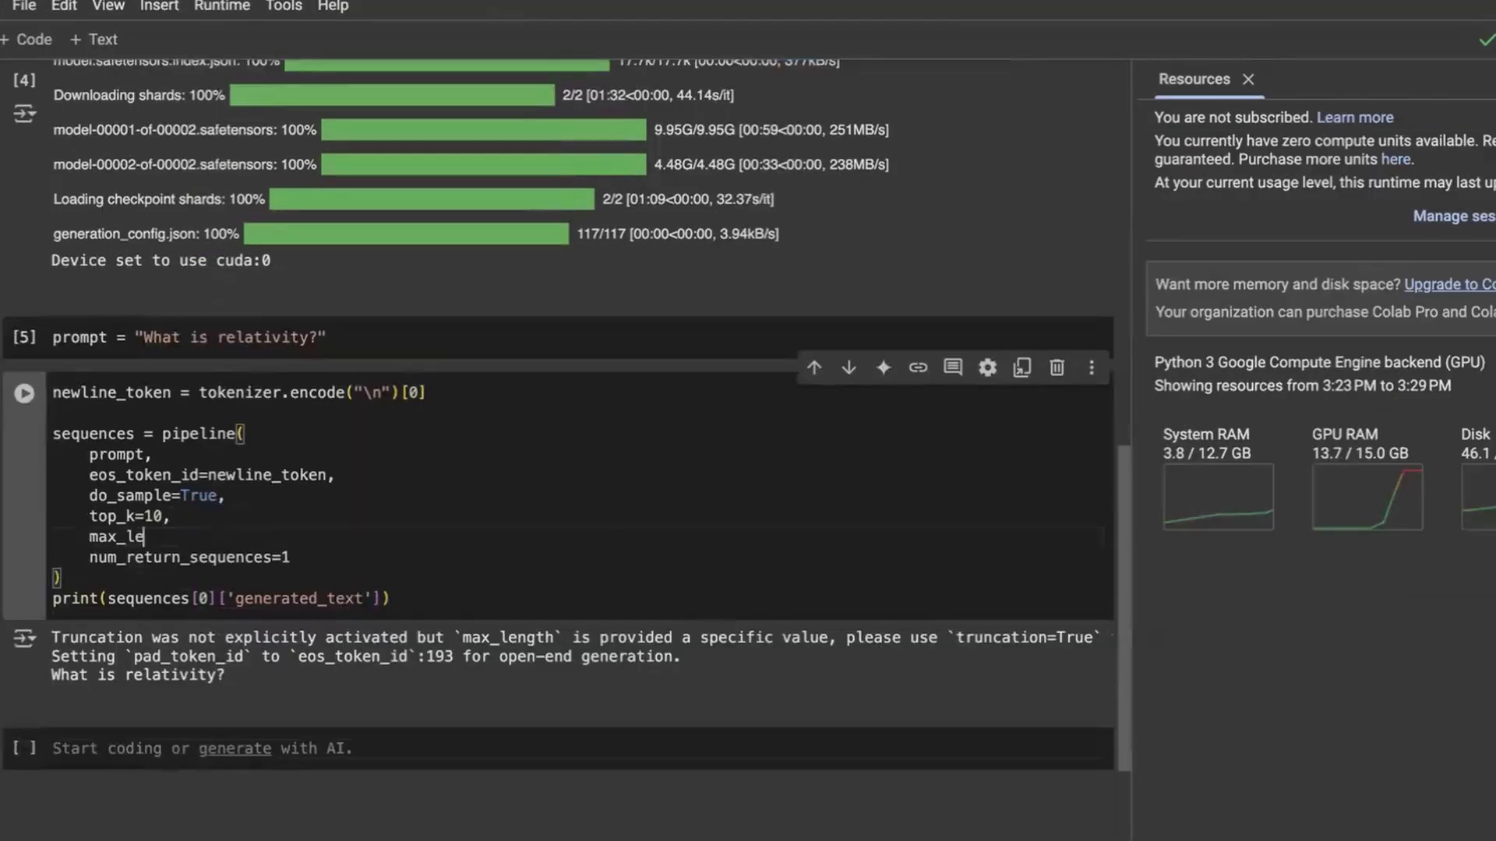
{"action": "type", "text": "ngth=500,"}
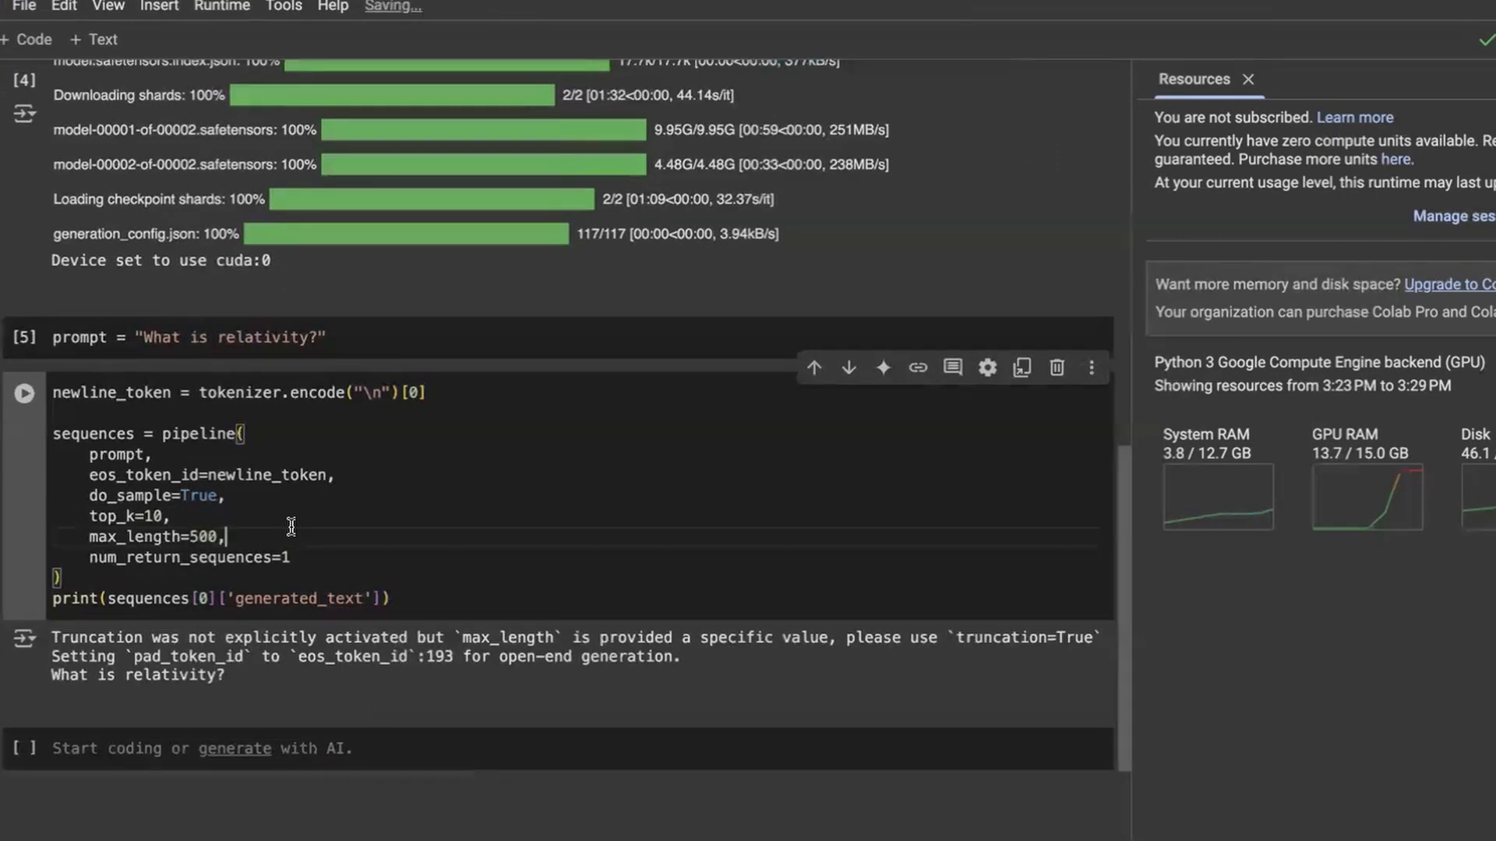
{"action": "type", "text": "return"}
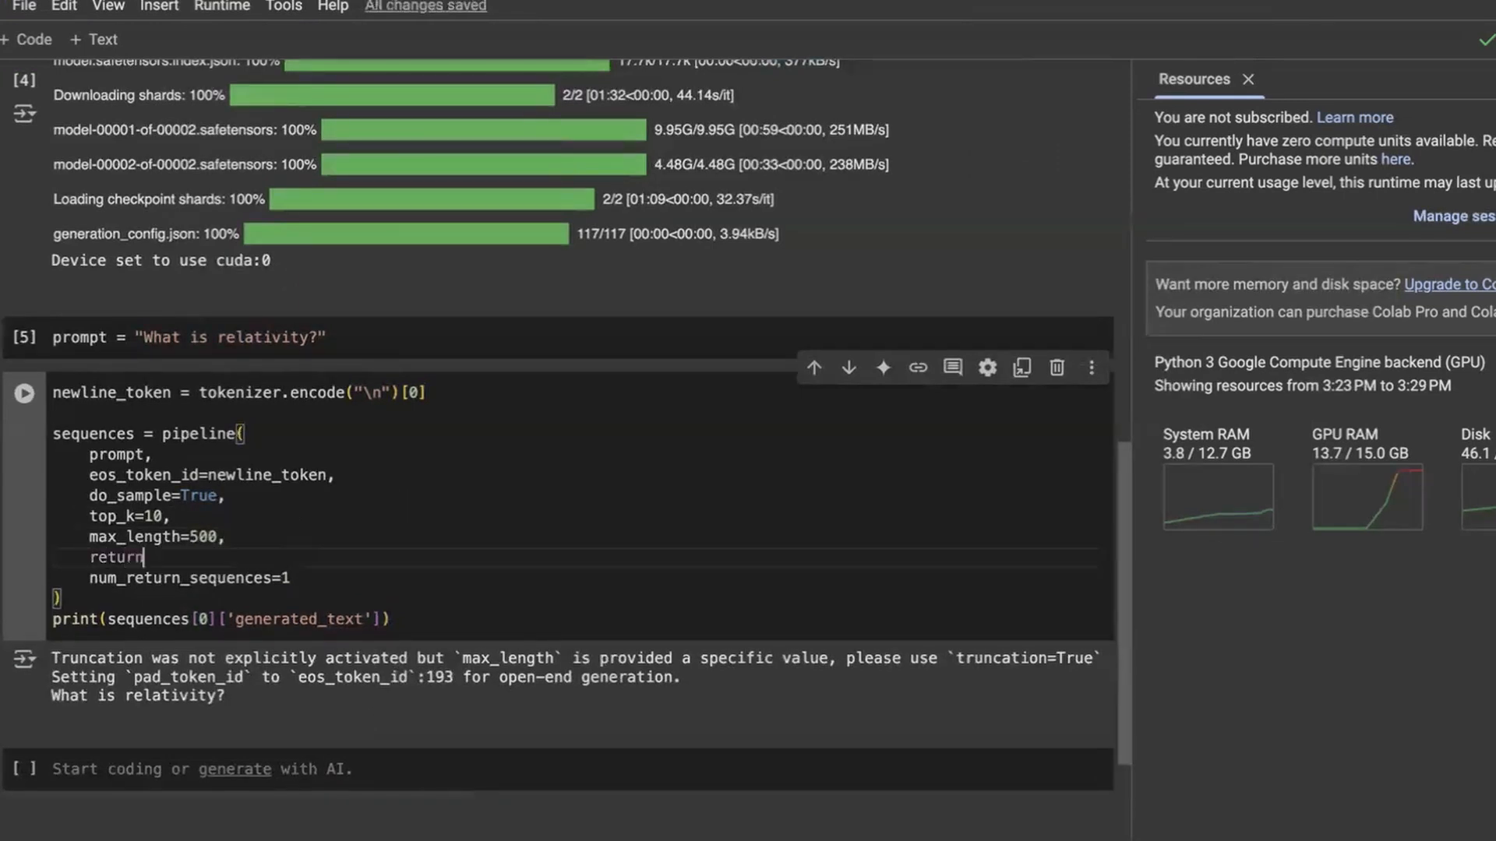
{"action": "type", "text": "_full_text=False,"}
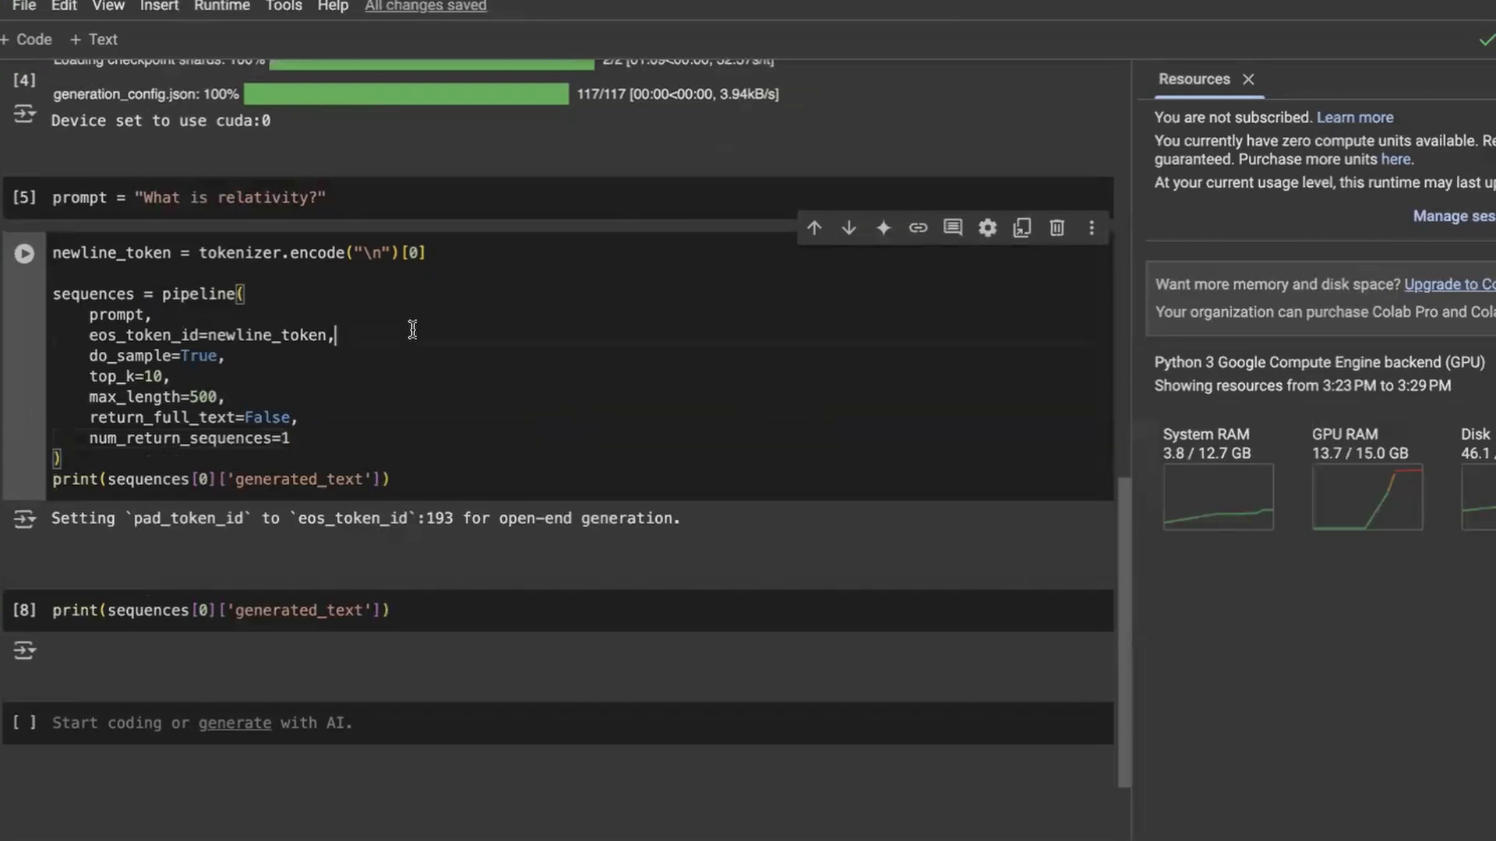
{"action": "type", "text": "pad_token_id="}
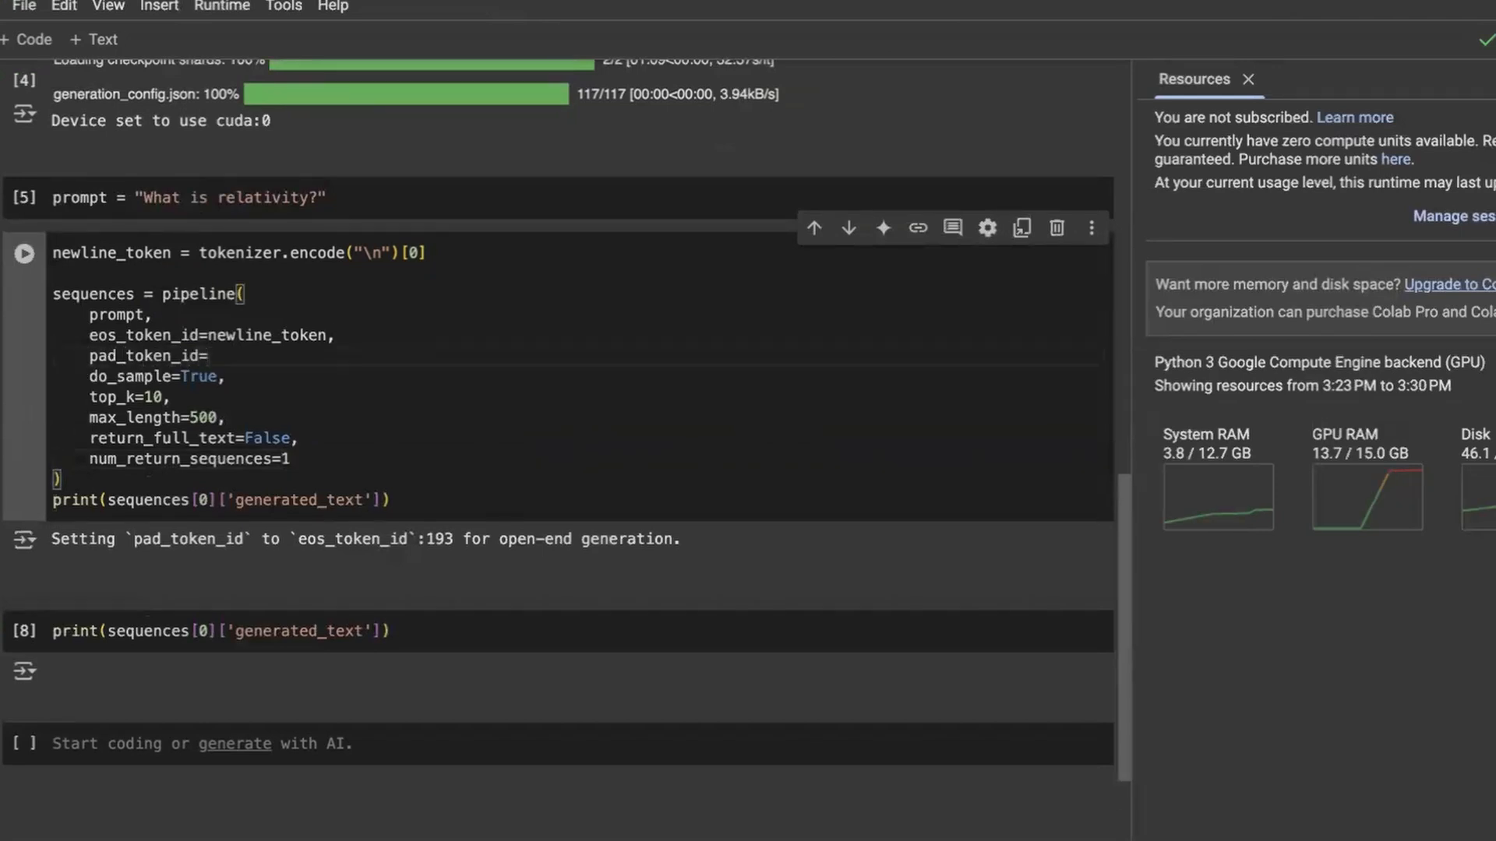
{"action": "type", "text": "newline_token,"}
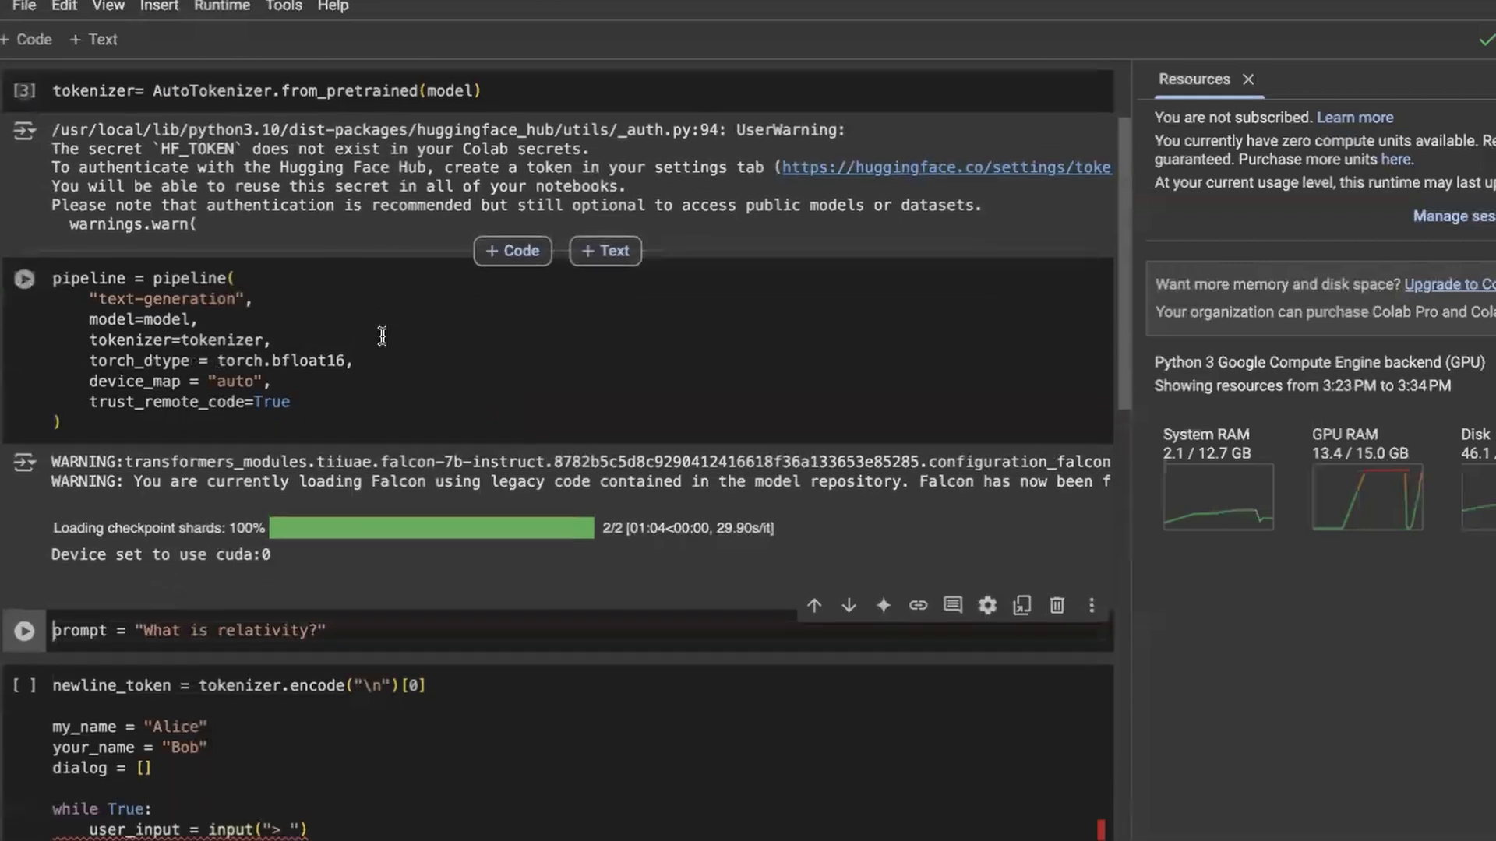
Step: Scroll to the while True chatbot cell and start its input loop
{"action": "scroll", "scroll_direction": "down", "scroll_amount": 3}
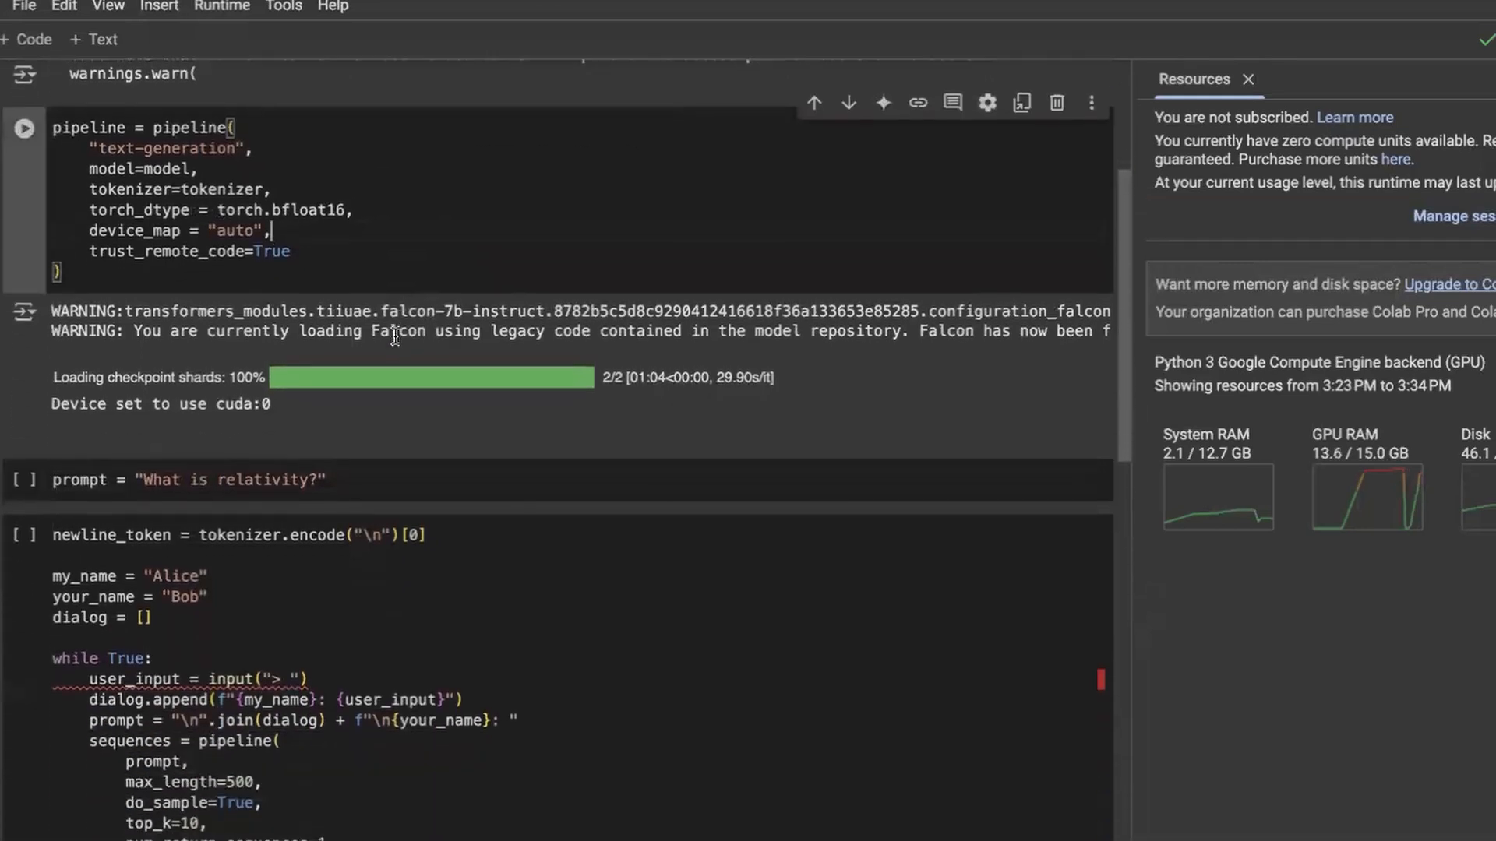
{"action": "scroll", "scroll_direction": "down", "scroll_amount": 3}
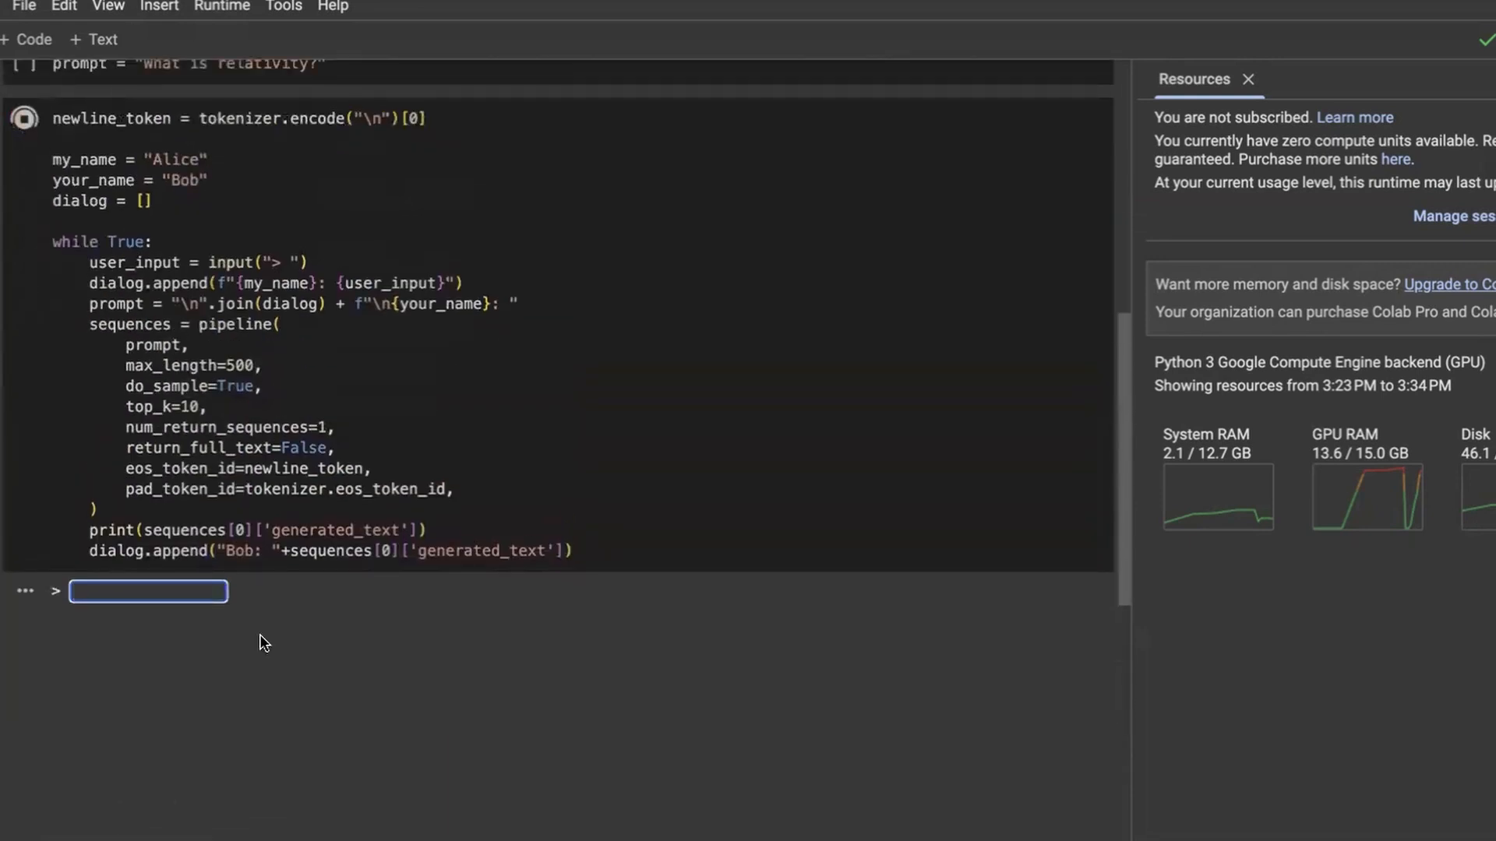
Step: Ask the chatbot 'what is relativity?', then follow up with 'what is earth'
{"action": "type", "text": "what is rela"}
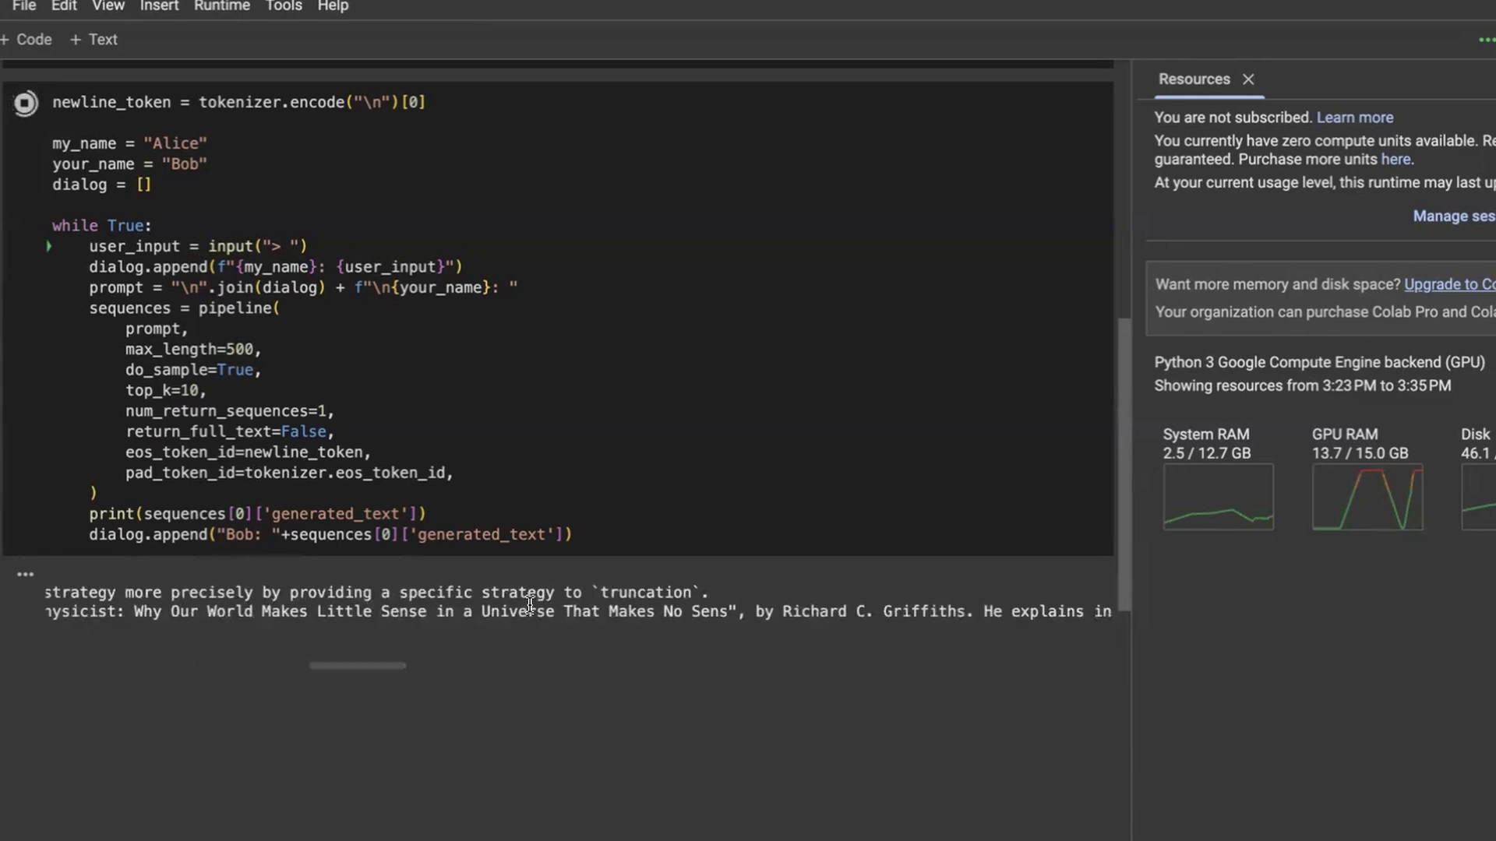
{"action": "type", "text": "what is relativity?"}
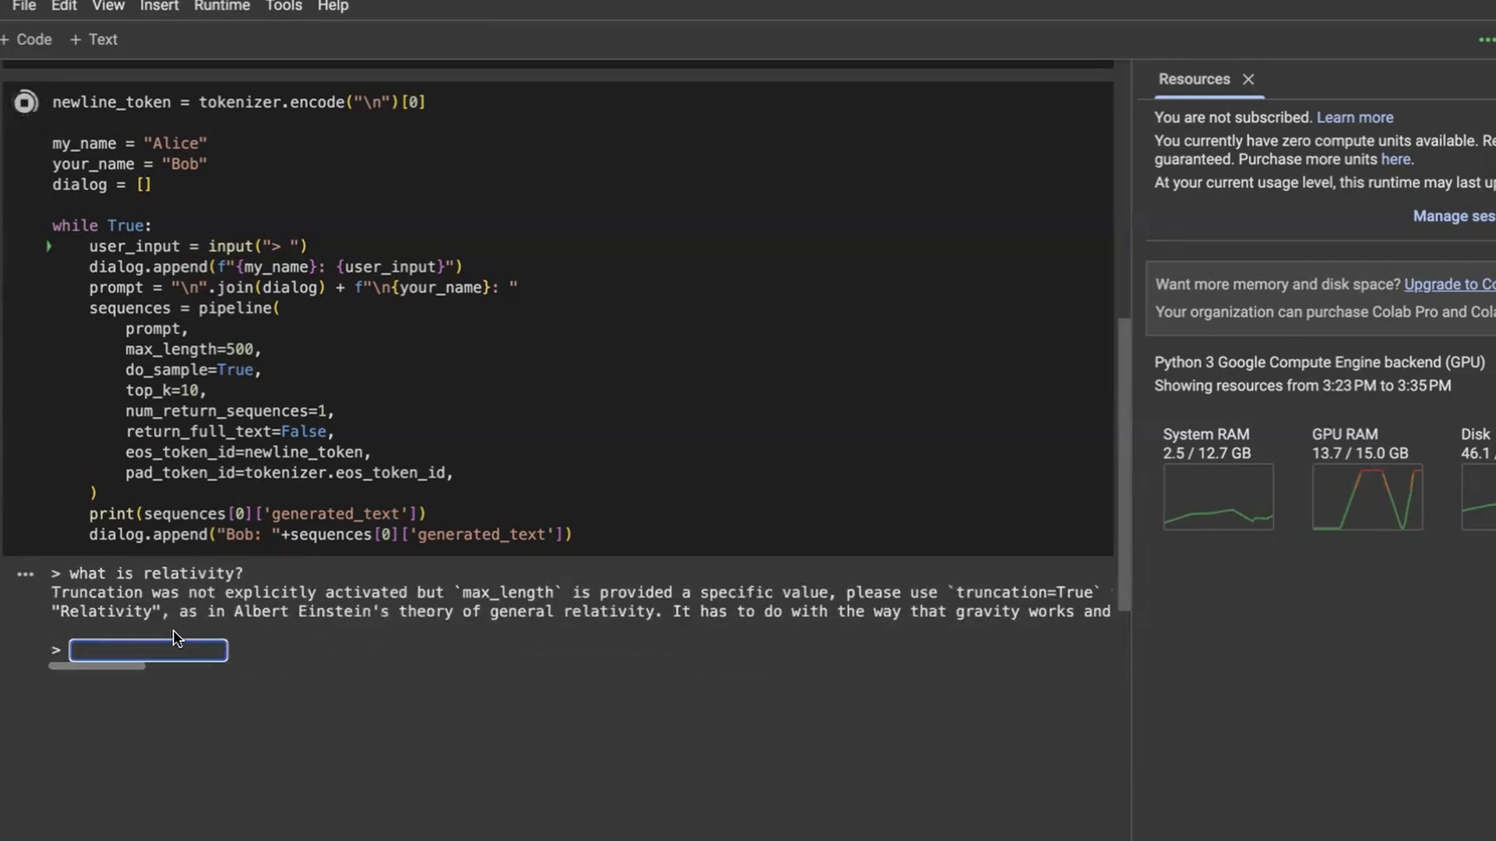
{"action": "type", "text": "what is"}
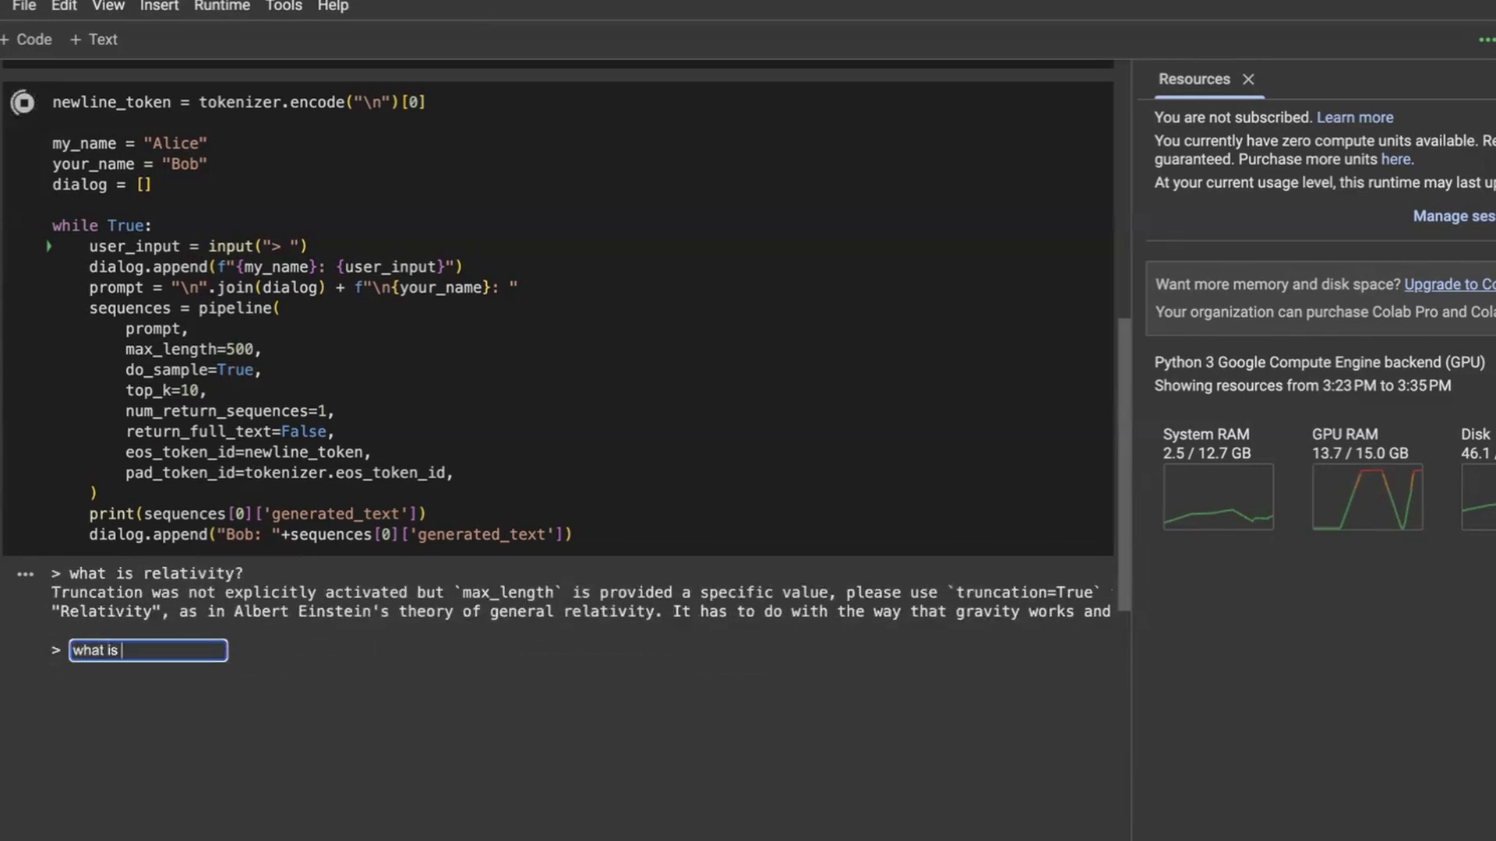
{"action": "type", "text": "earth"}
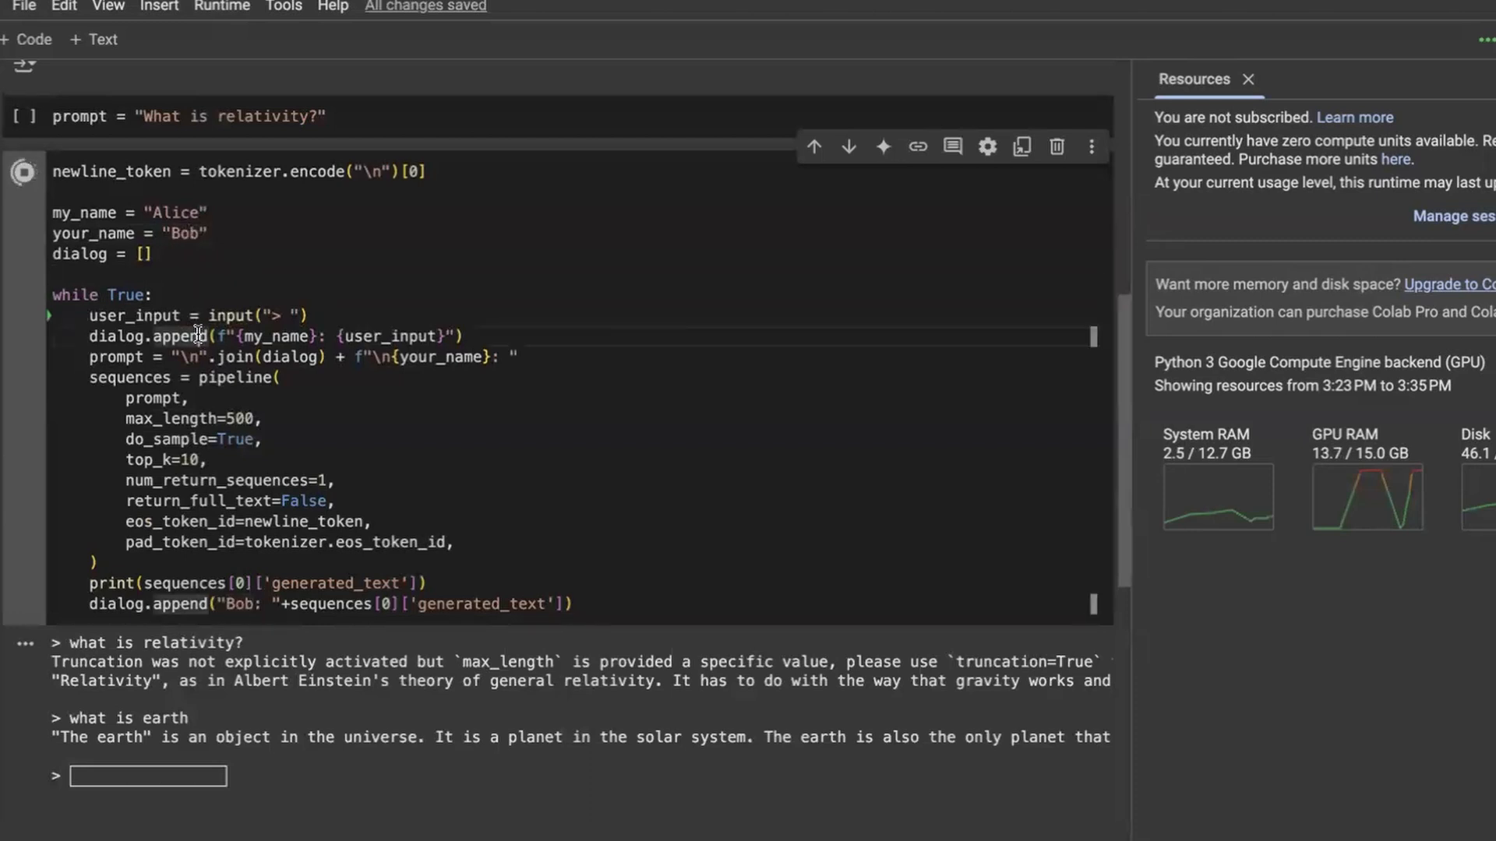
Step: Highlight the dialog append line and the do_sample setting in the chatbot loop code
{"action": "double_click", "coordinate": [387, 336]}
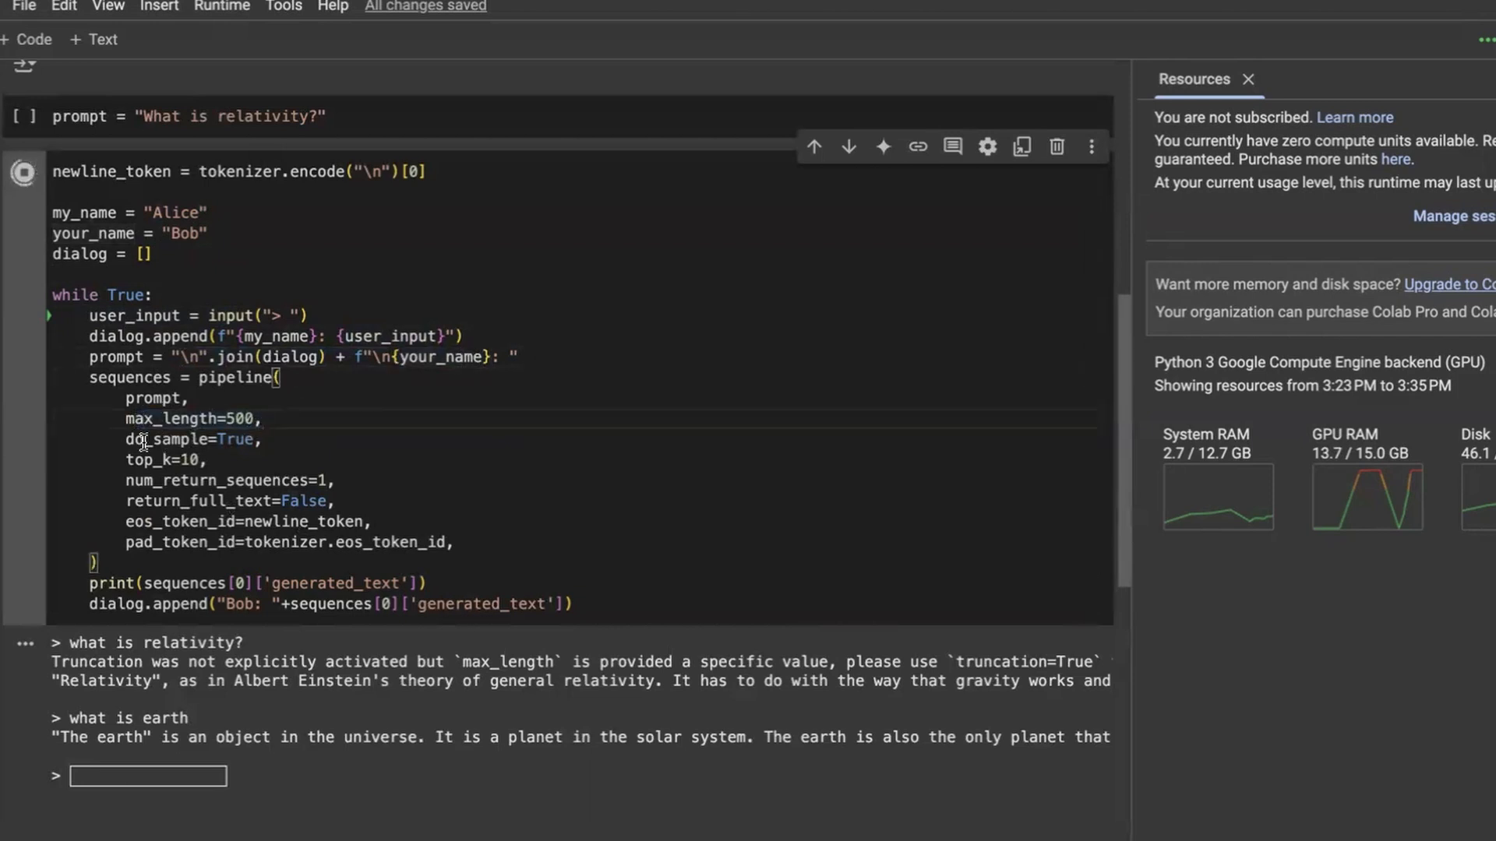
{"action": "double_click", "coordinate": [233, 439]}
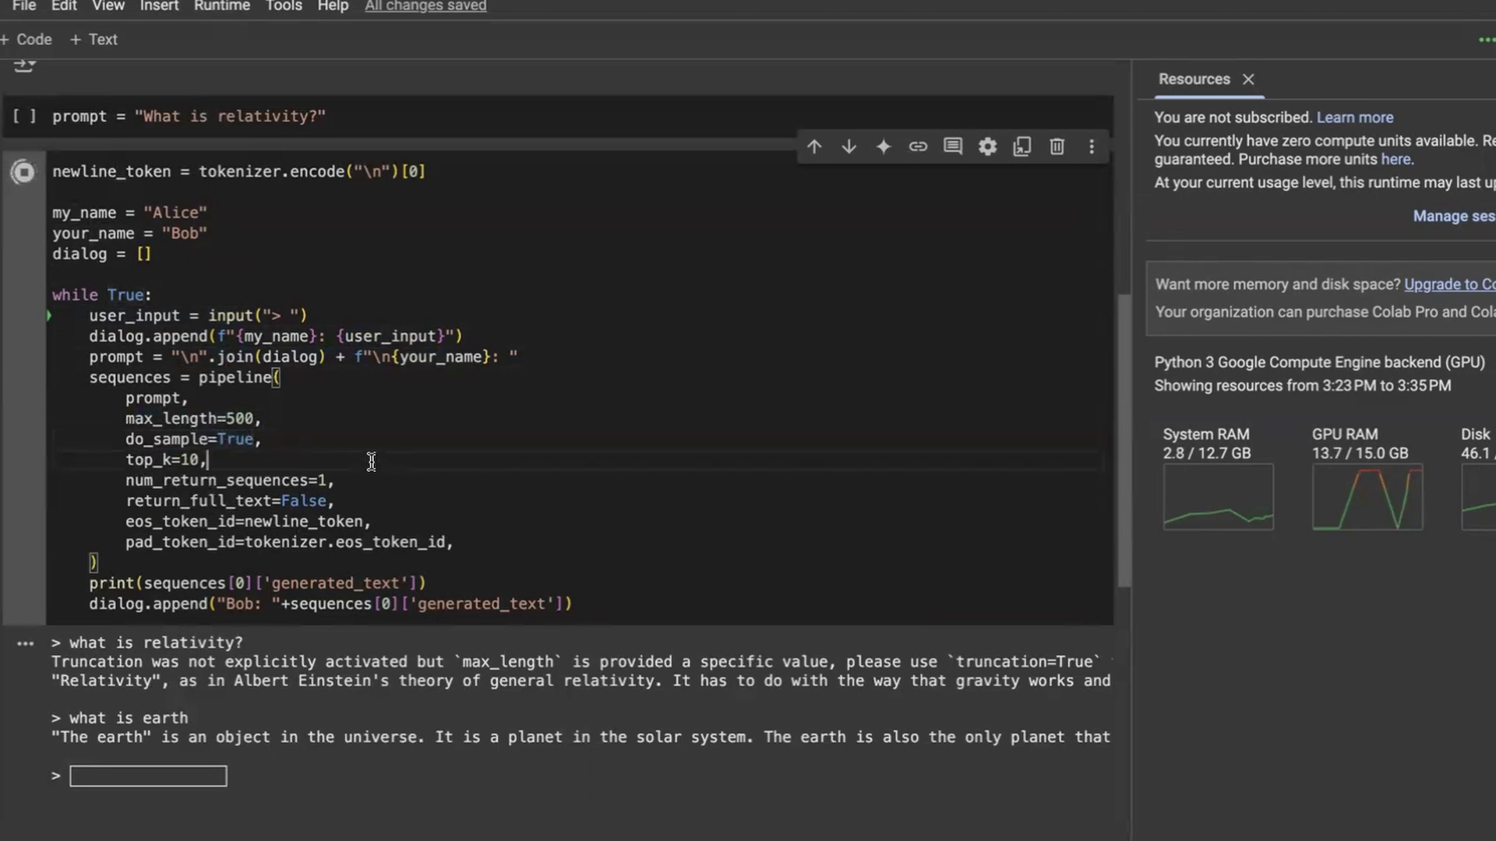
{"action": "mouse_move", "coordinate": [133, 481]}
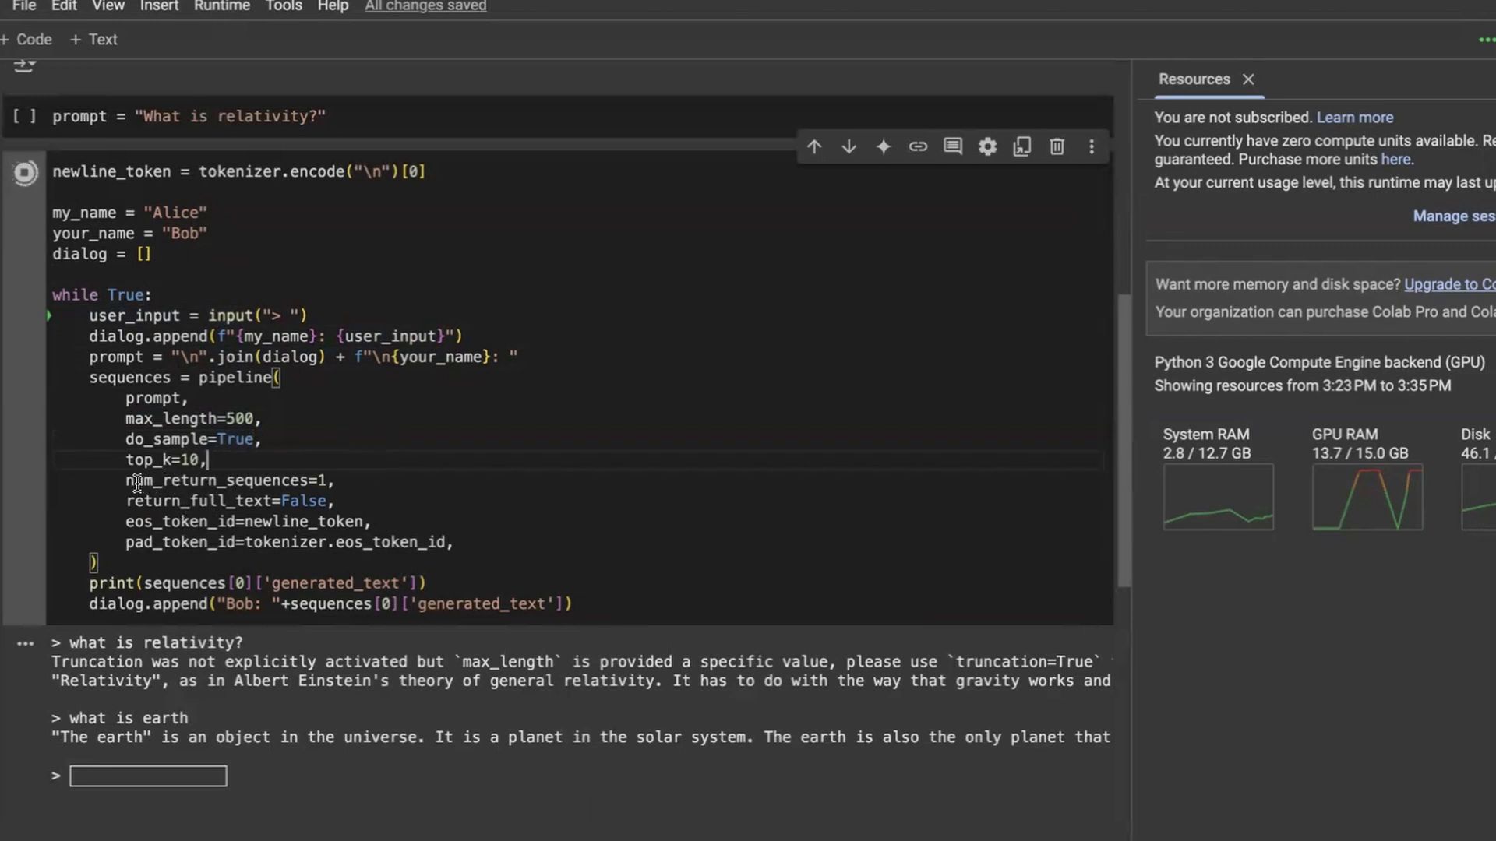